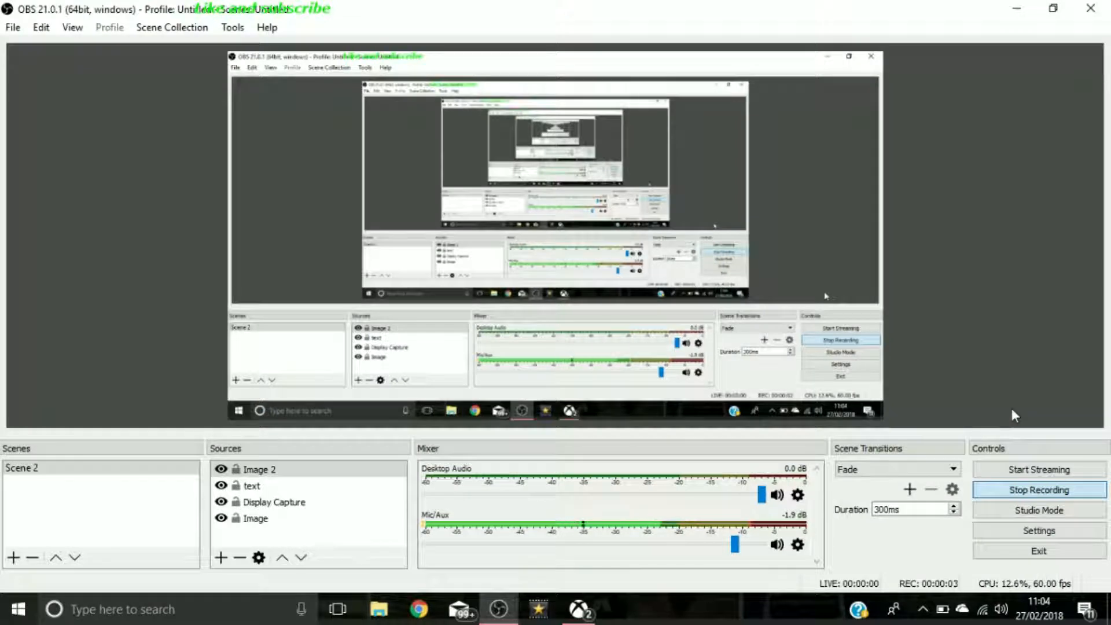
{"action": "mouse_move", "coordinate": [990, 304]}
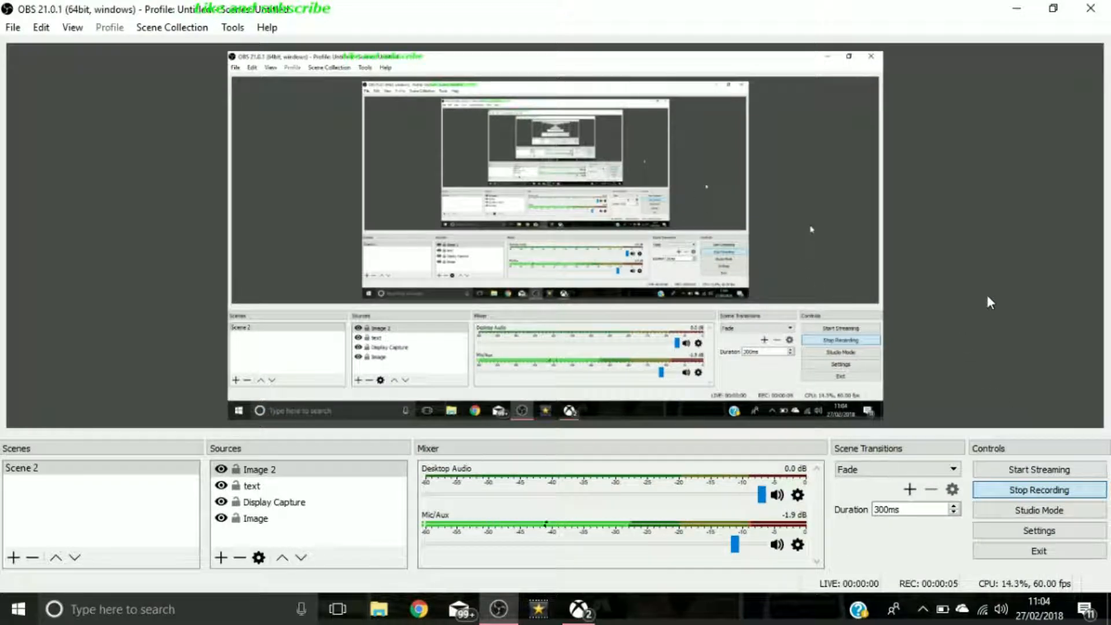
{"action": "mouse_move", "coordinate": [1078, 148]}
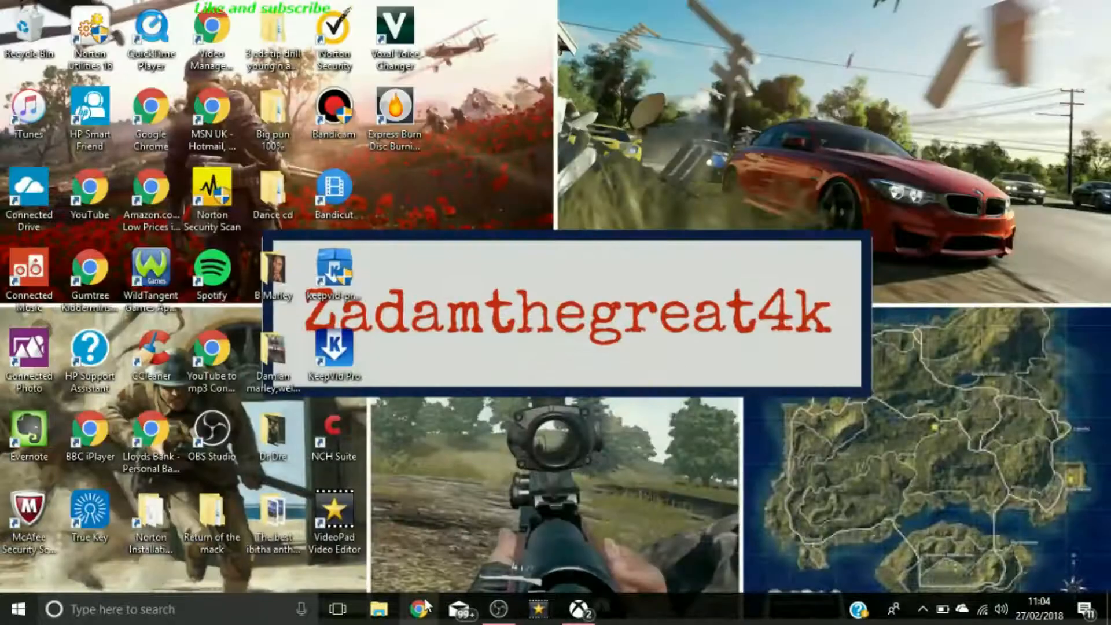
Launch Google Chrome from the taskbar and run a Google search for 'obs'.
{"action": "left_click", "coordinate": [417, 607]}
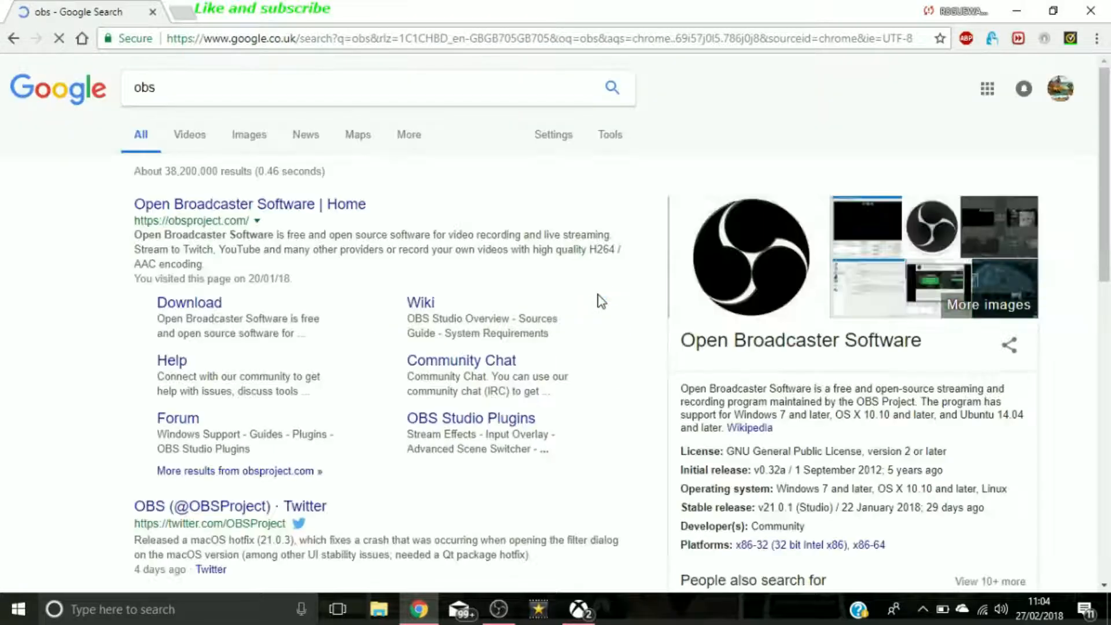
{"action": "mouse_move", "coordinate": [185, 314]}
{"action": "type", "text": "micr-"}
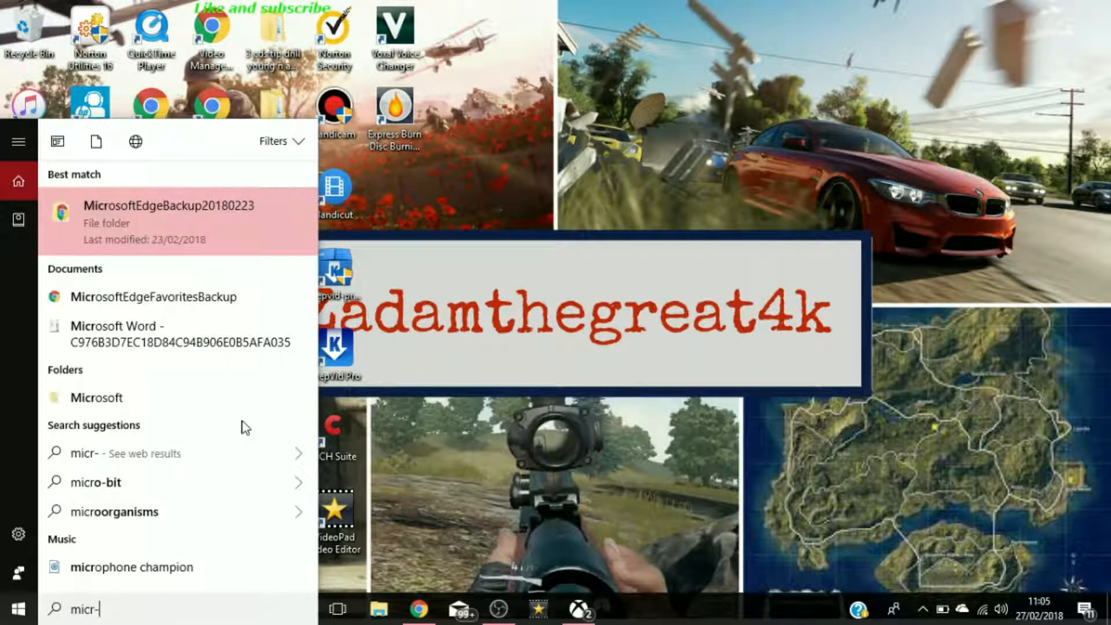
{"action": "mouse_move", "coordinate": [109, 606]}
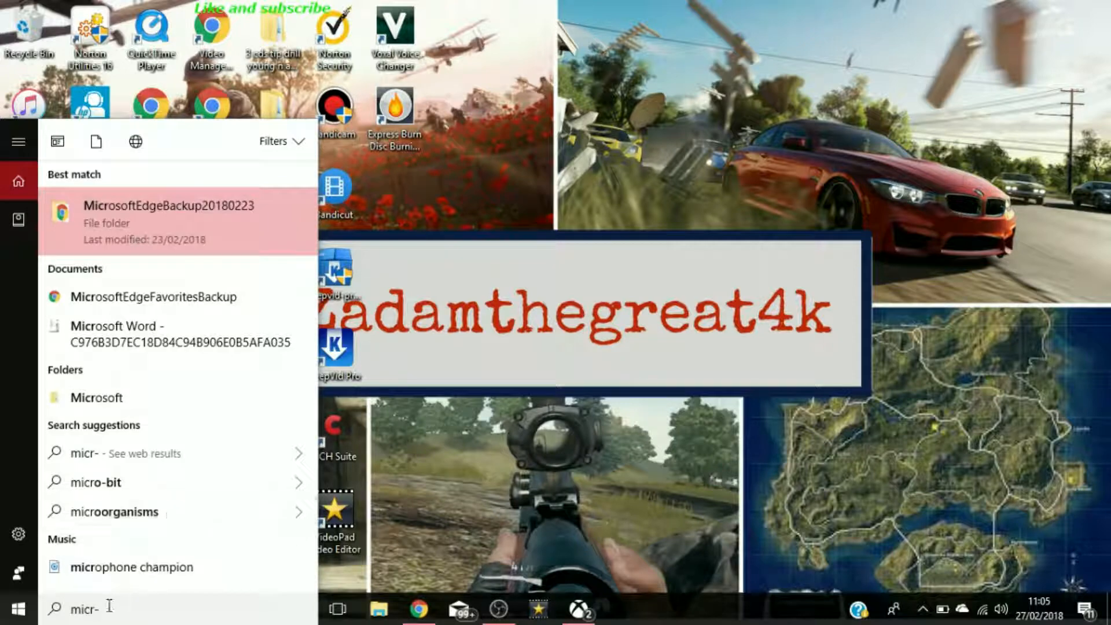
Find 'store' in Windows Start search and launch the Microsoft Store app.
{"action": "type", "text": "store"}
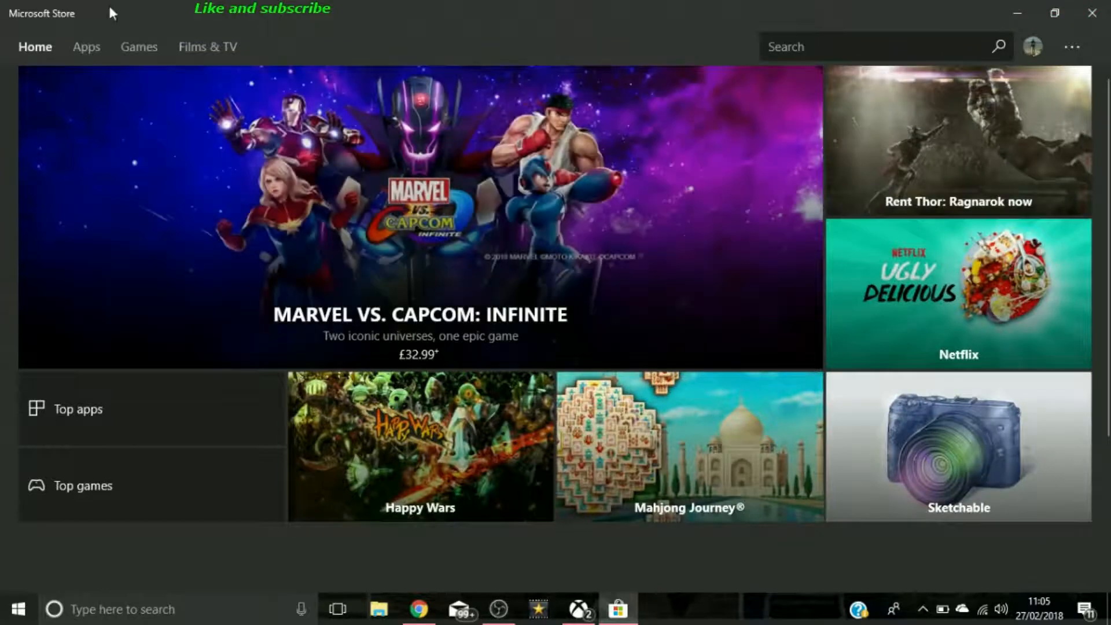
{"action": "left_click", "coordinate": [87, 47]}
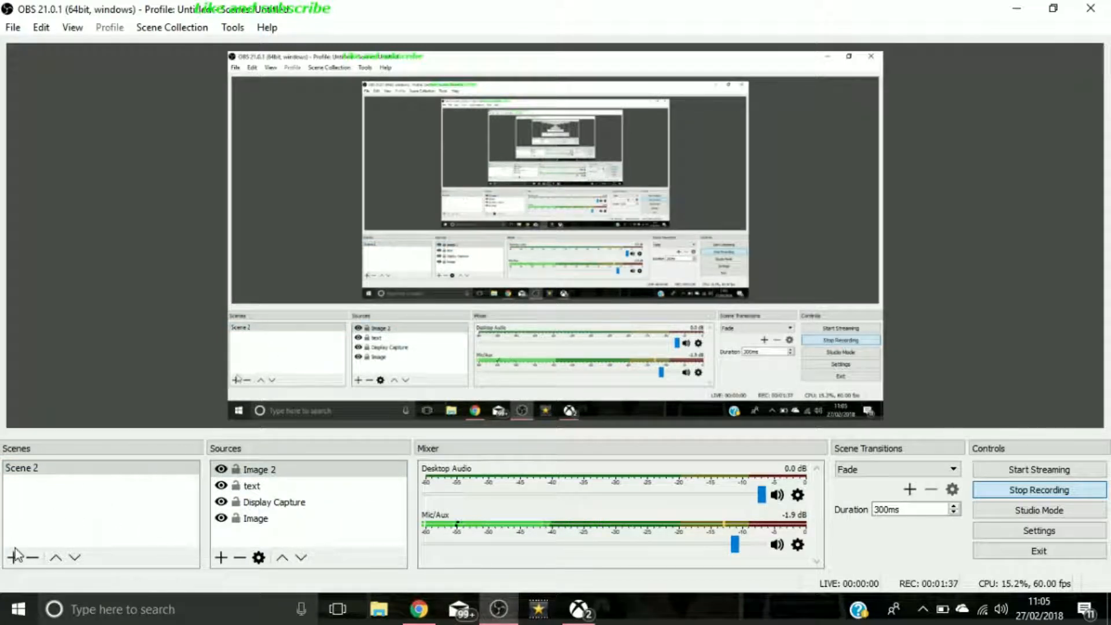
Create Scene 3 with a full-screen Display Capture 2 source.
{"action": "left_click", "coordinate": [13, 556]}
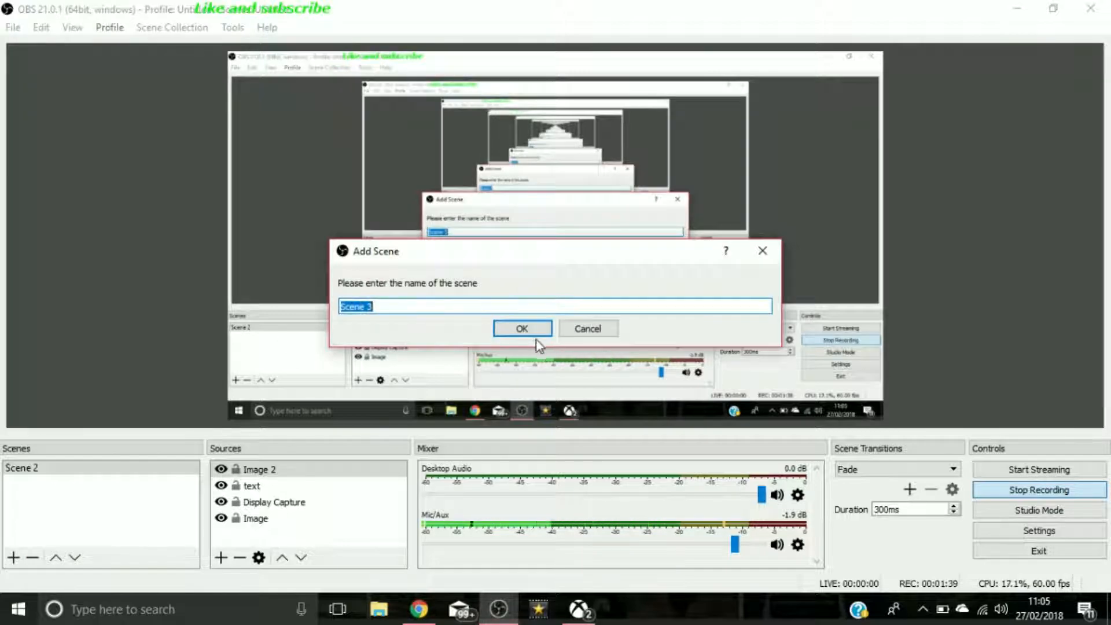
{"action": "left_click", "coordinate": [522, 329]}
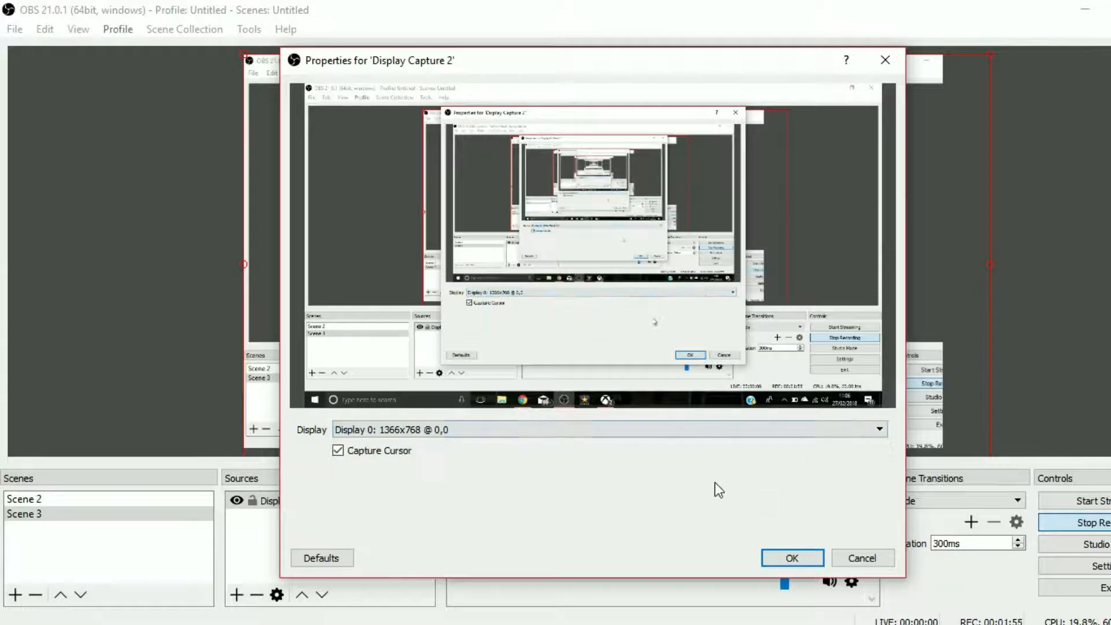
{"action": "left_click", "coordinate": [792, 558]}
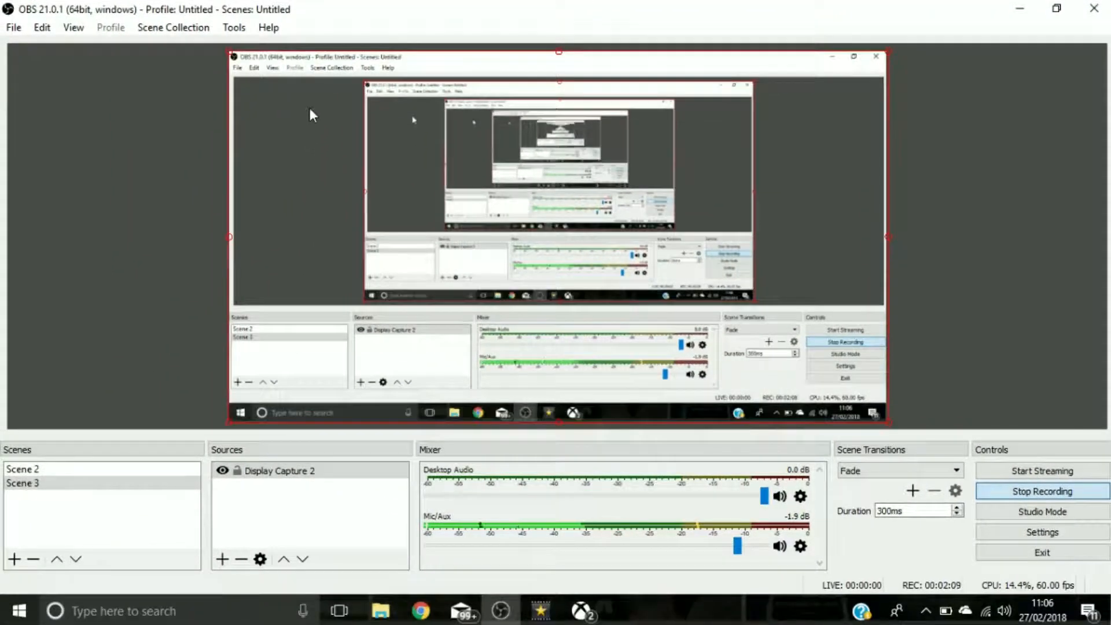
{"action": "mouse_move", "coordinate": [126, 381]}
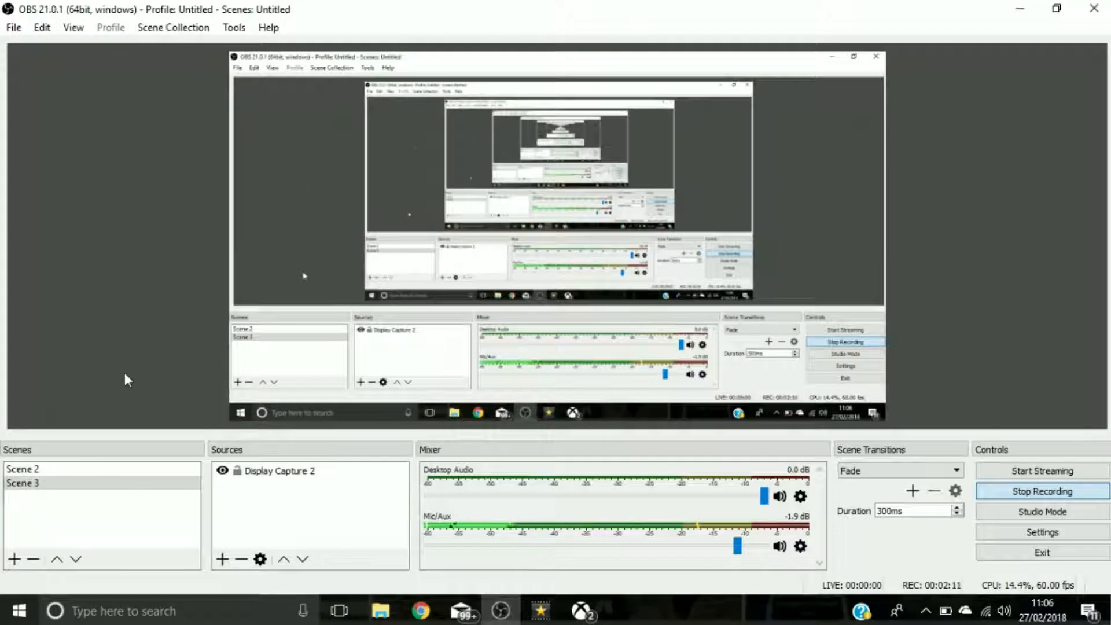
{"action": "left_click", "coordinate": [222, 559]}
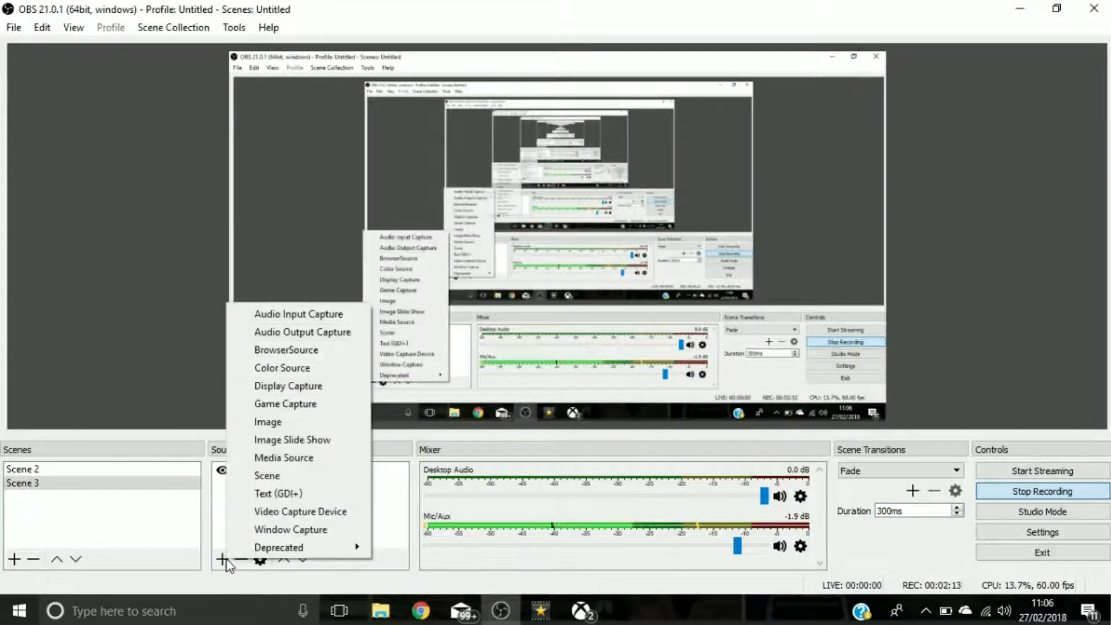
{"action": "mouse_move", "coordinate": [284, 457]}
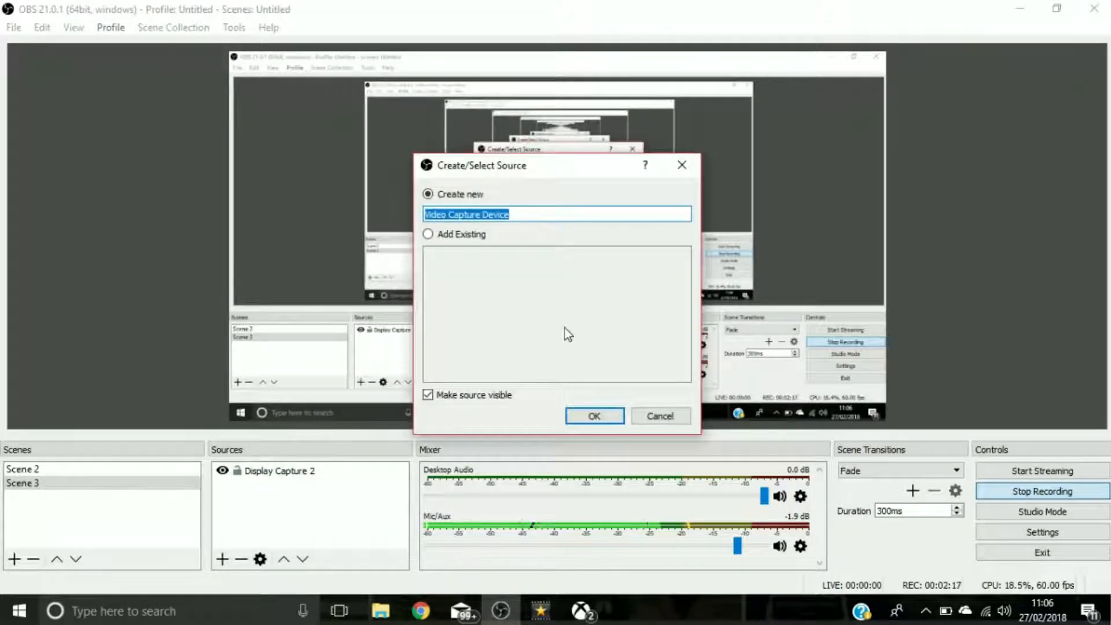
Add a webcam Video Capture Device source to Scene 3.
{"action": "left_click", "coordinate": [594, 416]}
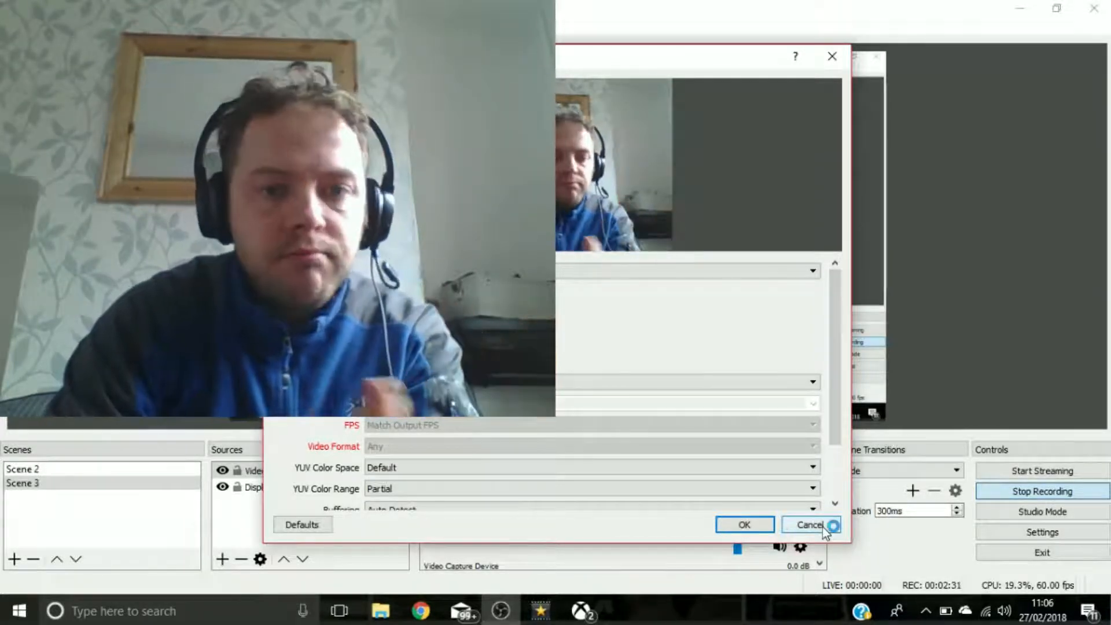
{"action": "left_click", "coordinate": [811, 525]}
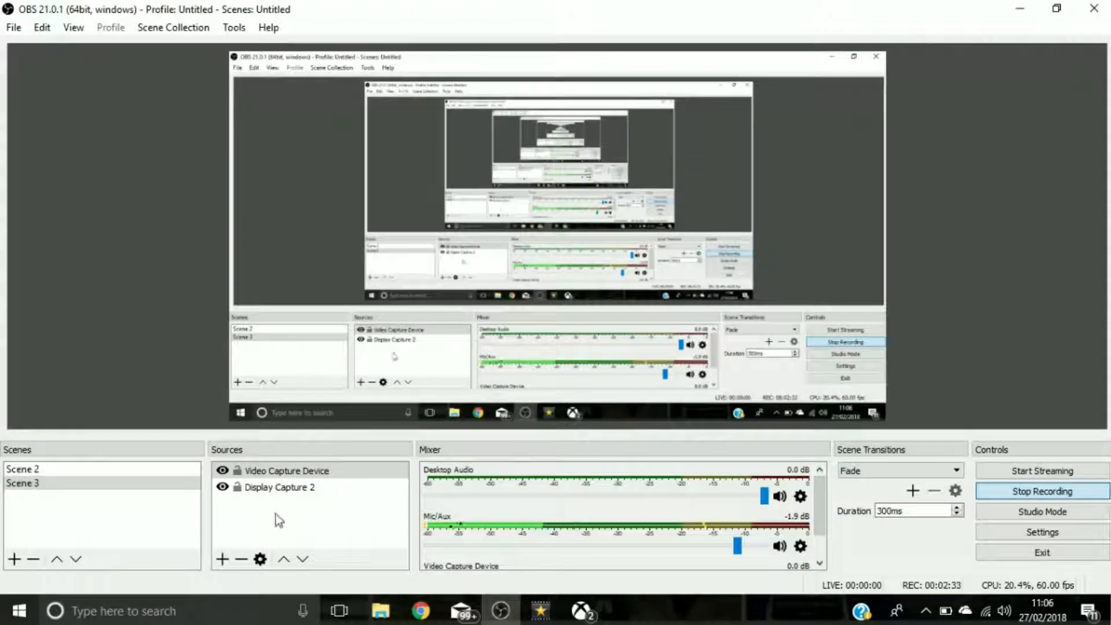
{"action": "left_click", "coordinate": [223, 560]}
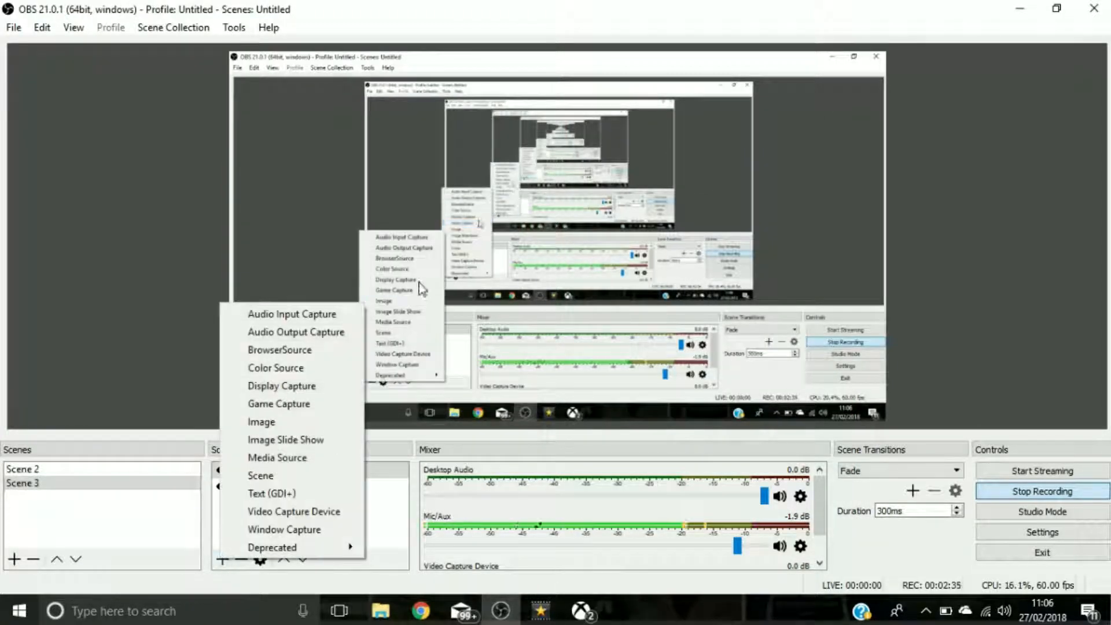
Add an Image 3 source using a portrait picture from the Pictures folder.
{"action": "left_click", "coordinate": [261, 422]}
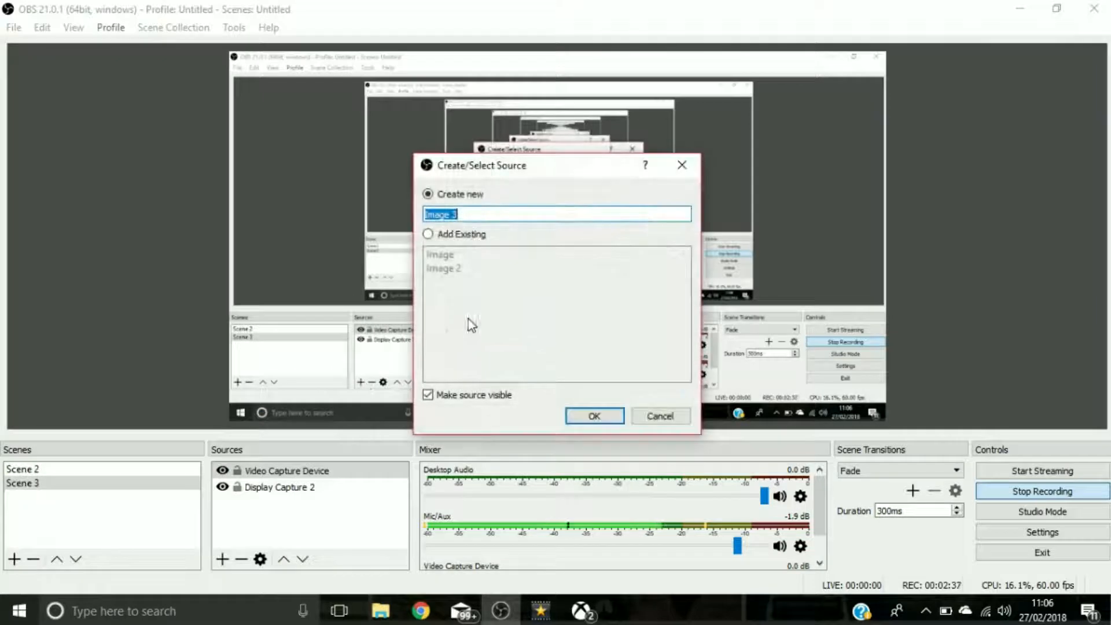
{"action": "left_click", "coordinate": [594, 416]}
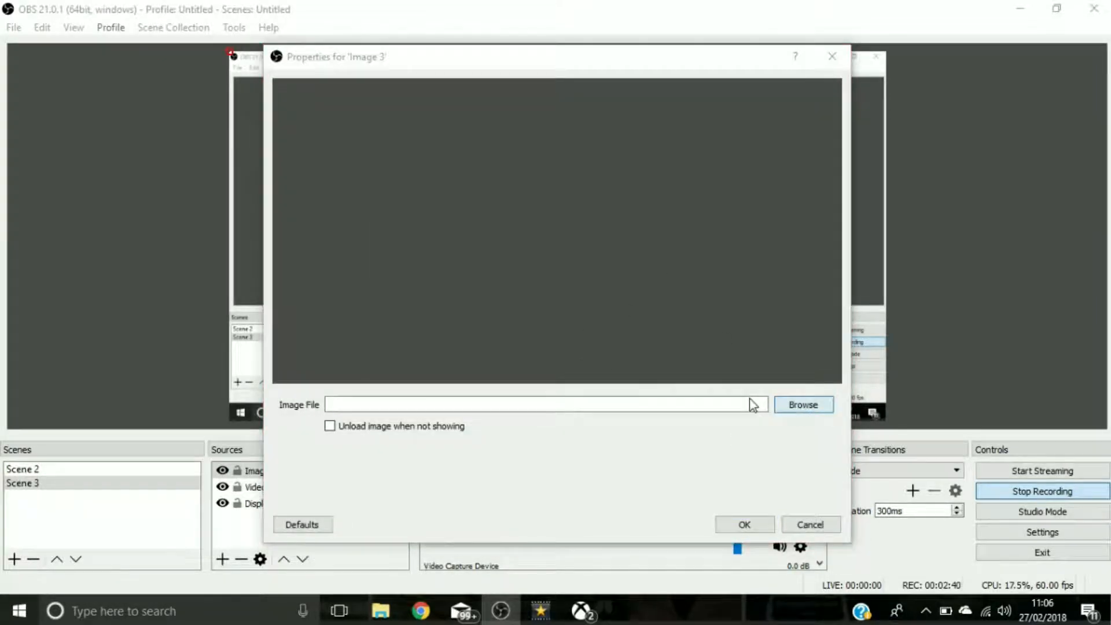
{"action": "left_click", "coordinate": [804, 405]}
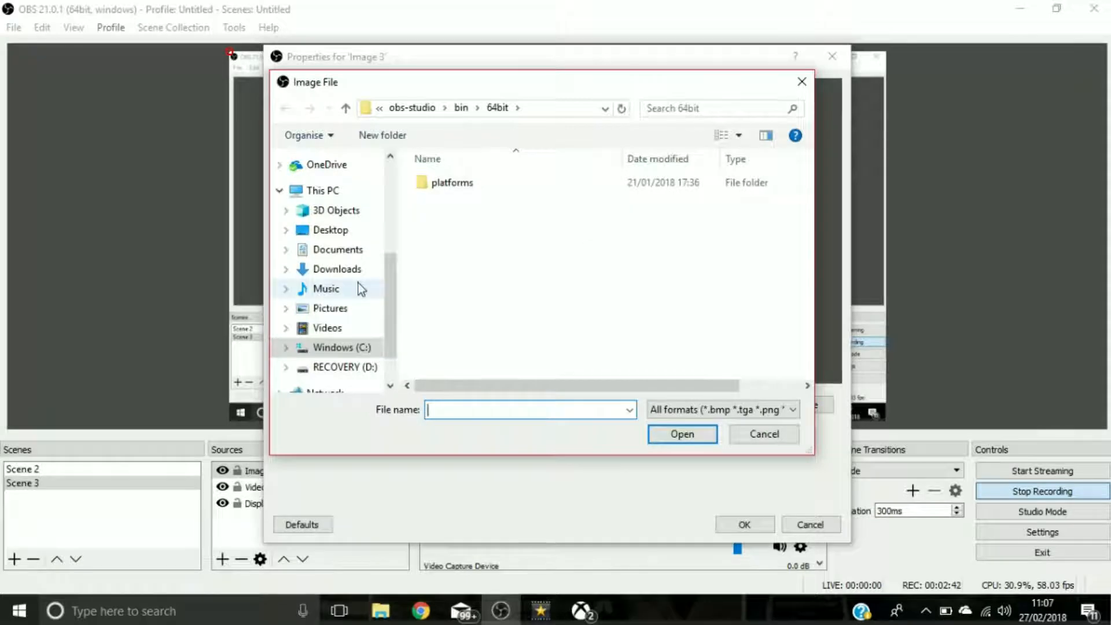
{"action": "left_click", "coordinate": [329, 308]}
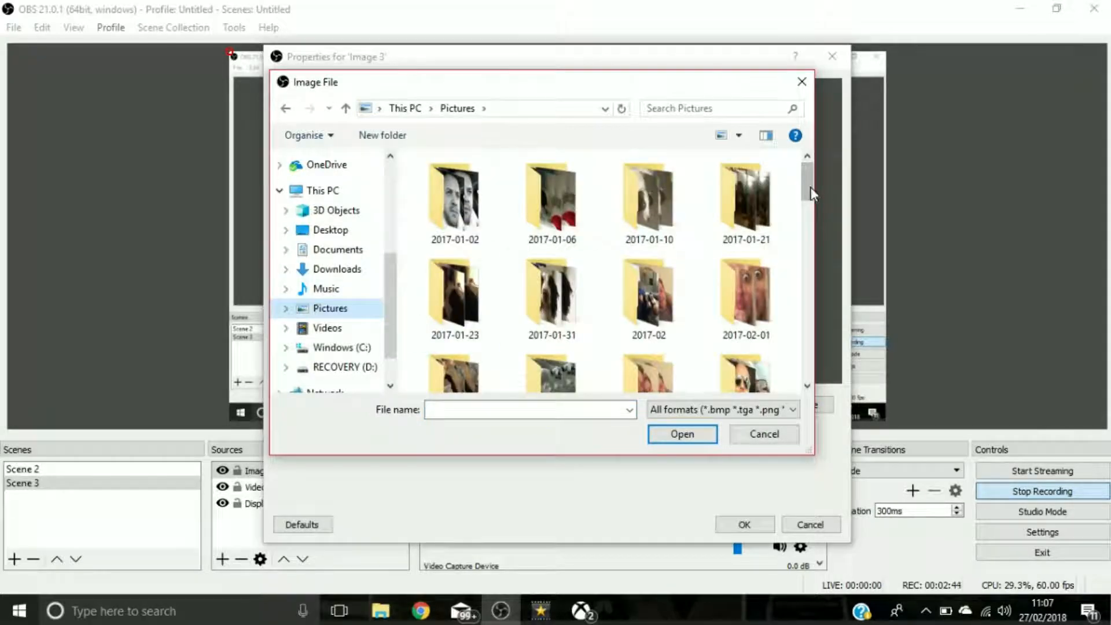
{"action": "scroll", "scroll_direction": "down", "scroll_amount": 3}
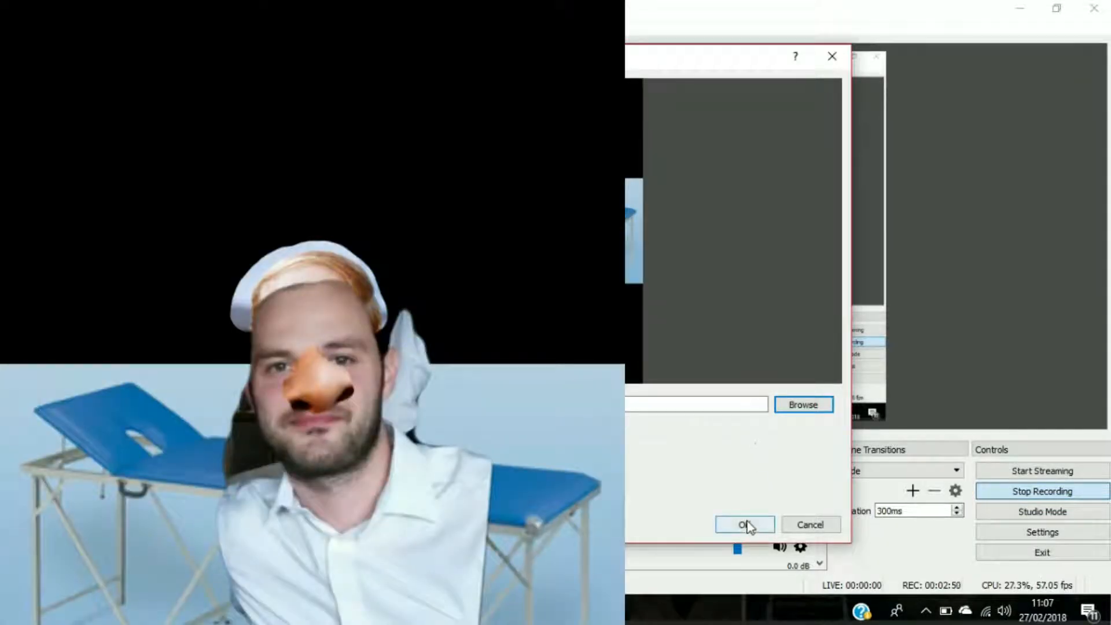
{"action": "left_click", "coordinate": [744, 524]}
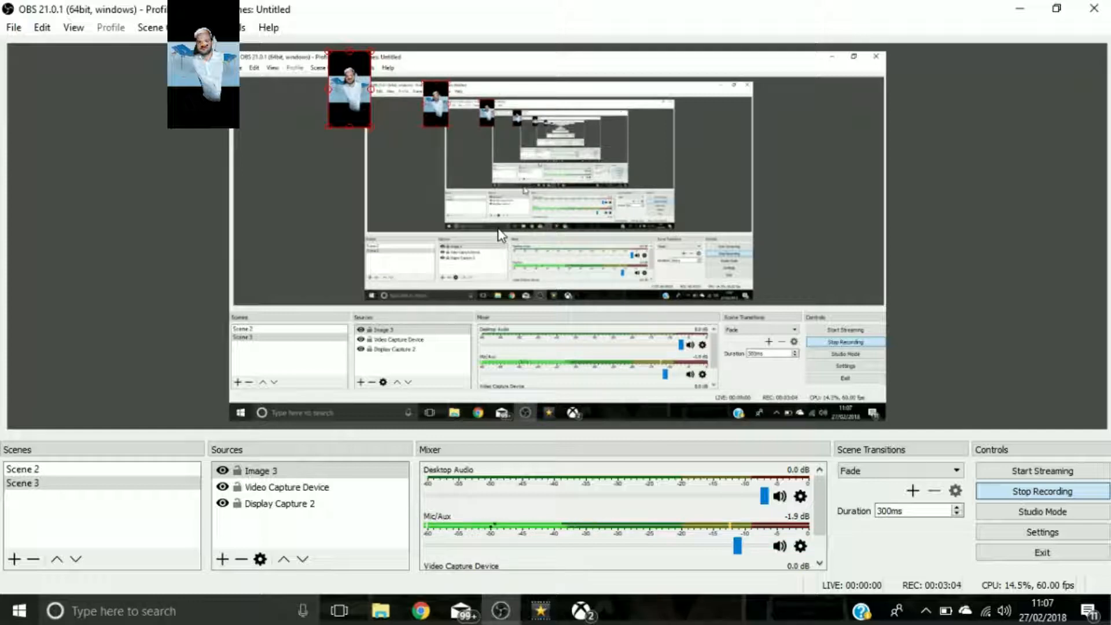
Add a Text (GDI+) source reading 'ZADAM THE GREAT 4K' in AR JULIAN, size 24.
{"action": "left_click", "coordinate": [223, 560]}
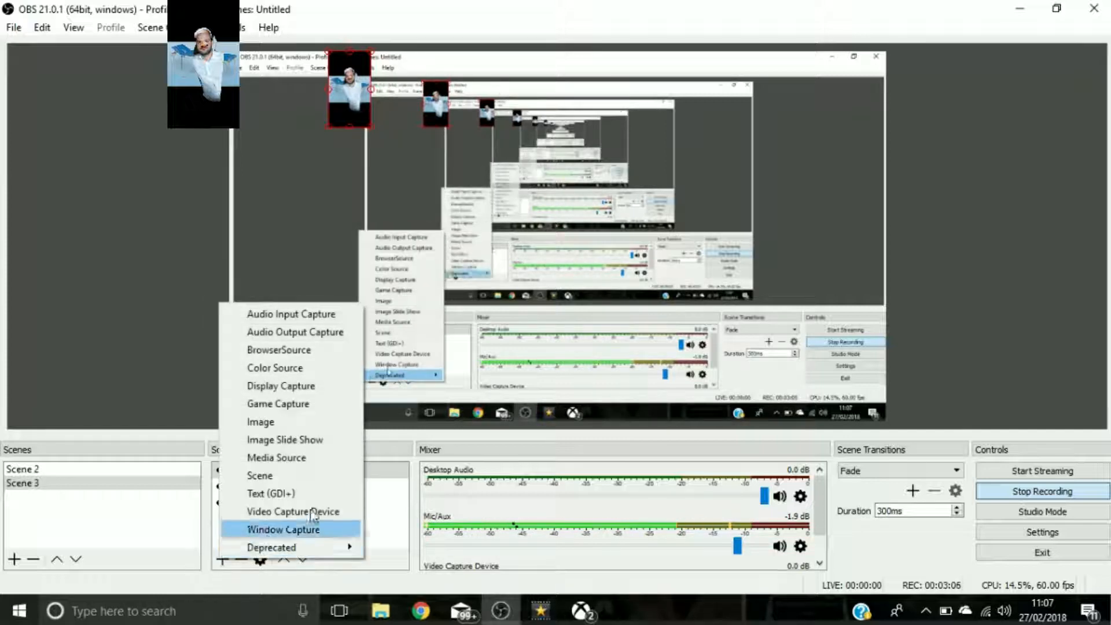
{"action": "mouse_move", "coordinate": [310, 500]}
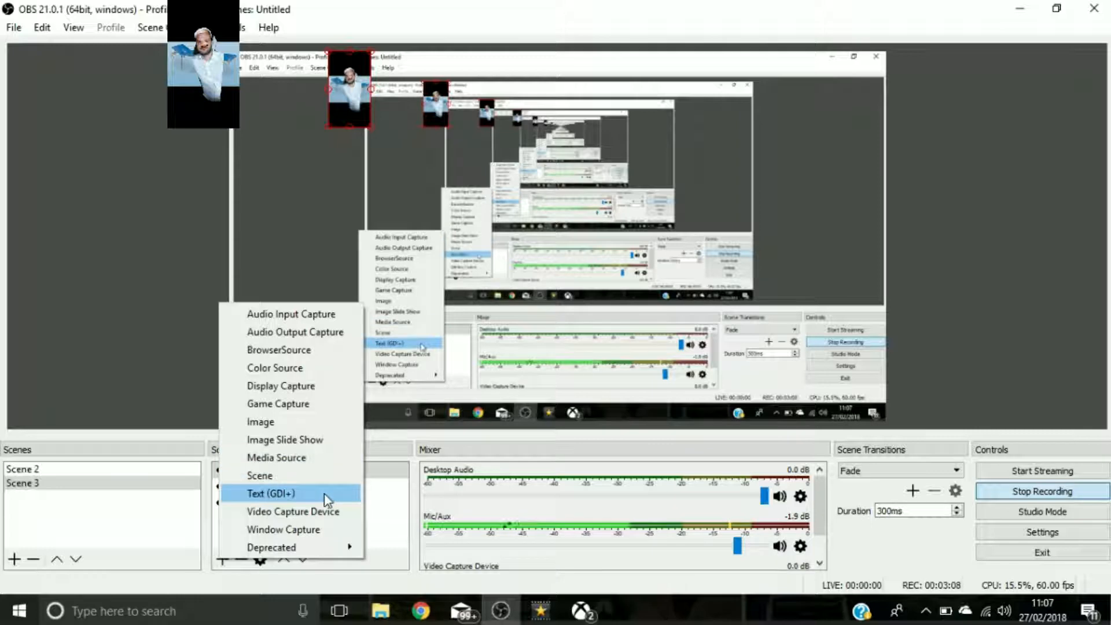
{"action": "left_click", "coordinate": [266, 493]}
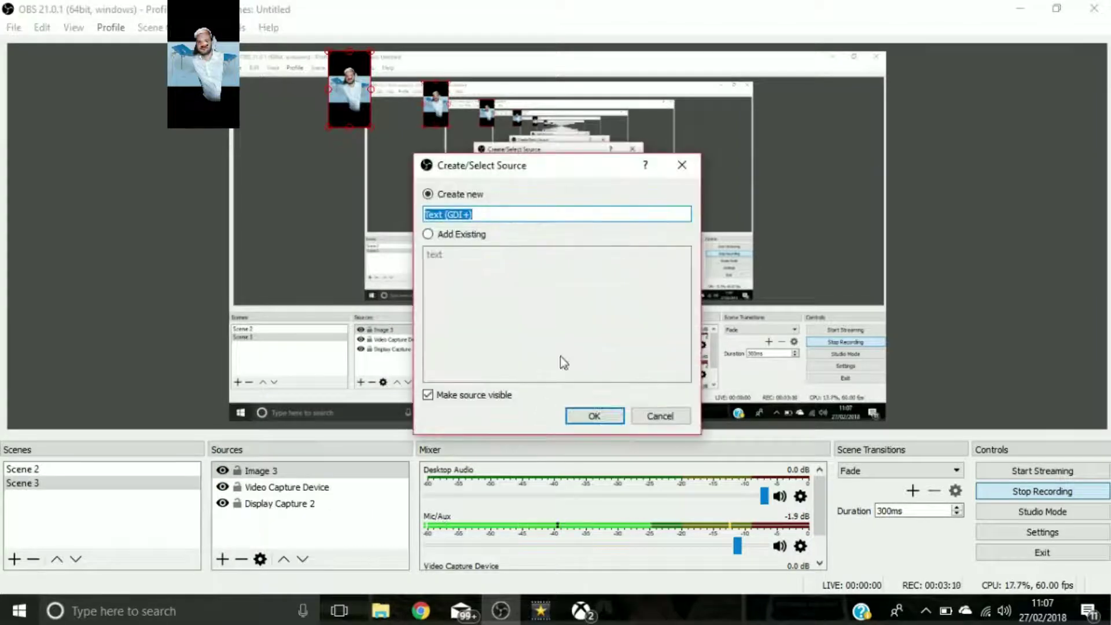
{"action": "left_click", "coordinate": [594, 416]}
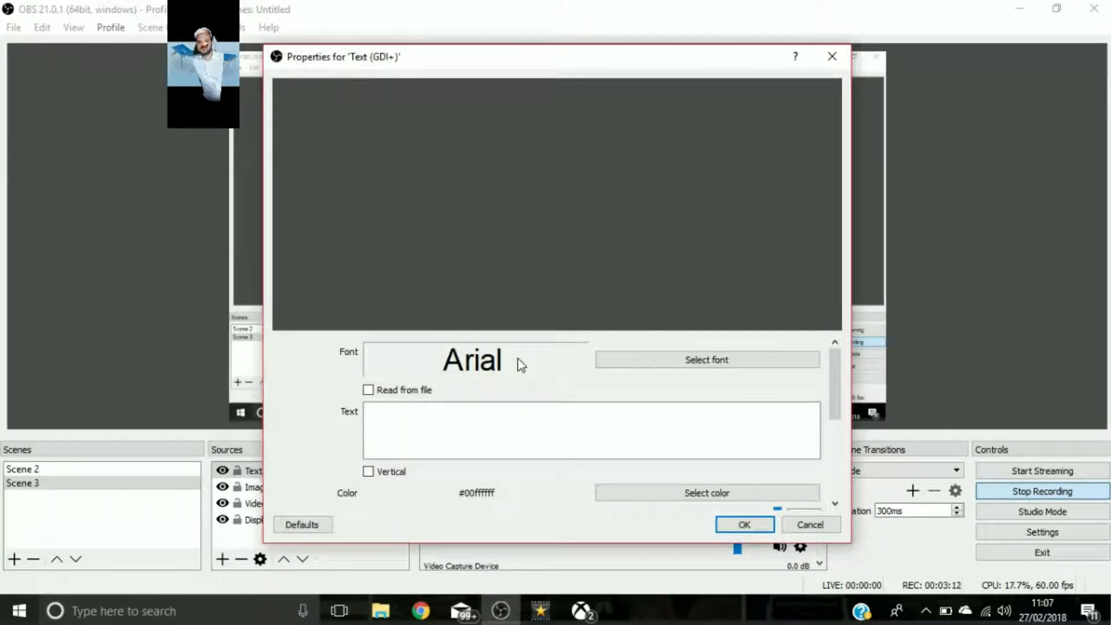
{"action": "type", "text": "Z"}
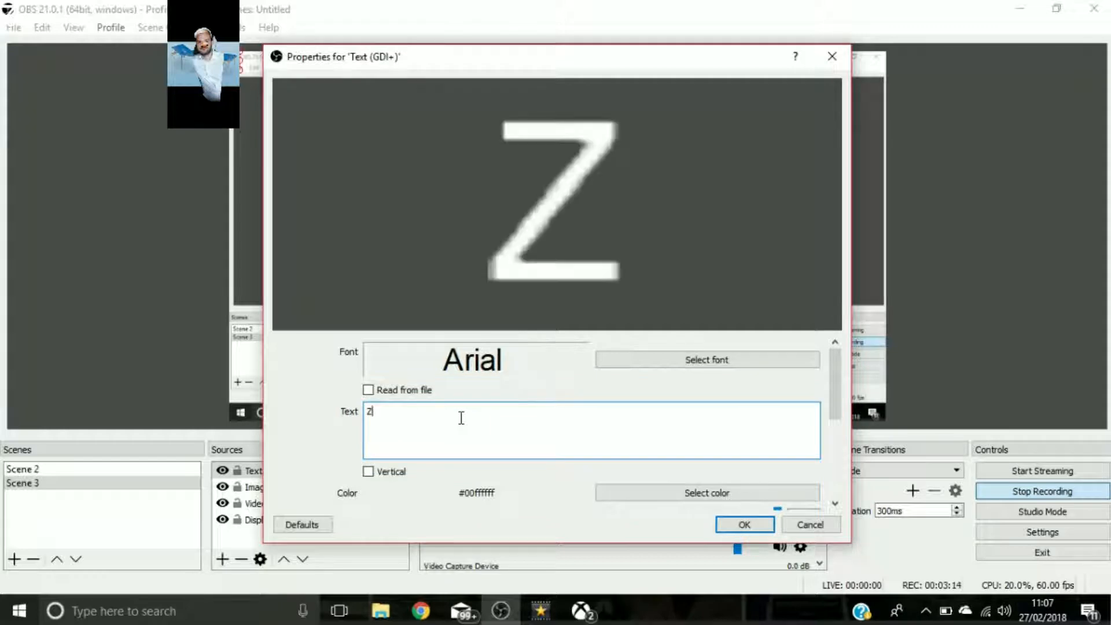
{"action": "type", "text": "ADAM THE GREAT 4K"}
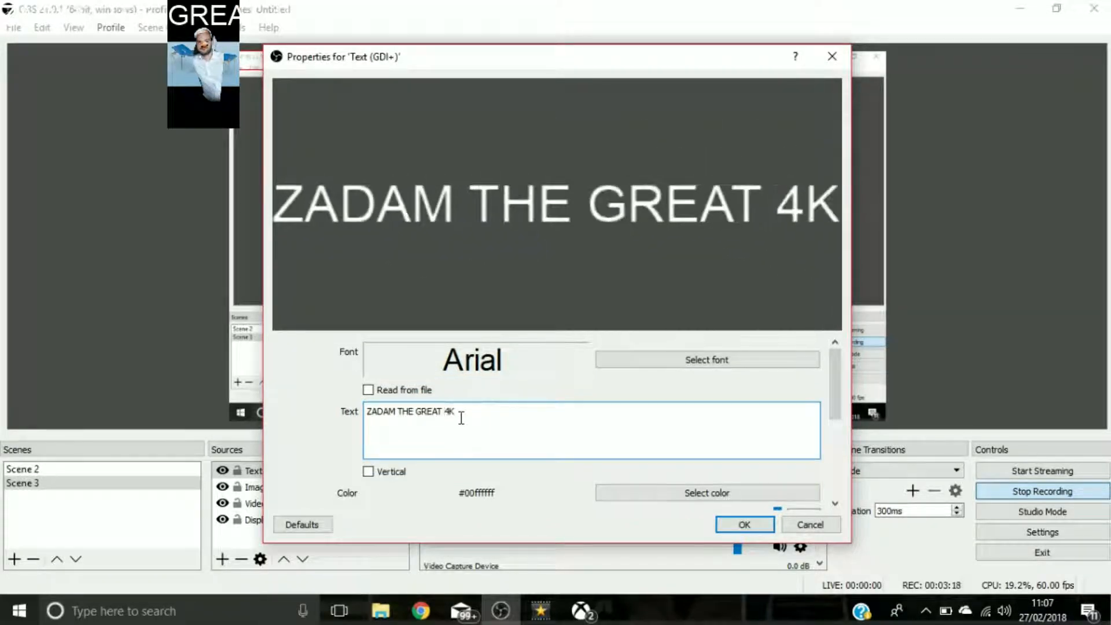
{"action": "left_click", "coordinate": [707, 359]}
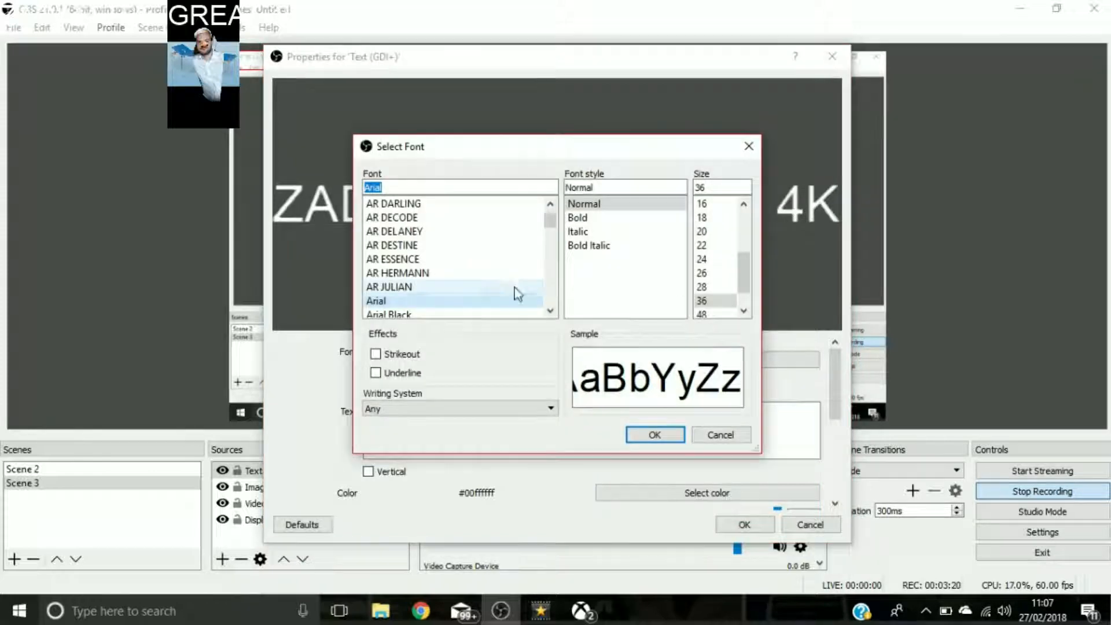
{"action": "left_click", "coordinate": [390, 287]}
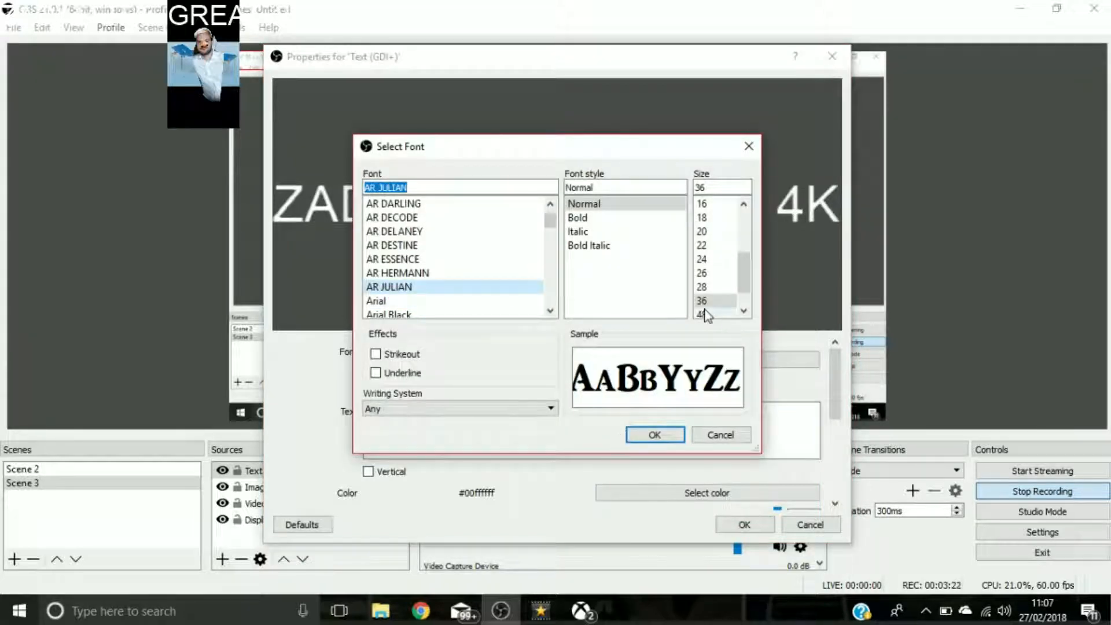
{"action": "left_click", "coordinate": [702, 259]}
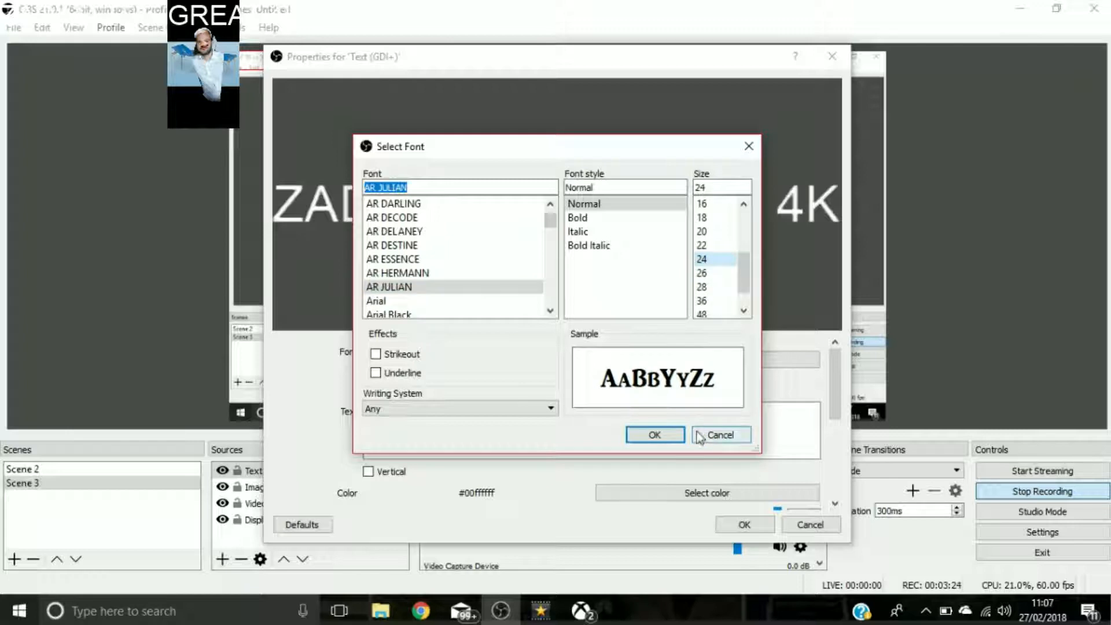
{"action": "left_click", "coordinate": [655, 435]}
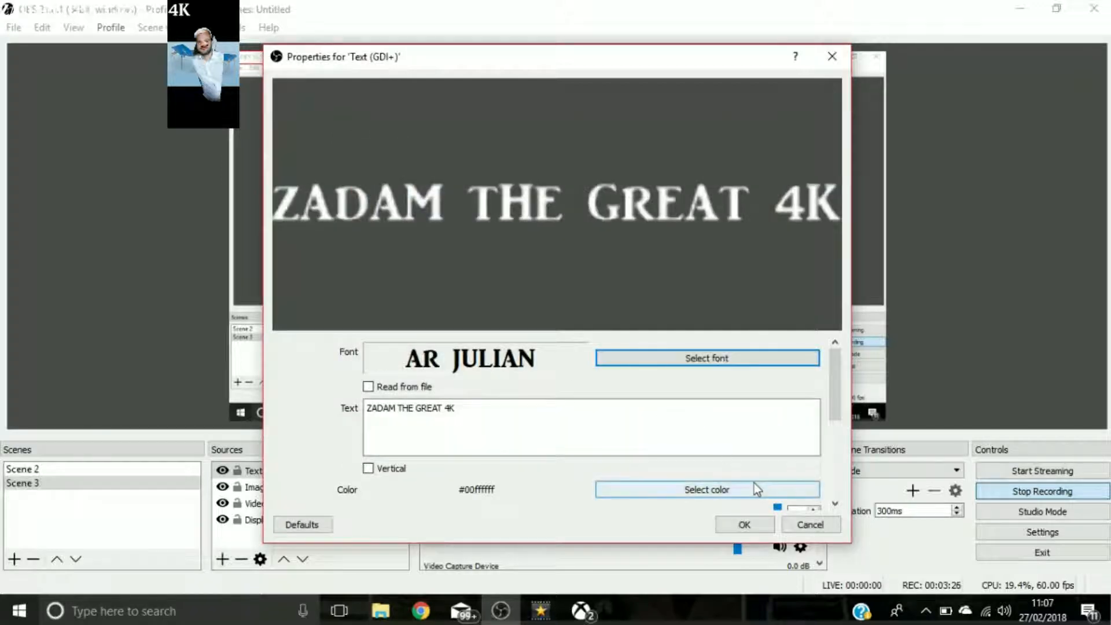
Make the title text bright green and place it along the top of the preview.
{"action": "left_click", "coordinate": [707, 490]}
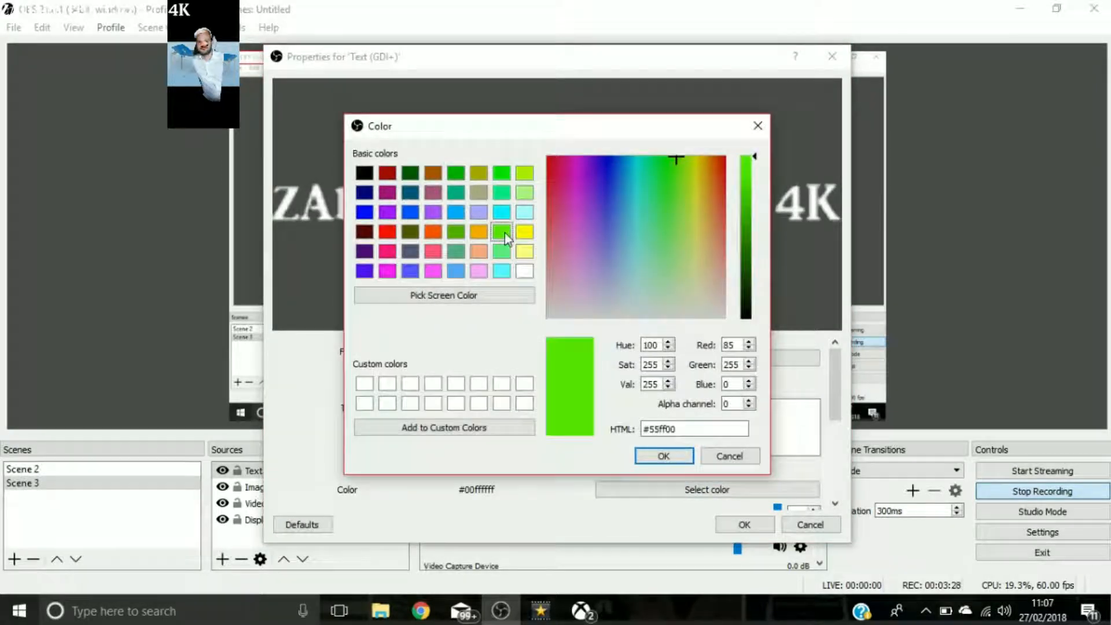
{"action": "left_click", "coordinate": [664, 456]}
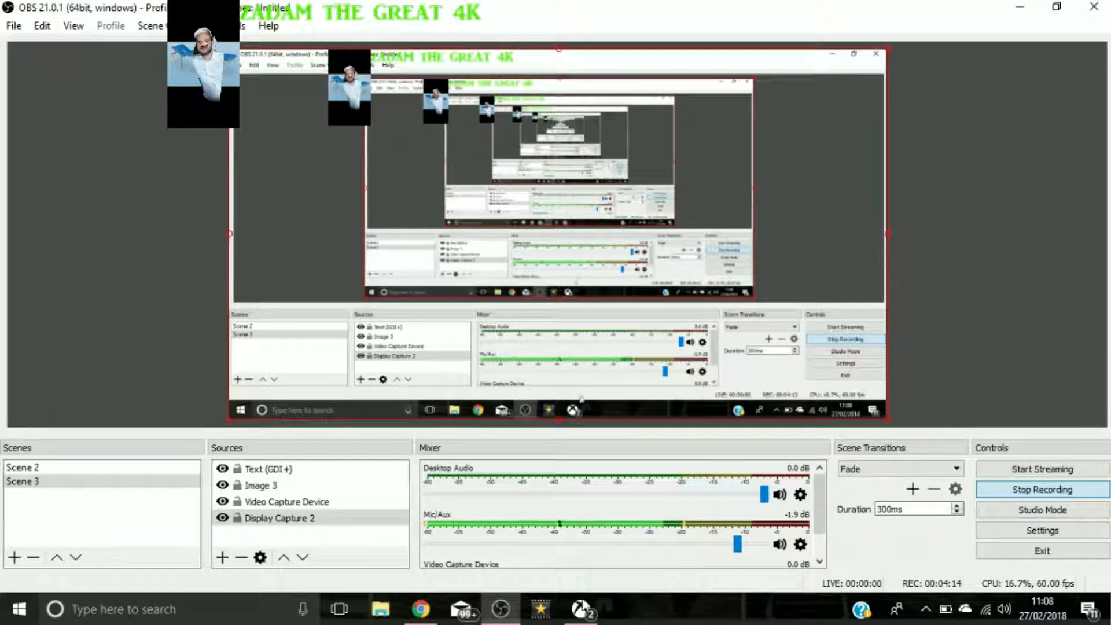
Switch to the Xbox app and show the XboxOne console's Connection page.
{"action": "left_click", "coordinate": [582, 609]}
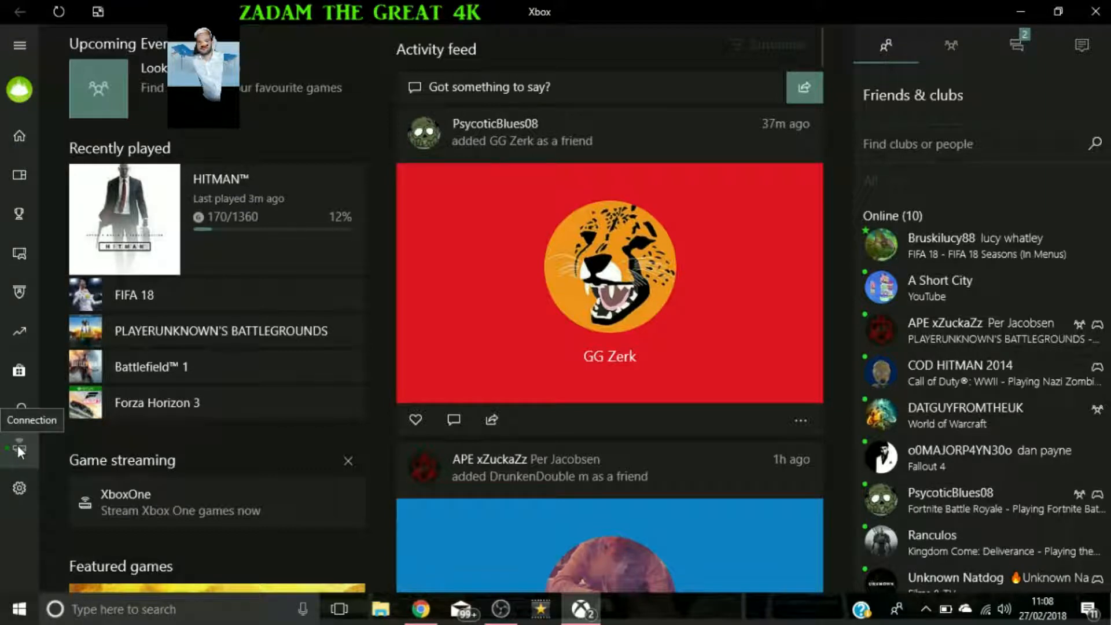
{"action": "mouse_move", "coordinate": [19, 456]}
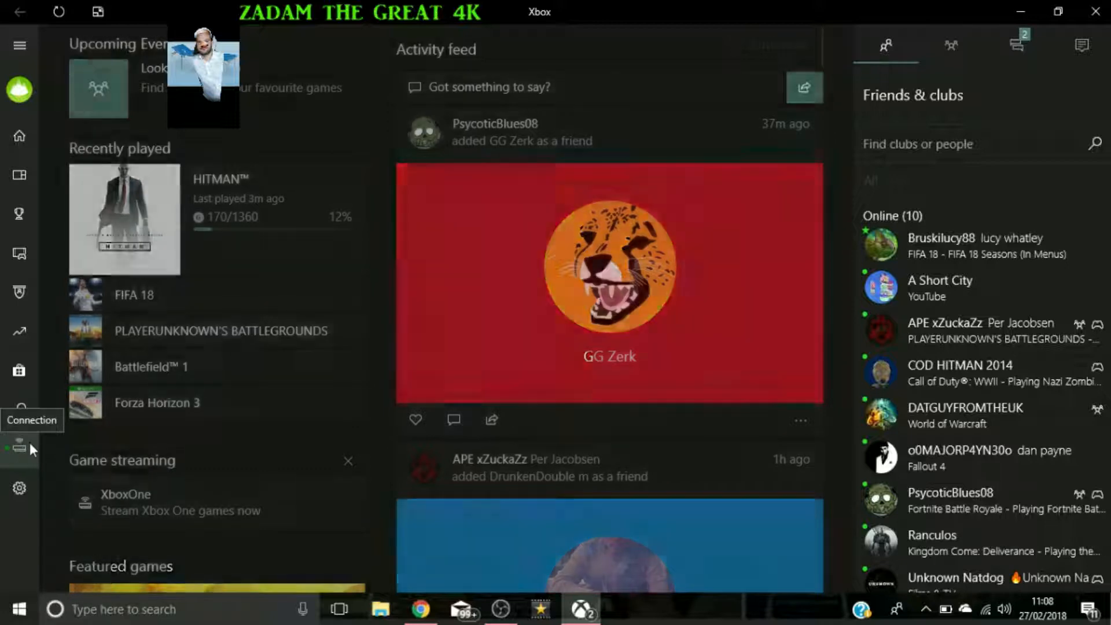
{"action": "left_click", "coordinate": [19, 448]}
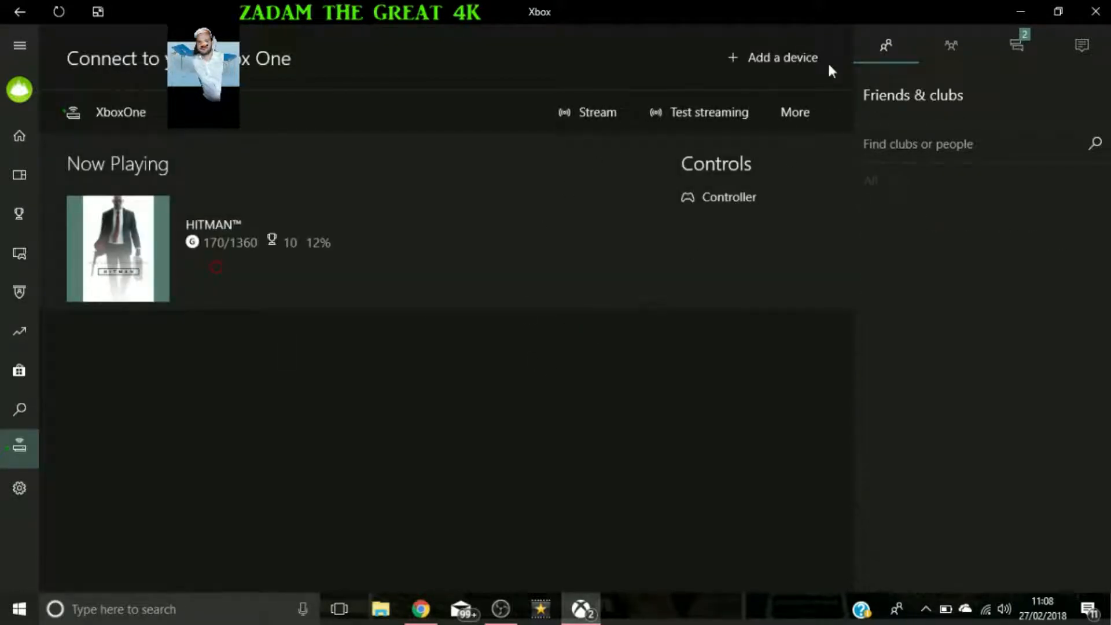
{"action": "mouse_move", "coordinate": [602, 123]}
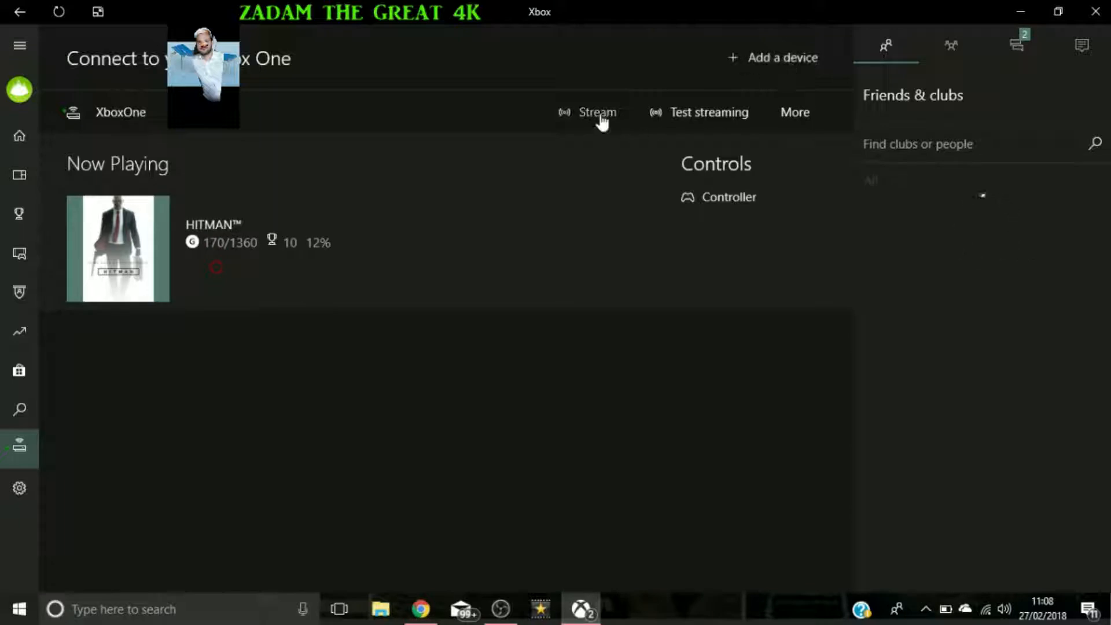
Stream from the XboxOne, dismiss the no-controller warning, and browse the Xbox app settings.
{"action": "left_click", "coordinate": [598, 112]}
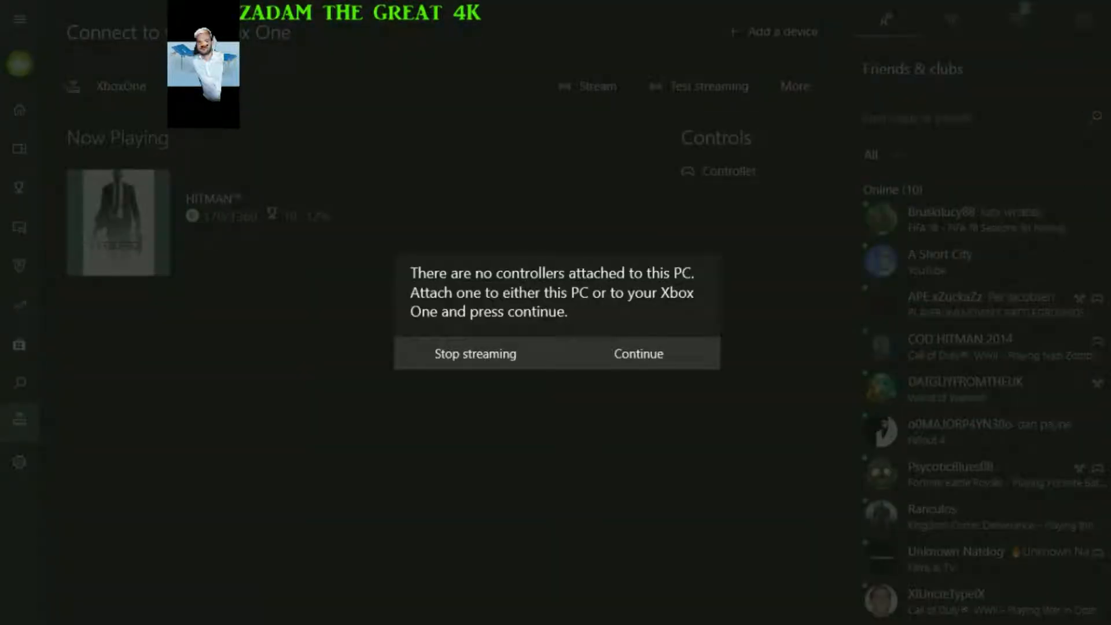
{"action": "left_click", "coordinate": [639, 353]}
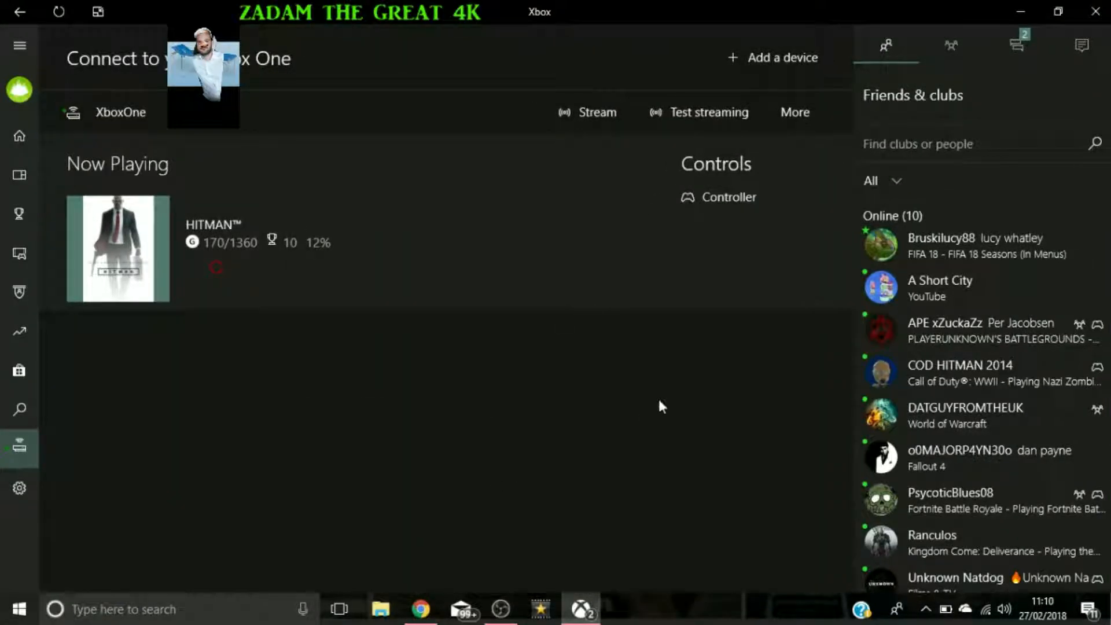
{"action": "mouse_move", "coordinate": [165, 447]}
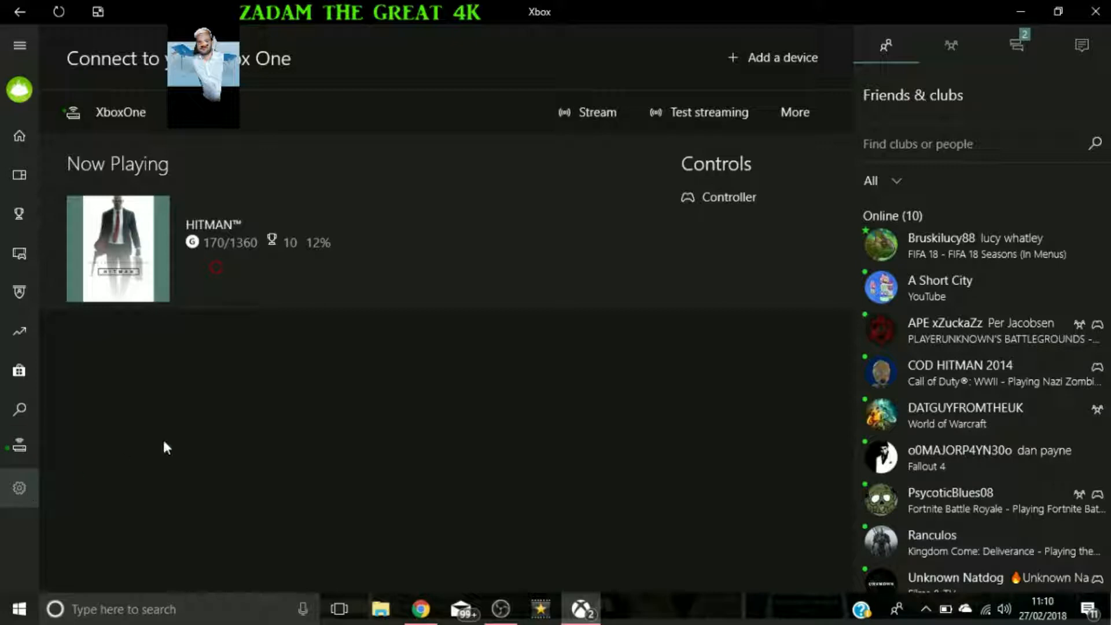
{"action": "left_click", "coordinate": [19, 488]}
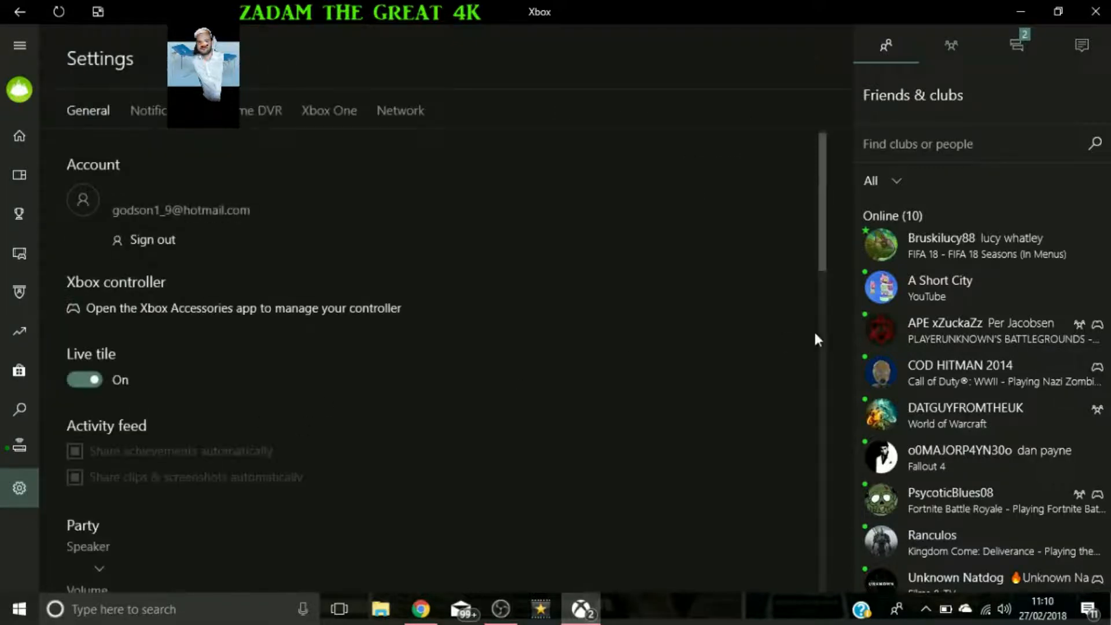
{"action": "scroll", "scroll_direction": "down", "scroll_amount": 3}
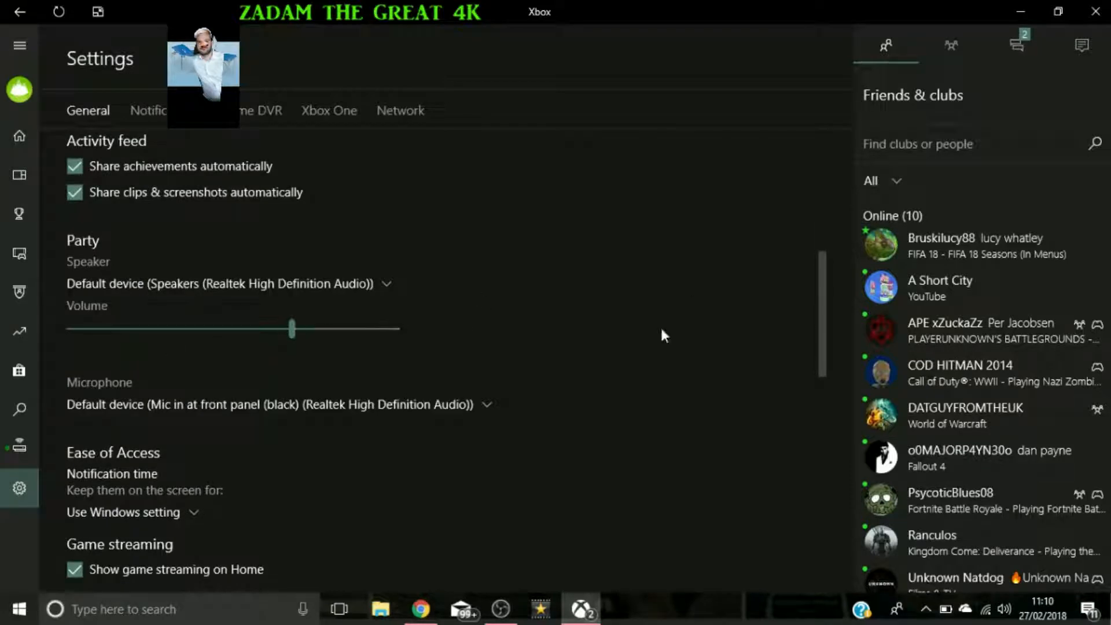
{"action": "scroll", "scroll_direction": "up", "scroll_amount": 3}
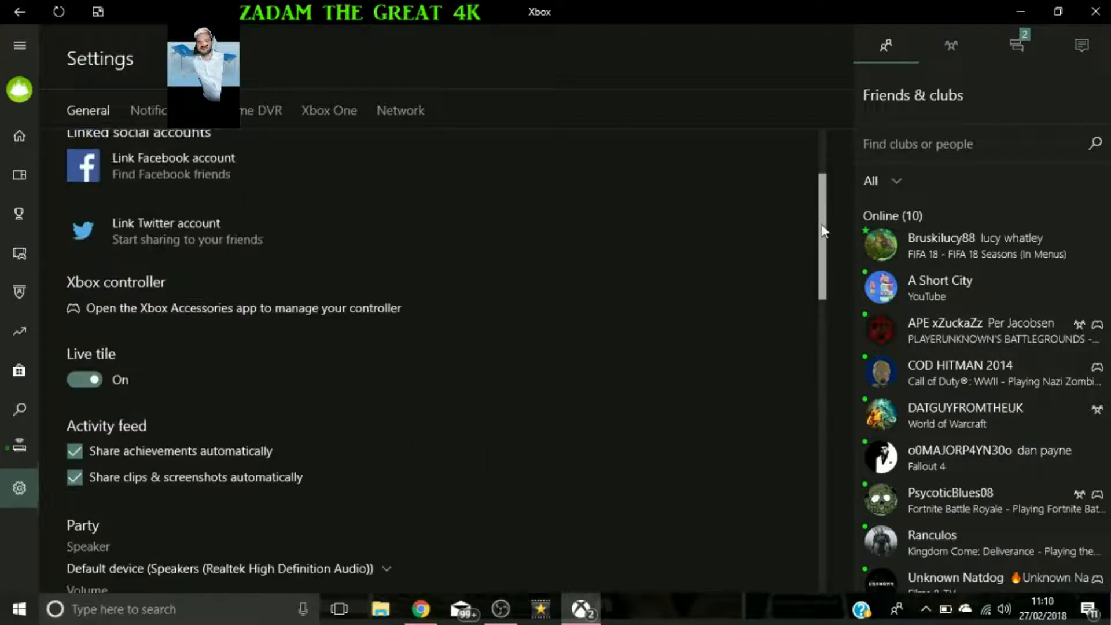
{"action": "scroll", "scroll_direction": "down", "scroll_amount": 3}
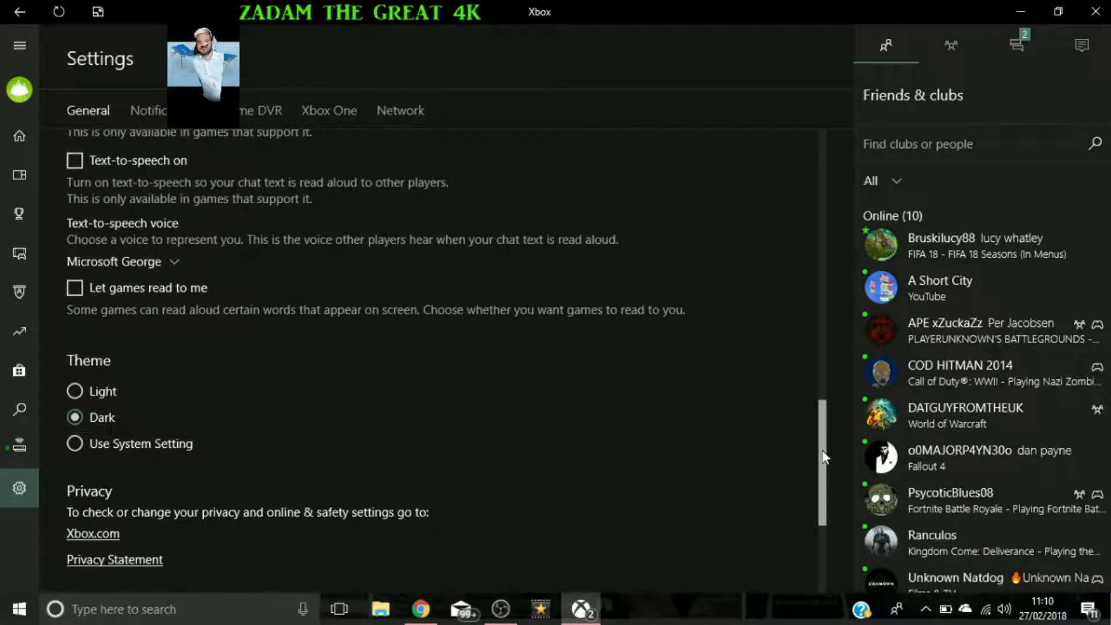
{"action": "scroll", "scroll_direction": "down", "scroll_amount": 3}
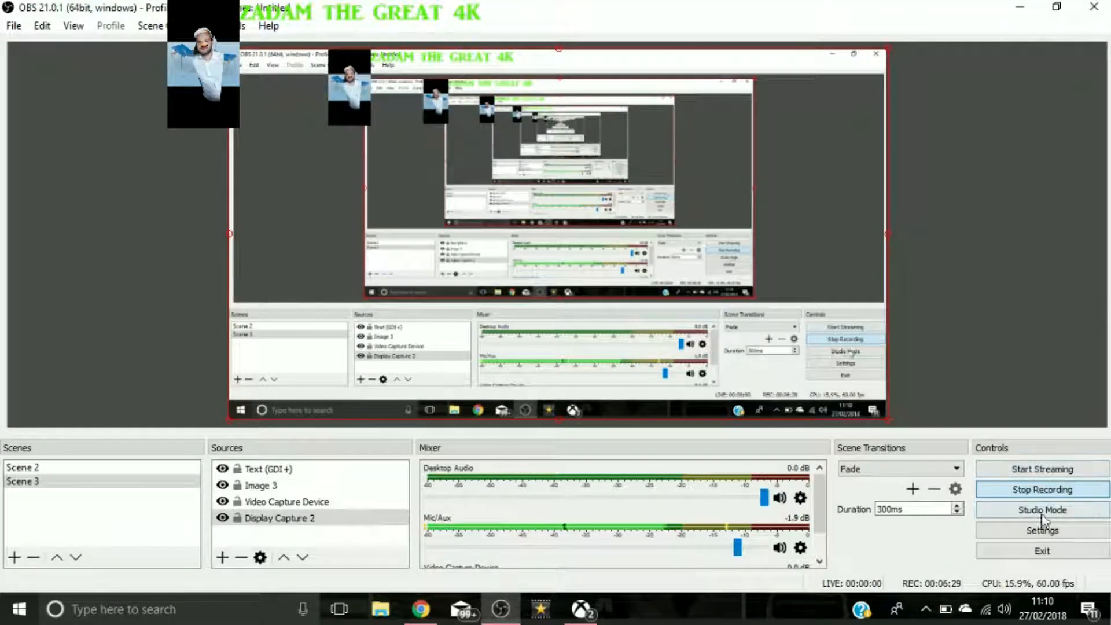
Open the OBS Settings window from the Controls panel.
{"action": "left_click", "coordinate": [1042, 530]}
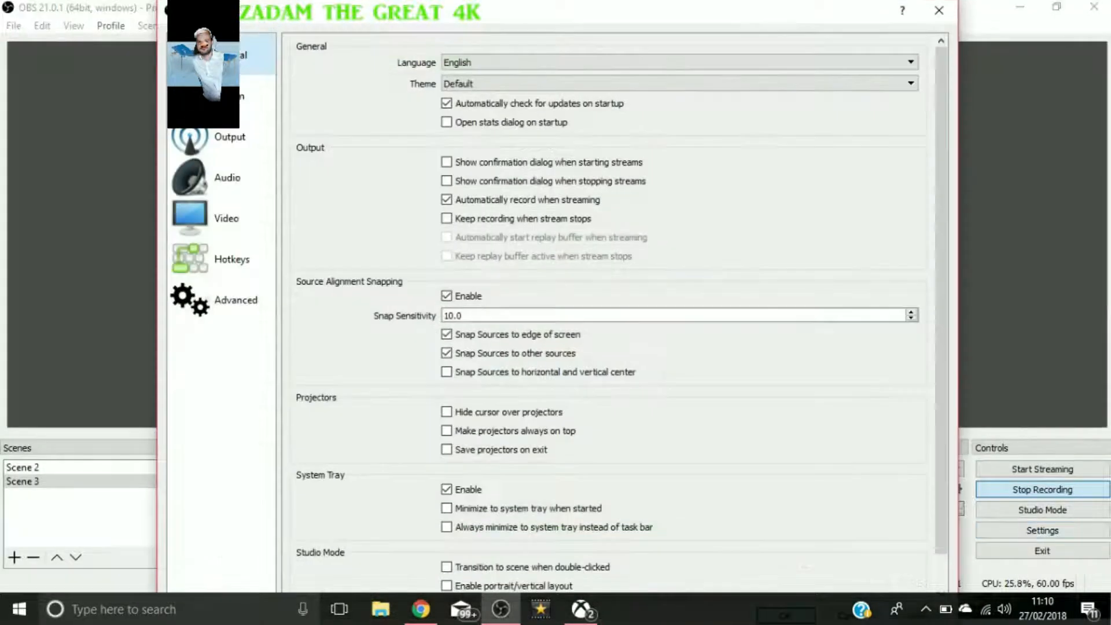
{"action": "mouse_move", "coordinate": [771, 210]}
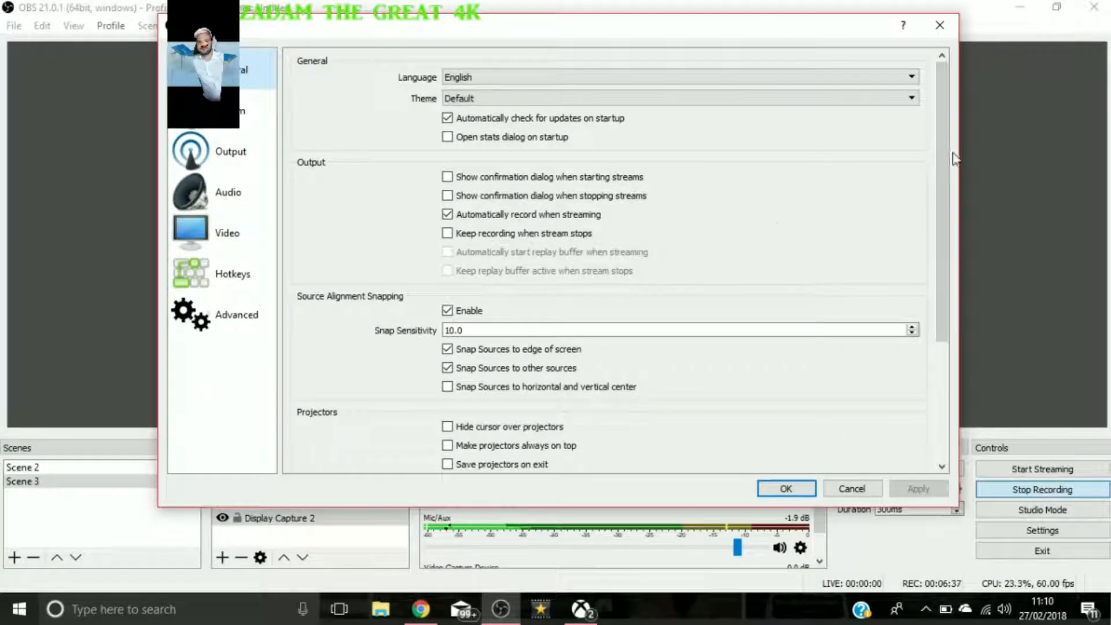
{"action": "mouse_move", "coordinate": [963, 115]}
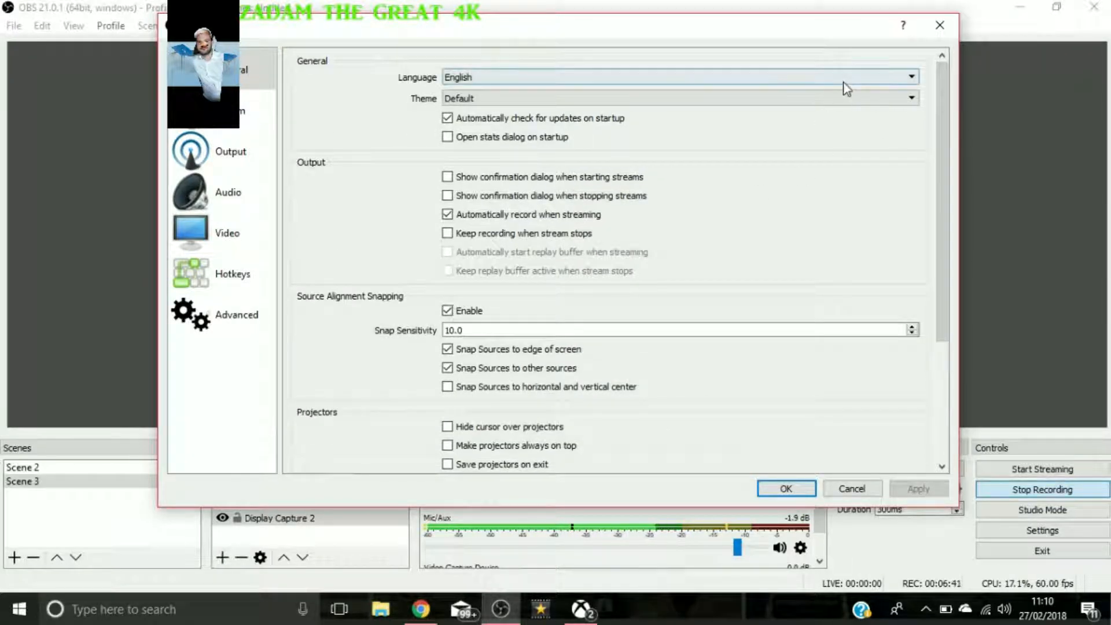
Set the OBS stream service to YouTube / YouTube Gaming with the Primary YouTube ingest server.
{"action": "left_click", "coordinate": [236, 110]}
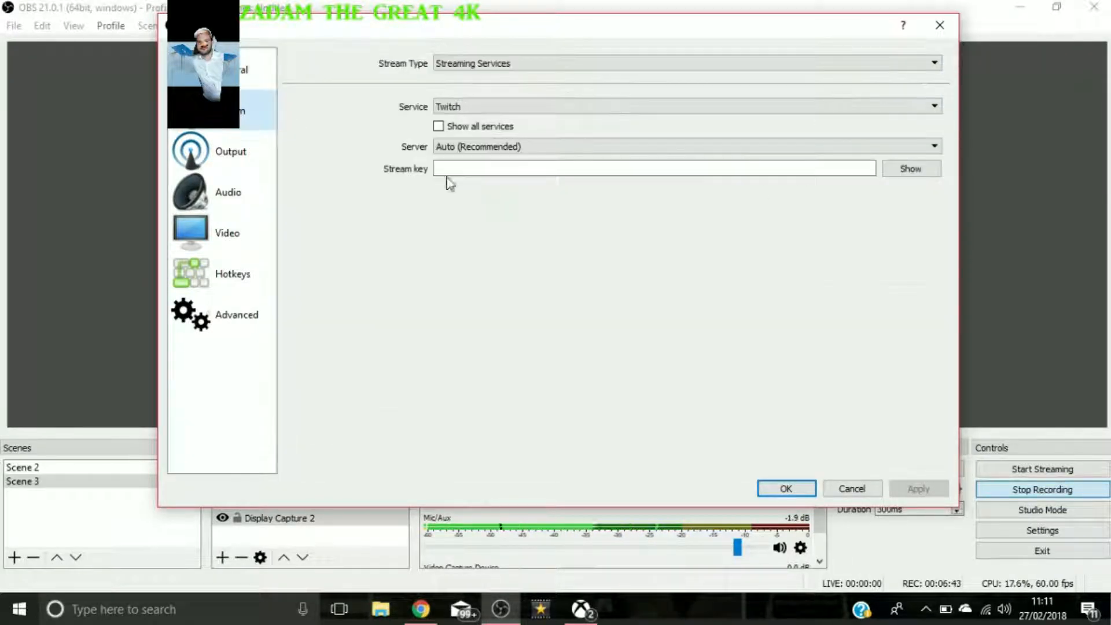
{"action": "left_click", "coordinate": [678, 63]}
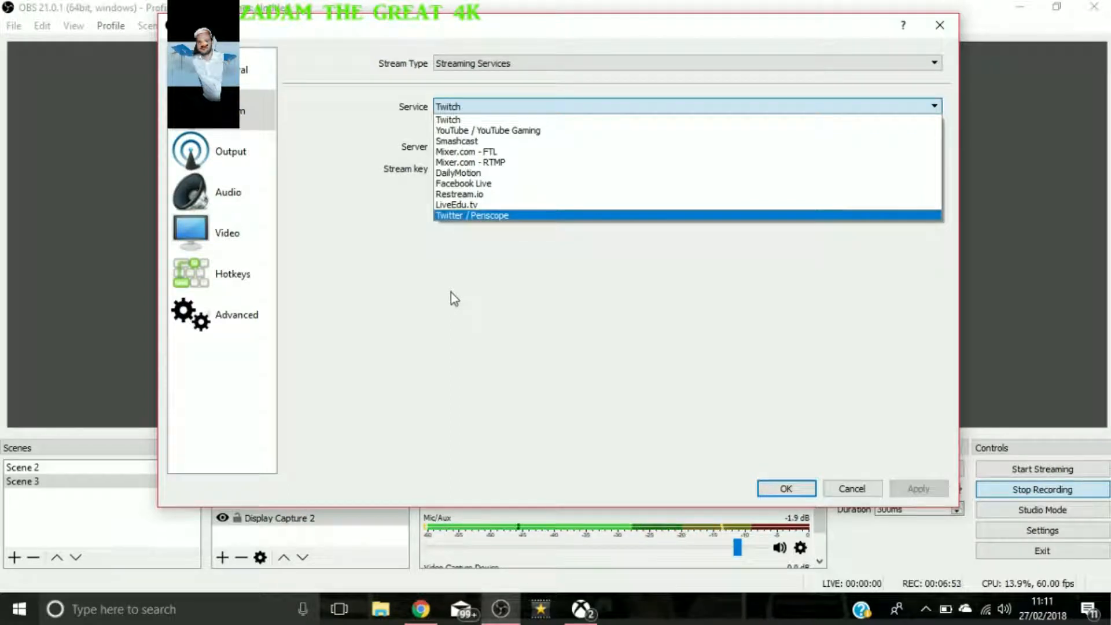
{"action": "mouse_move", "coordinate": [465, 278]}
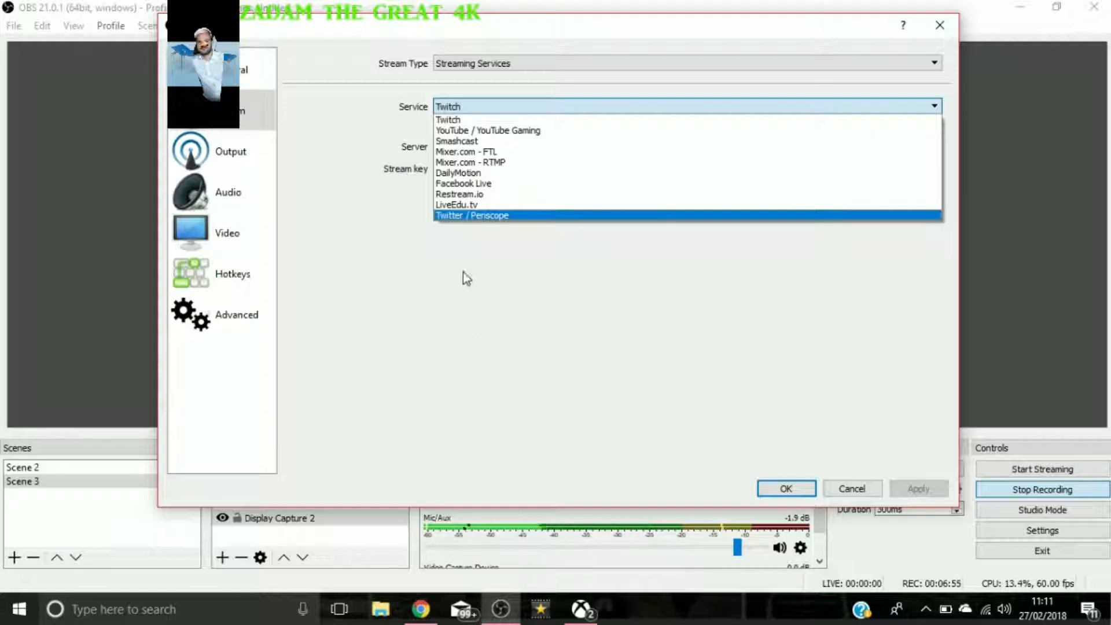
{"action": "left_click", "coordinate": [488, 131]}
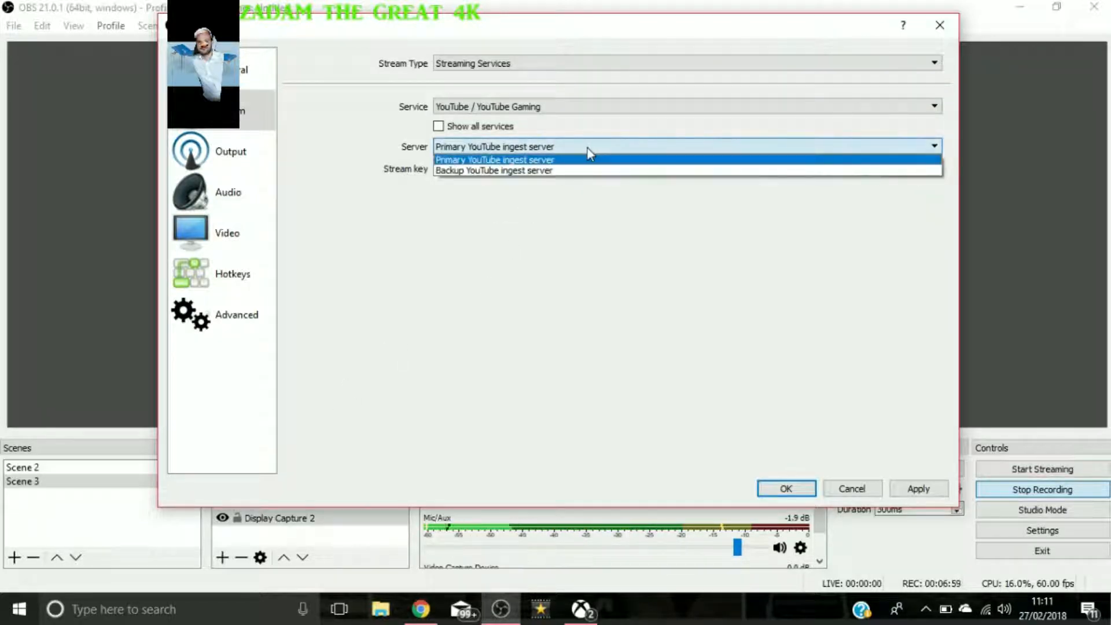
{"action": "left_click", "coordinate": [505, 159]}
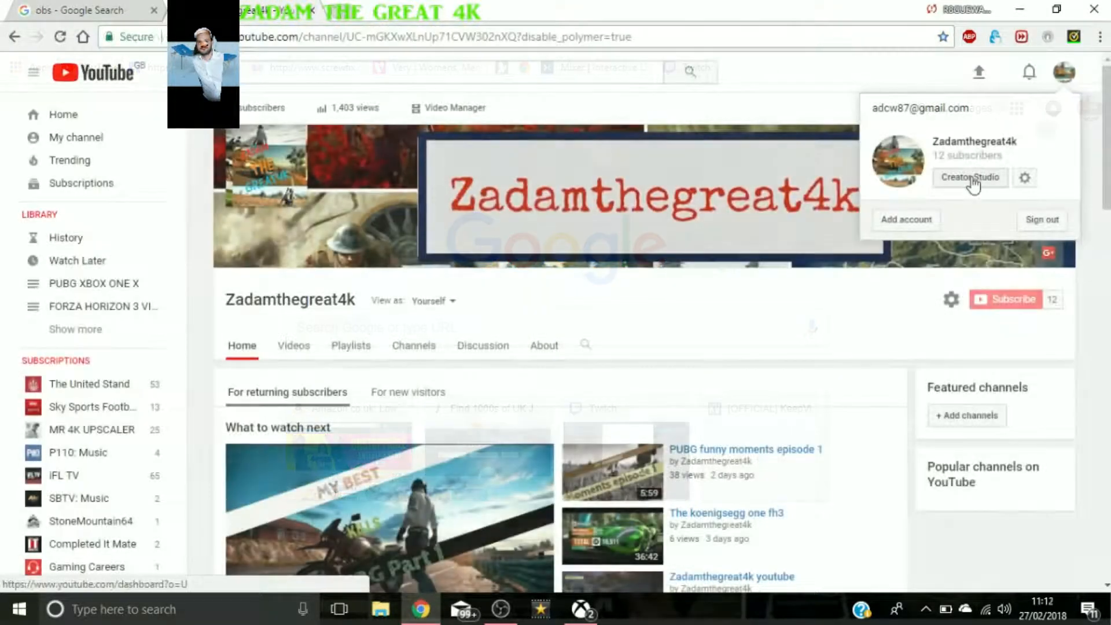
Open Creator Studio's Live Streaming 'Stream now' dashboard to find the encoder server URL and stream key.
{"action": "left_click", "coordinate": [970, 177]}
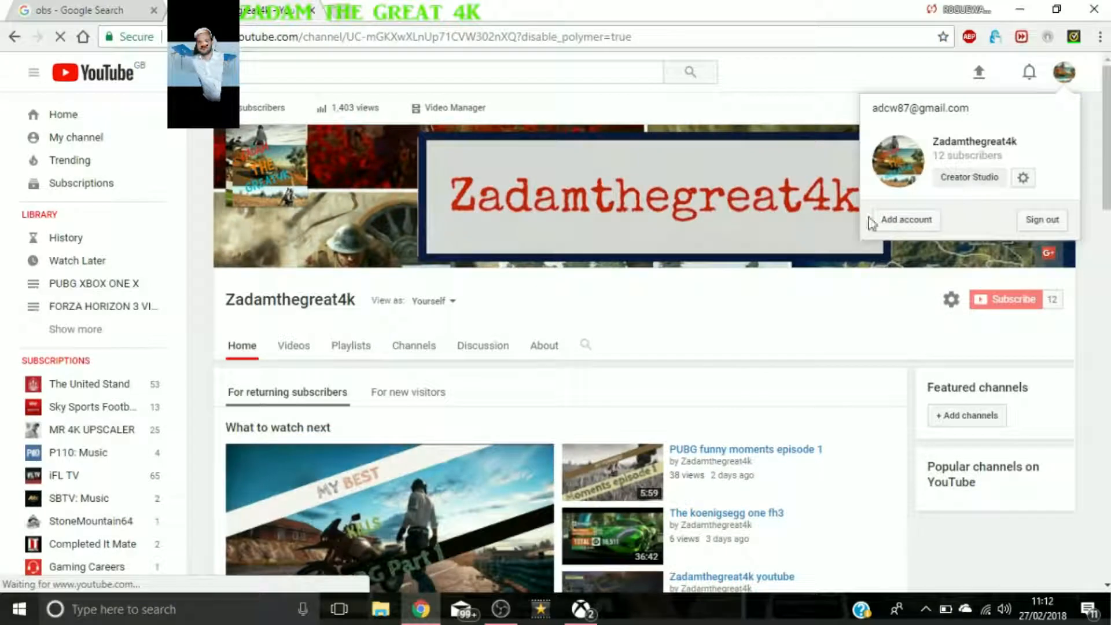
{"action": "left_click", "coordinate": [969, 177]}
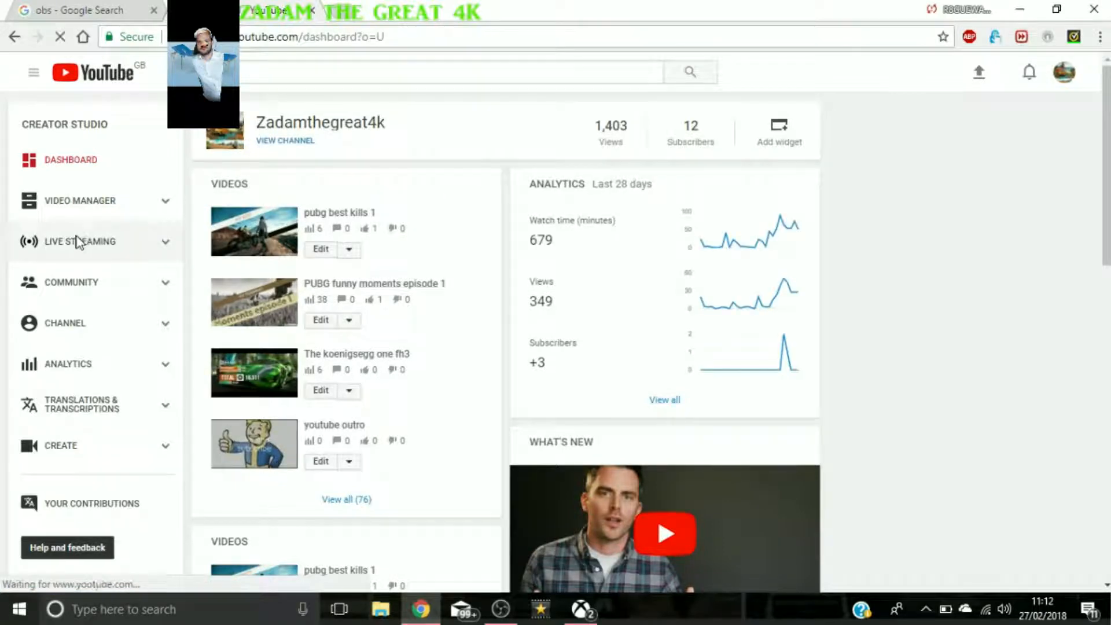
{"action": "left_click", "coordinate": [73, 242]}
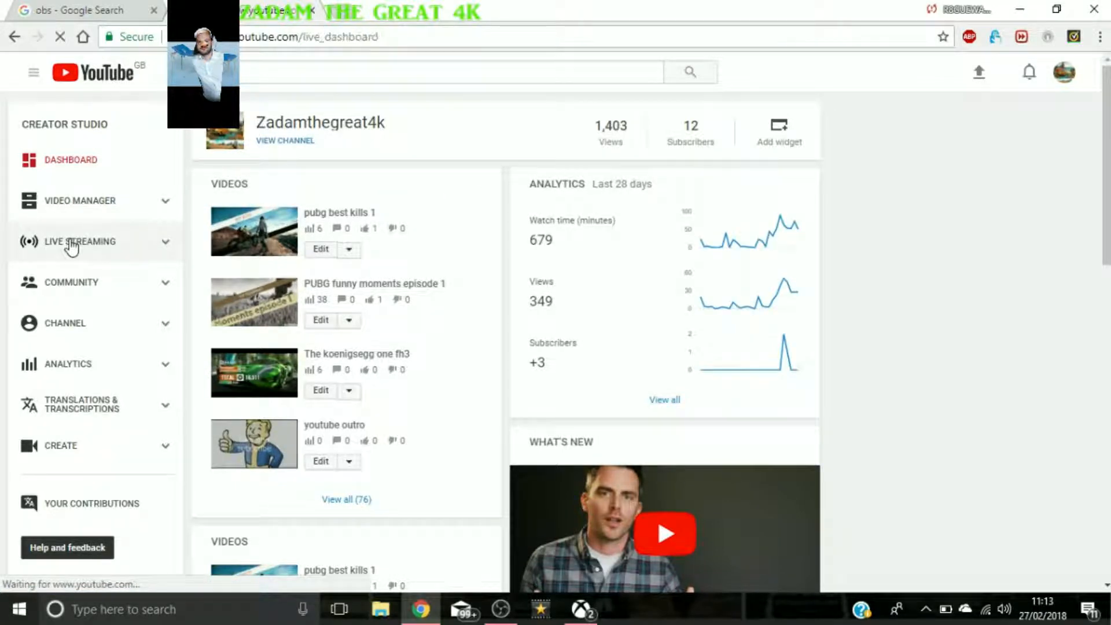
{"action": "left_click", "coordinate": [80, 241]}
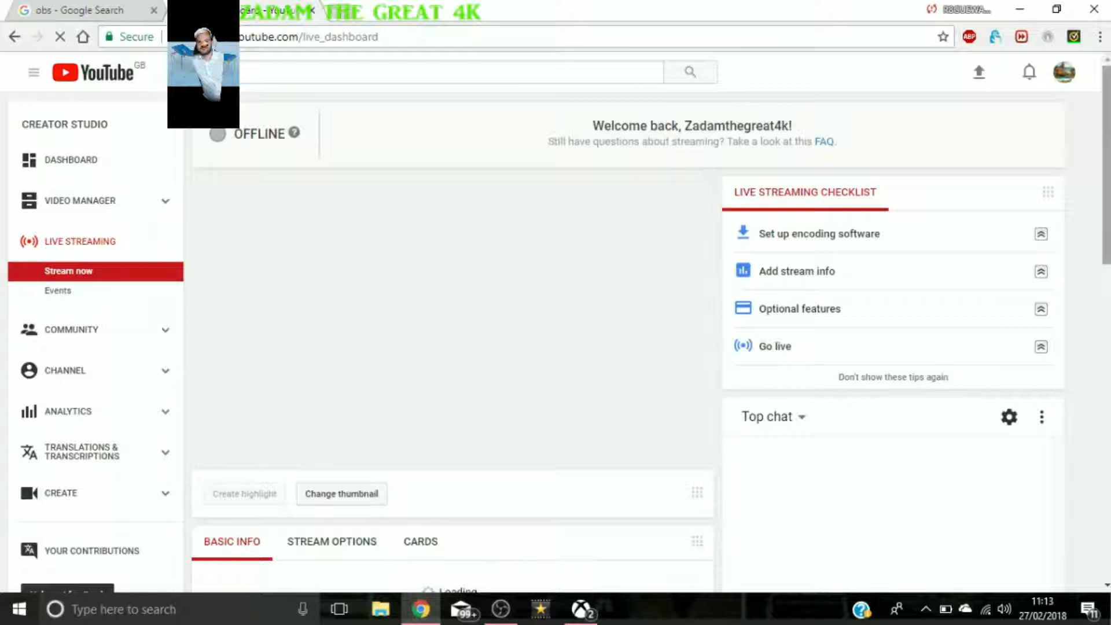
{"action": "scroll", "scroll_direction": "down", "scroll_amount": 3}
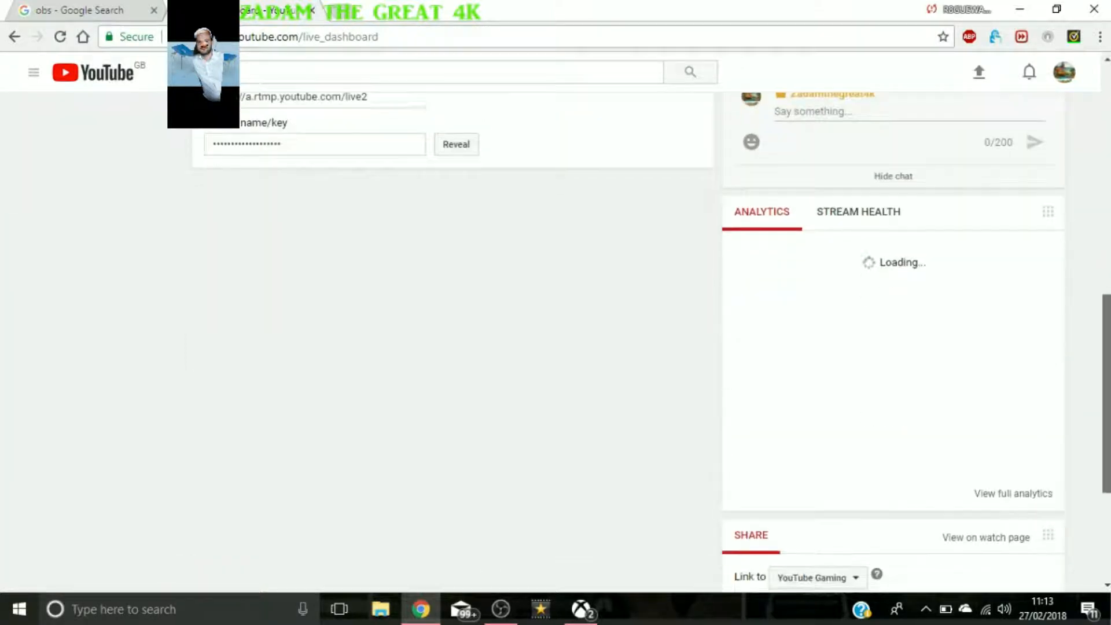
{"action": "scroll", "scroll_direction": "down", "scroll_amount": 3}
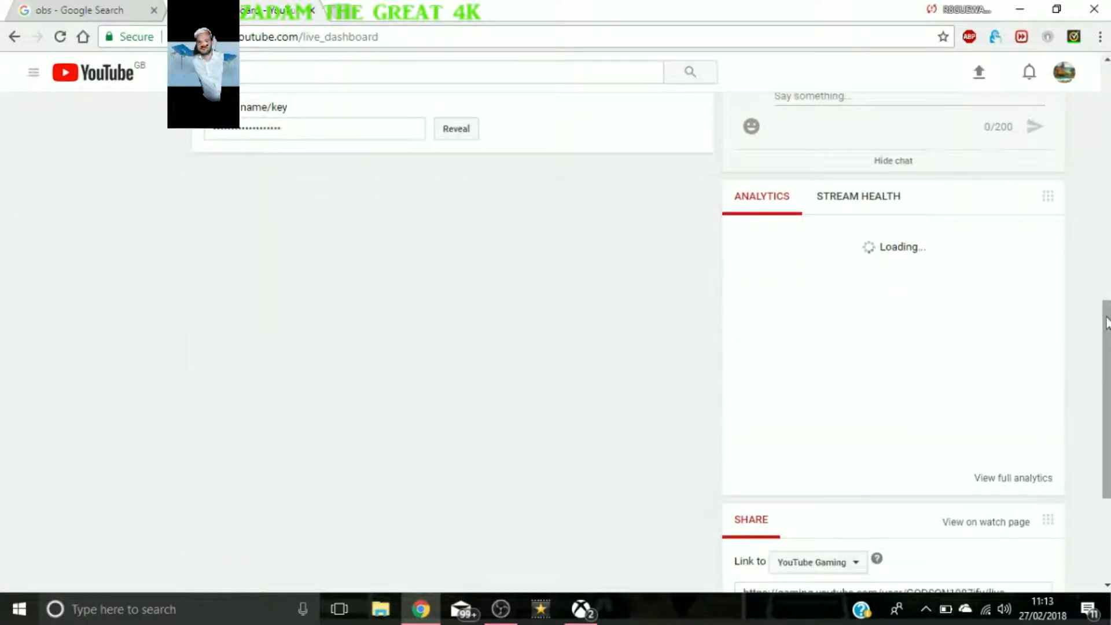
{"action": "scroll", "scroll_direction": "up", "scroll_amount": 3}
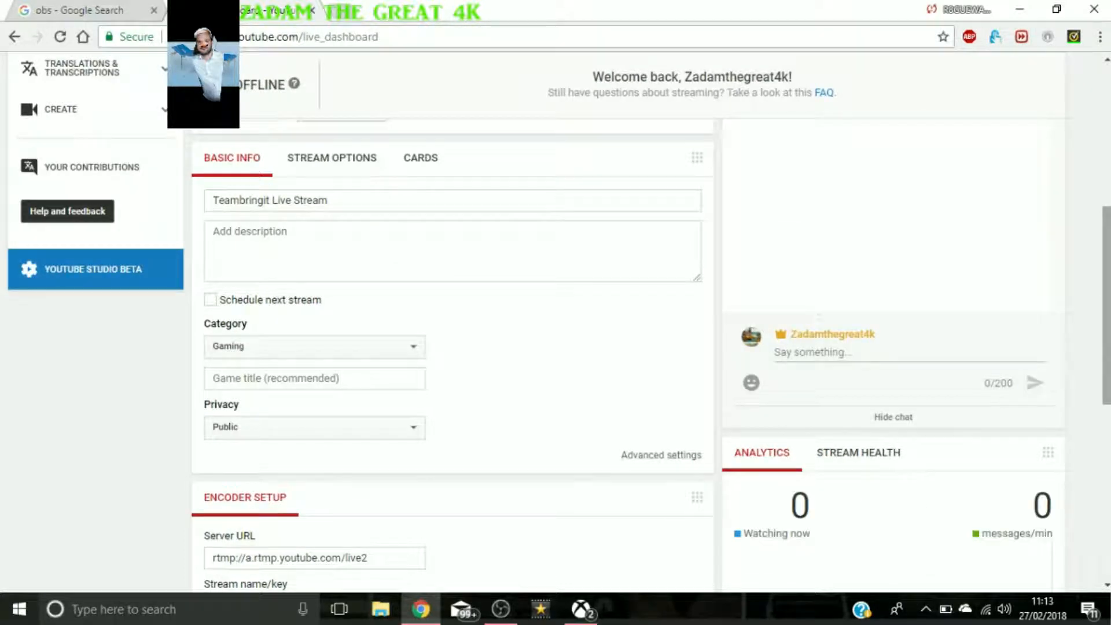
{"action": "scroll", "scroll_direction": "down", "scroll_amount": 3}
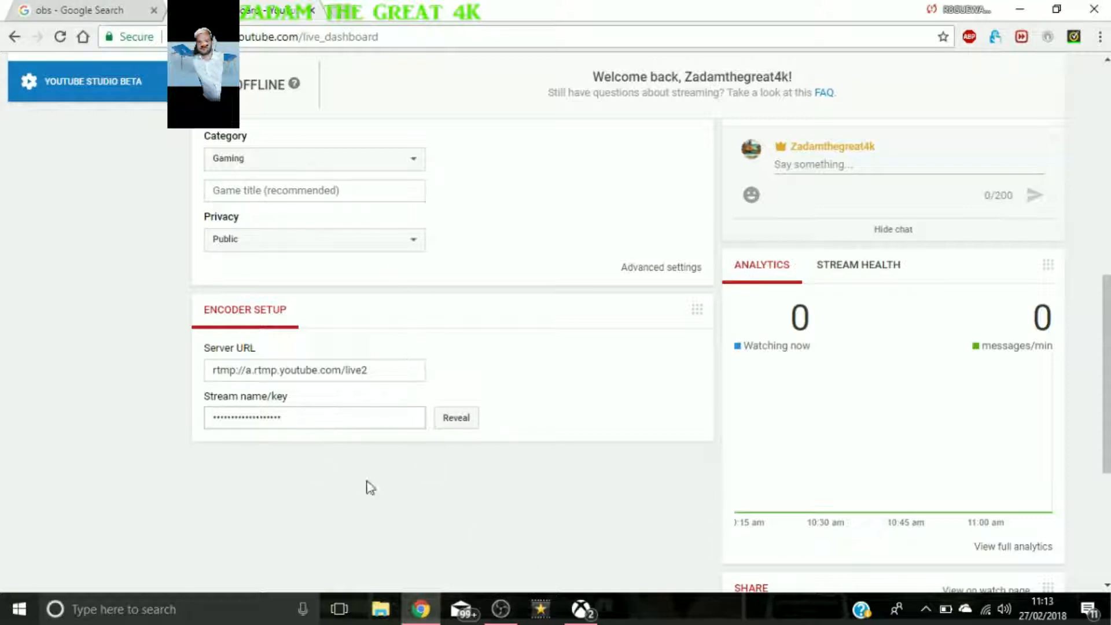
{"action": "left_click", "coordinate": [315, 417]}
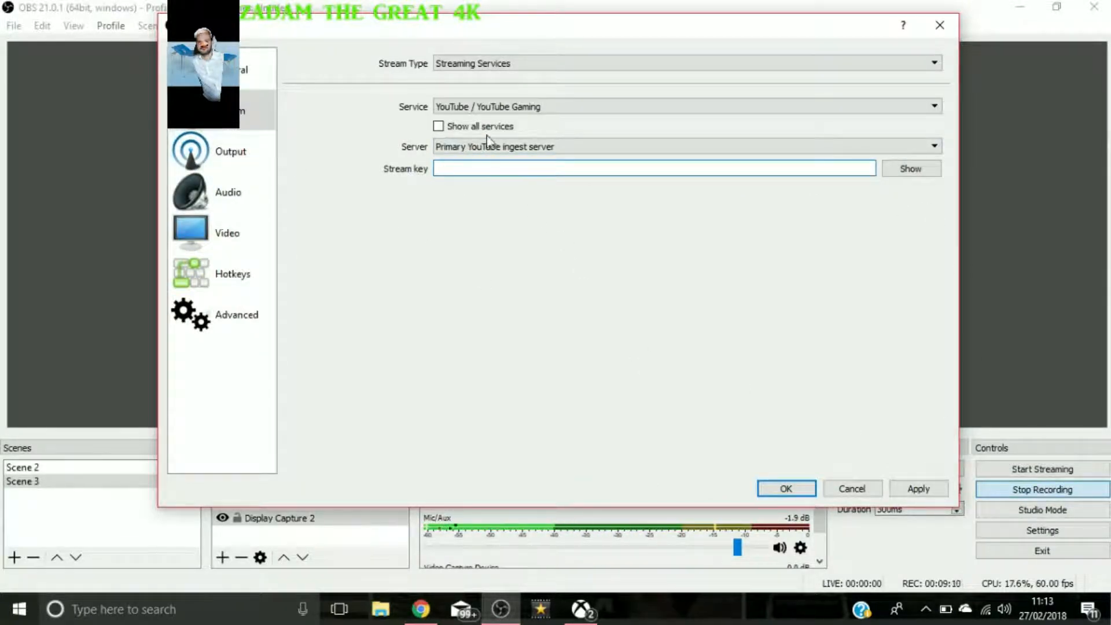
Show the Output page of OBS Settings, with its 2500 streaming bitrate.
{"action": "left_click", "coordinate": [684, 106]}
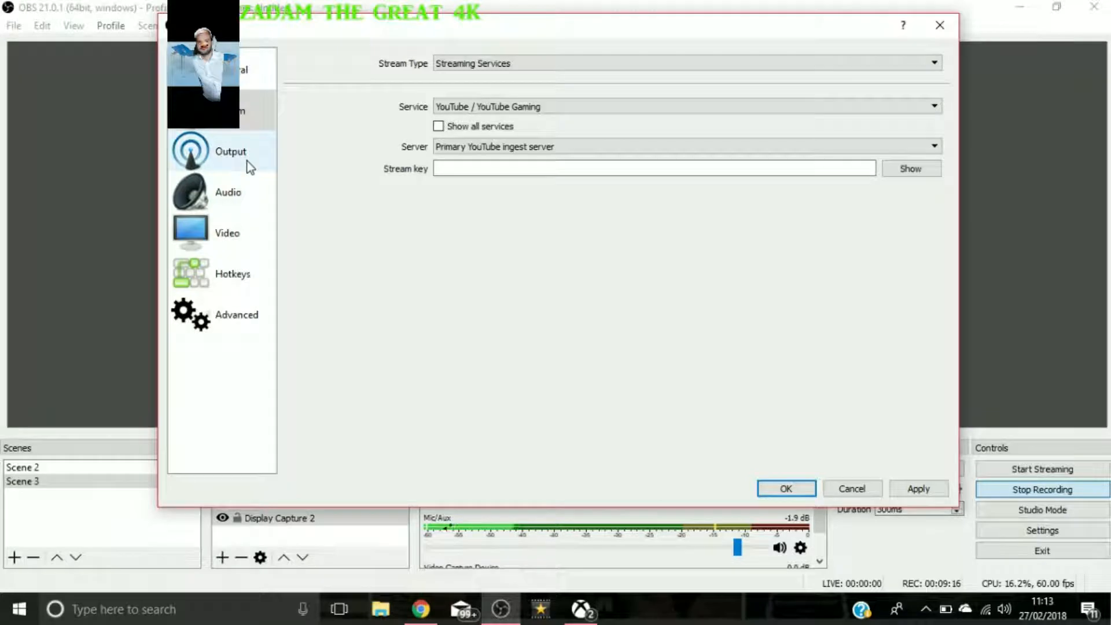
{"action": "left_click", "coordinate": [230, 151]}
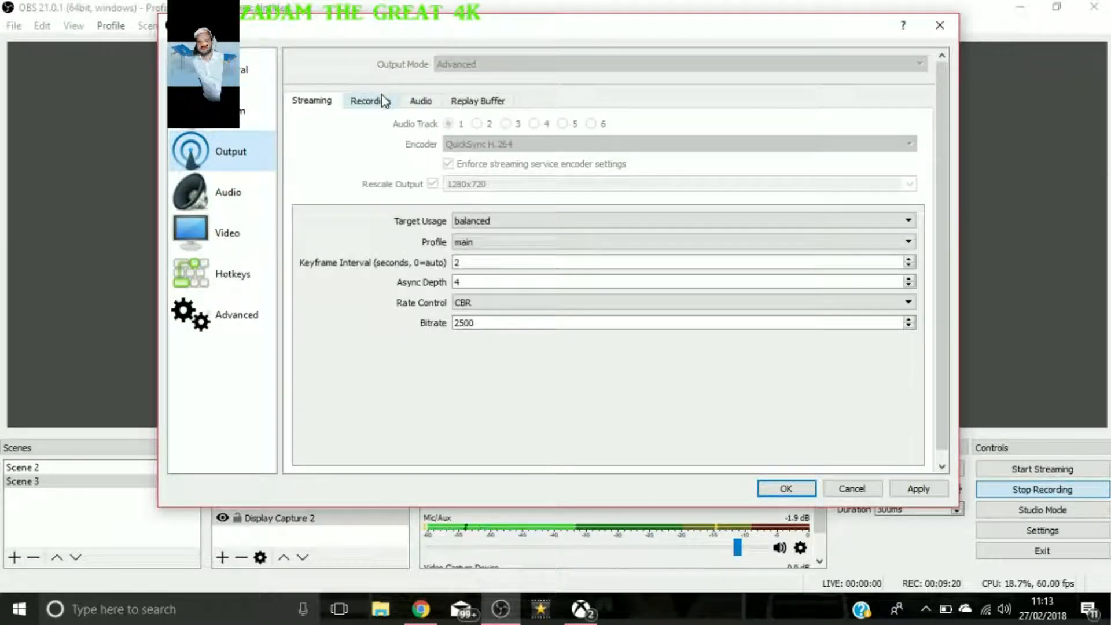
{"action": "left_click", "coordinate": [370, 100]}
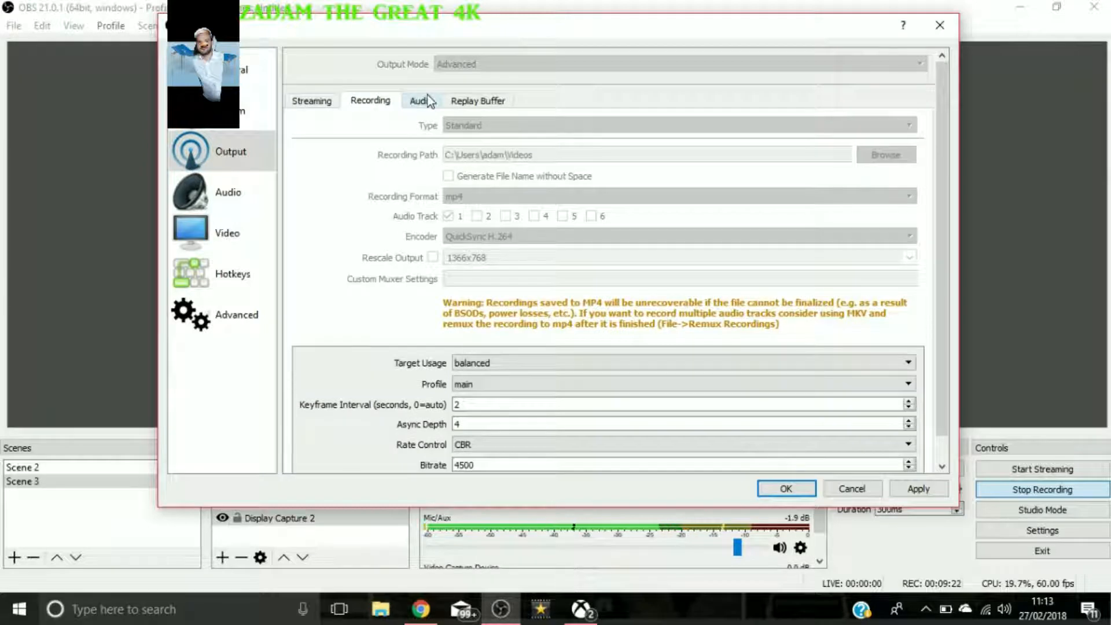
{"action": "left_click", "coordinate": [312, 100]}
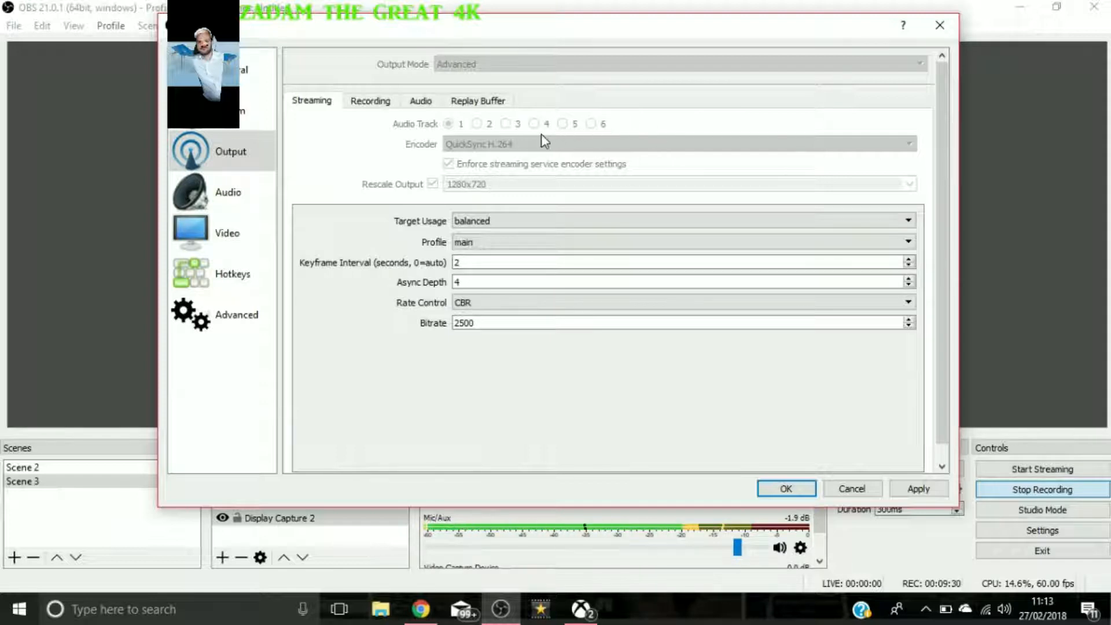
{"action": "mouse_move", "coordinate": [523, 150]}
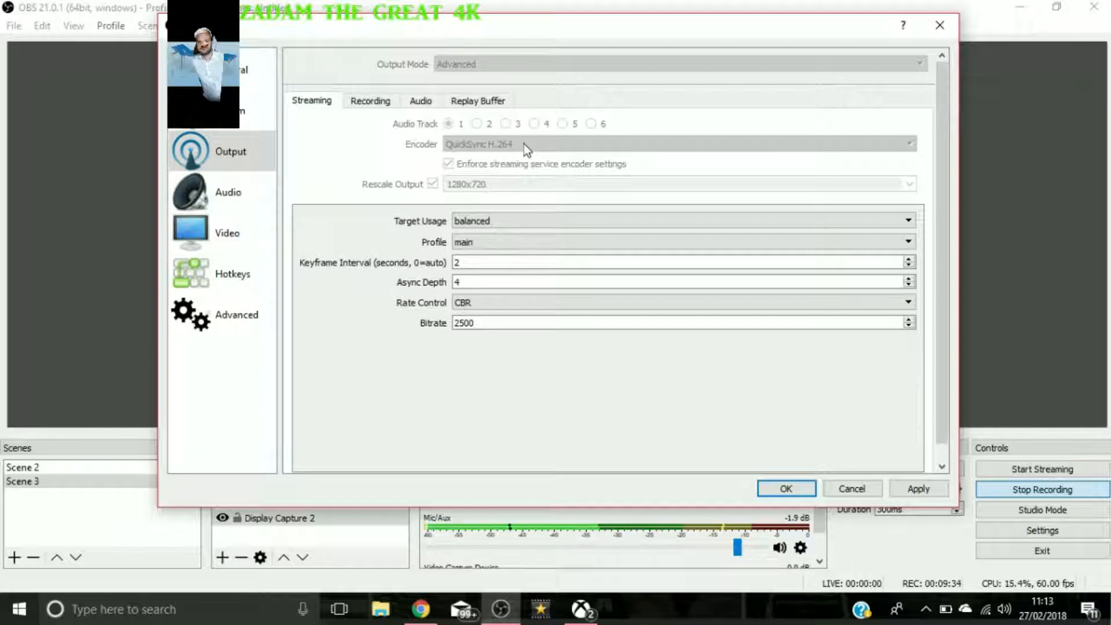
{"action": "mouse_move", "coordinate": [498, 180]}
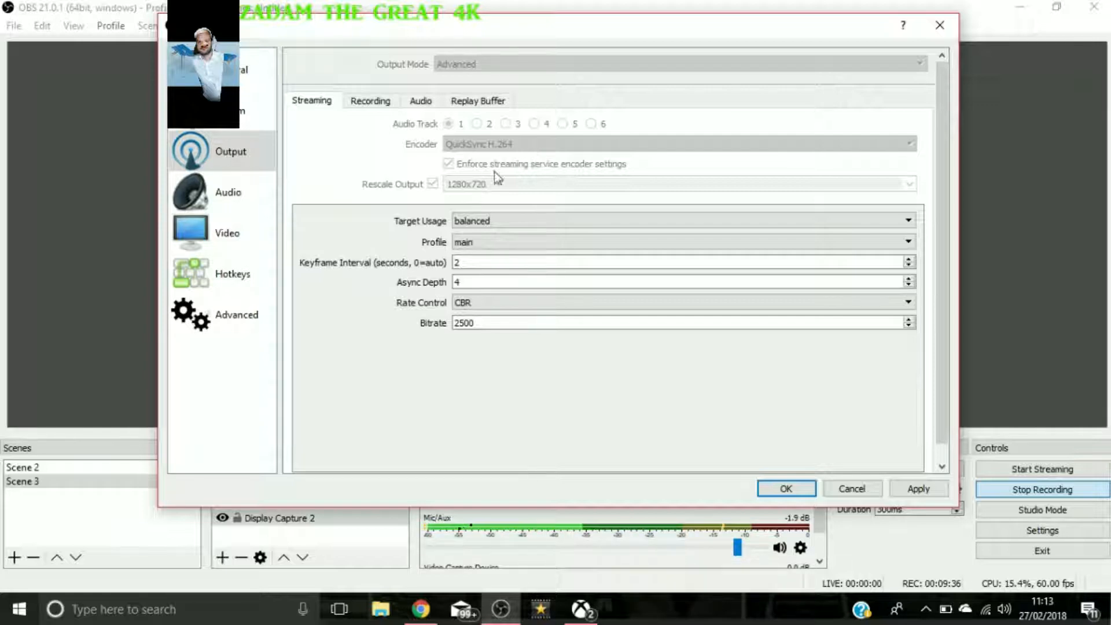
{"action": "mouse_move", "coordinate": [554, 406]}
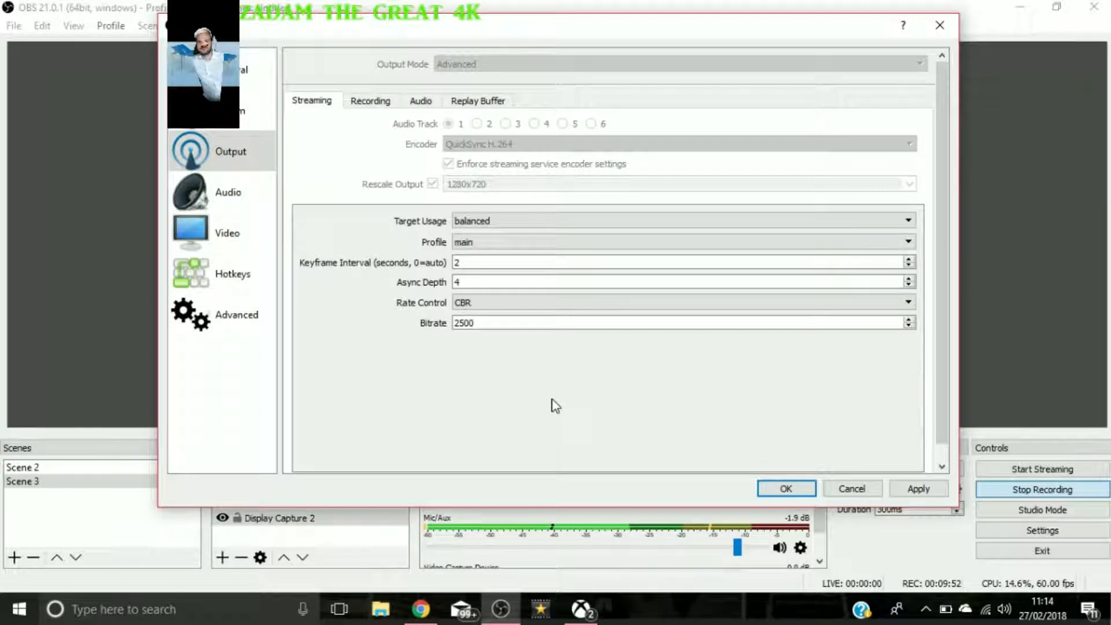
{"action": "mouse_move", "coordinate": [582, 158]}
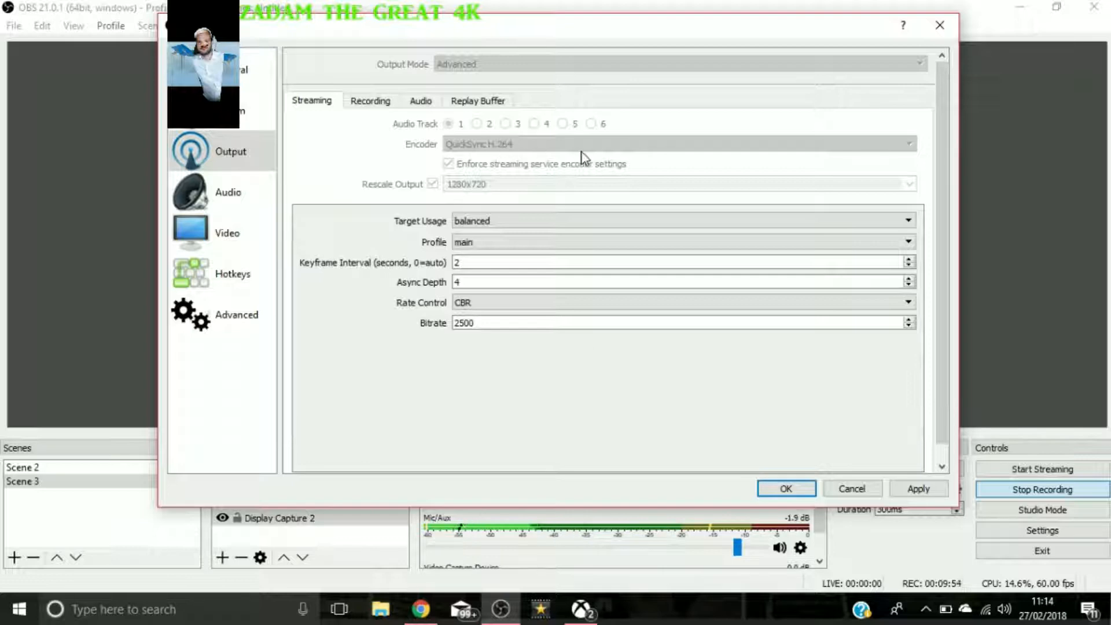
{"action": "mouse_move", "coordinate": [509, 160]}
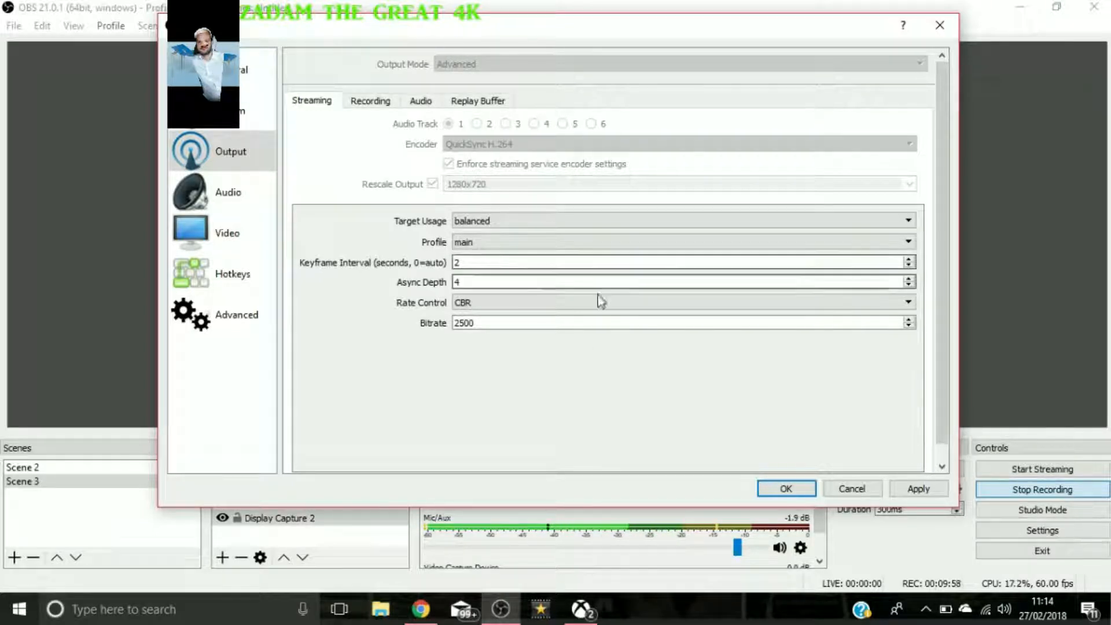
{"action": "mouse_move", "coordinate": [628, 367]}
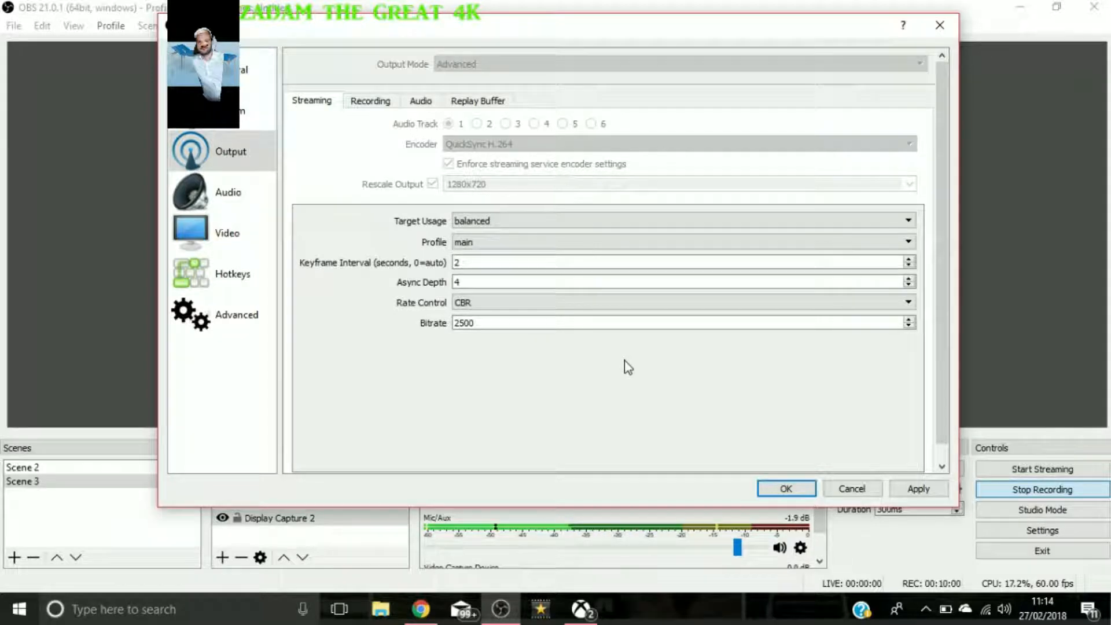
{"action": "mouse_move", "coordinate": [370, 151]}
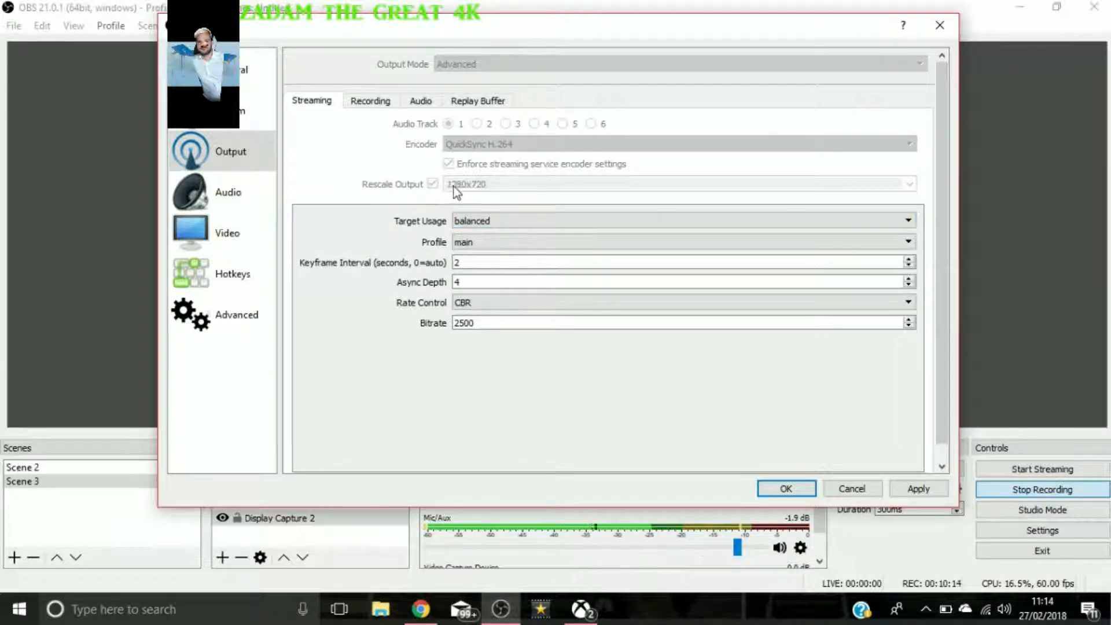
{"action": "mouse_move", "coordinate": [496, 198]}
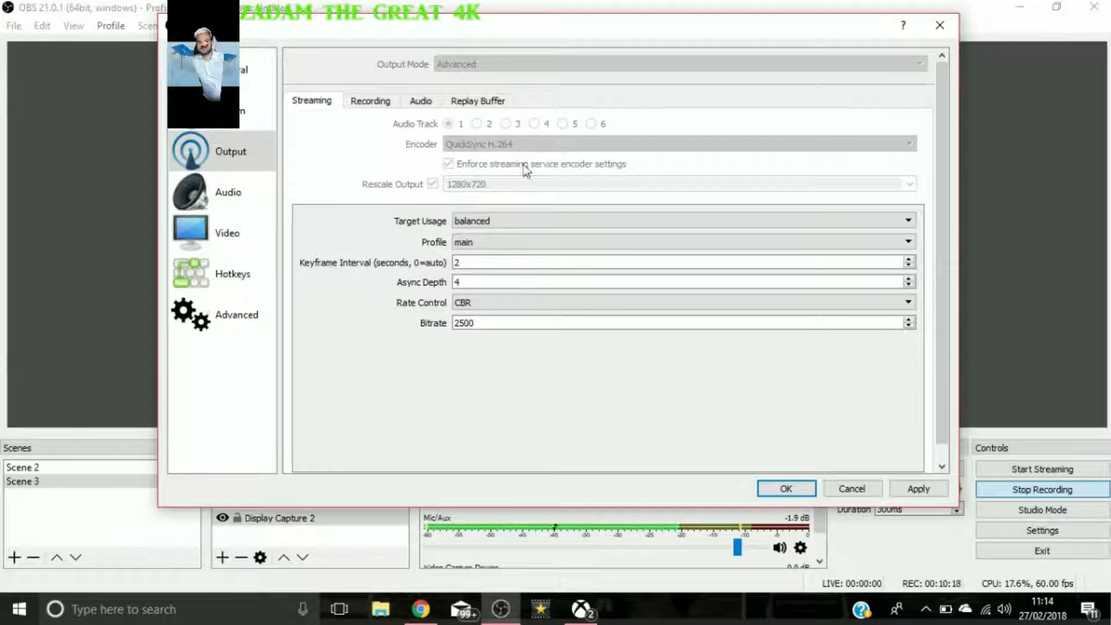
{"action": "mouse_move", "coordinate": [520, 171]}
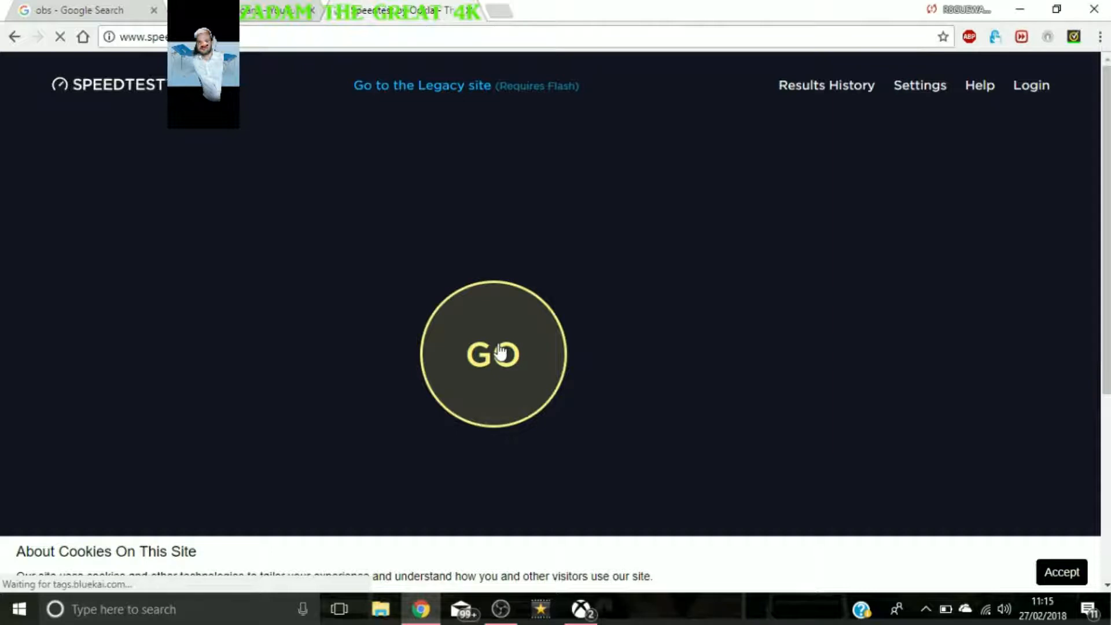
Start the Speedtest by Ookla test, then search Google for 'speed test'.
{"action": "left_click", "coordinate": [494, 353]}
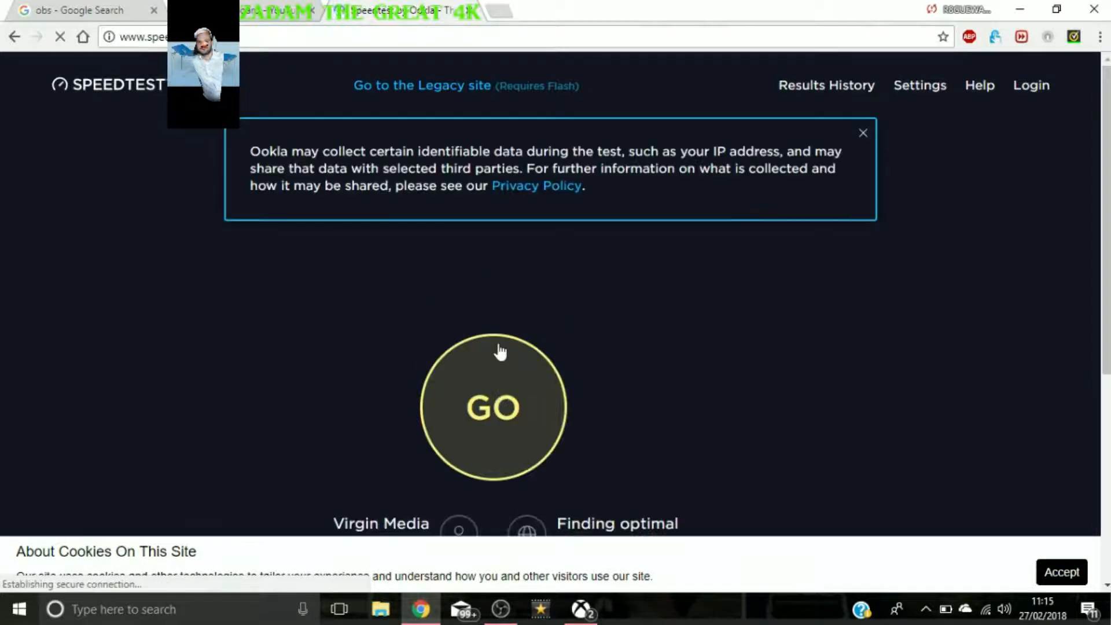
{"action": "left_click", "coordinate": [493, 409]}
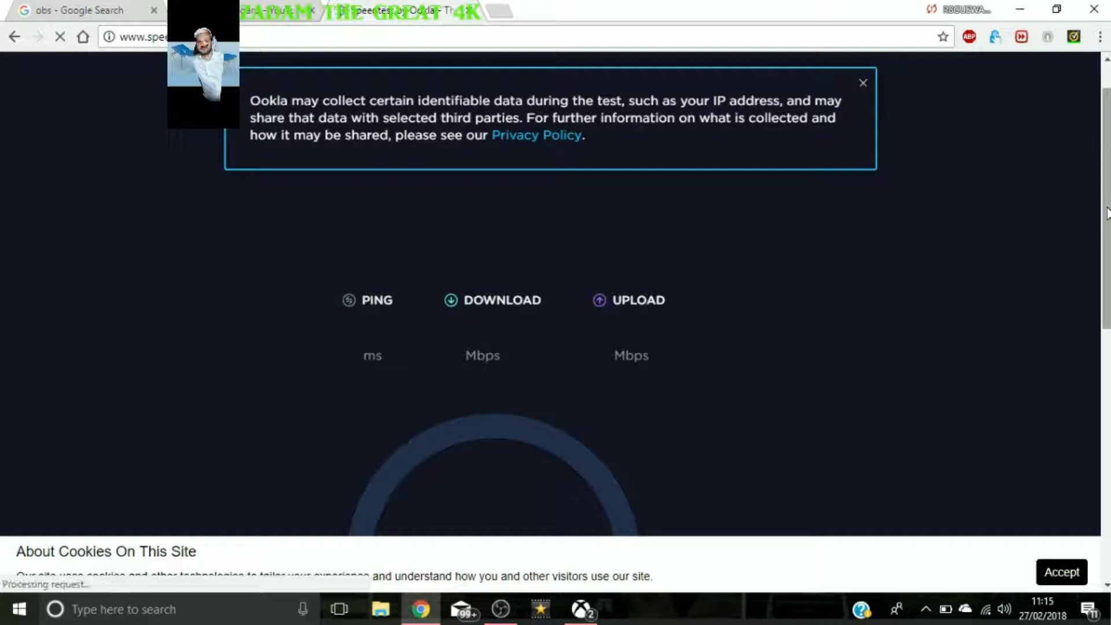
{"action": "left_click", "coordinate": [863, 82]}
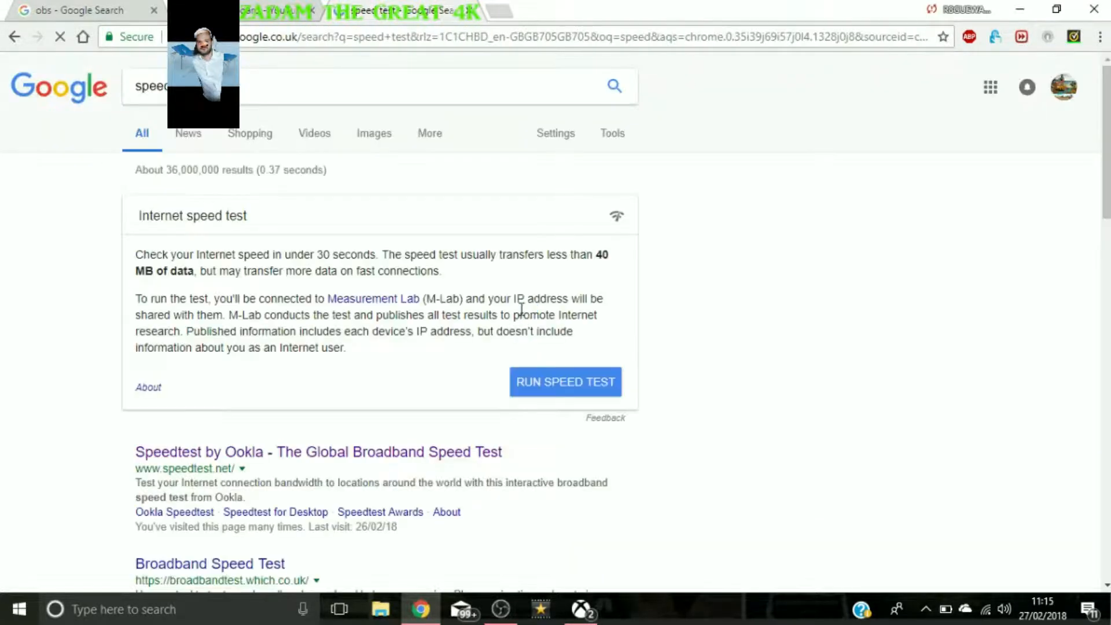
Run Google's speed test (40.7 Mbps down, 5.75 up), then search '75% of 6'.
{"action": "left_click", "coordinate": [555, 382]}
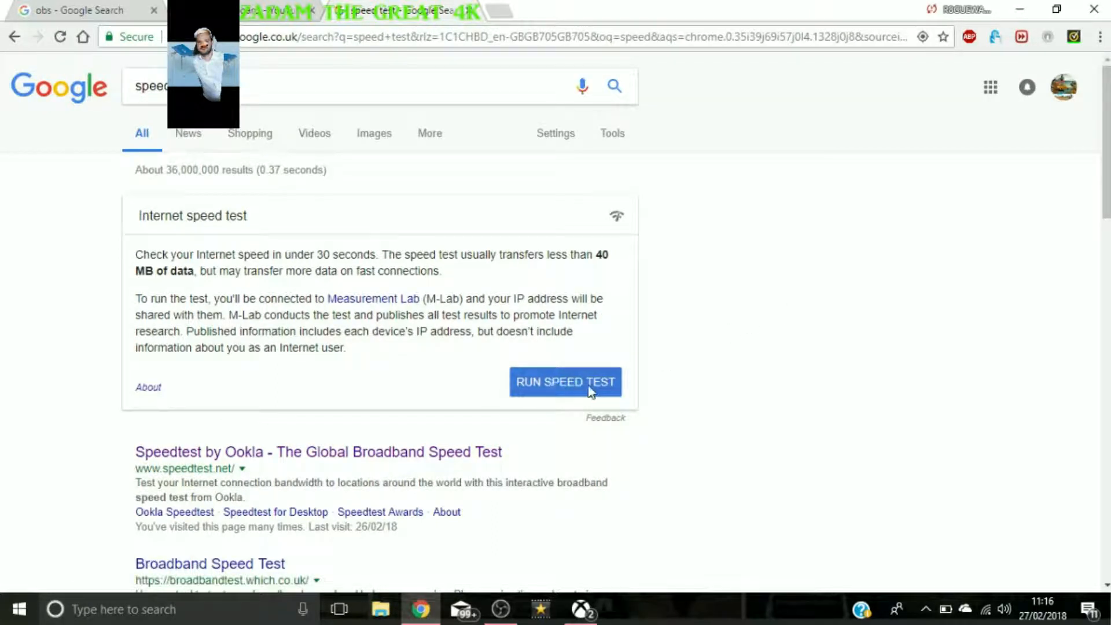
{"action": "left_click", "coordinate": [565, 382]}
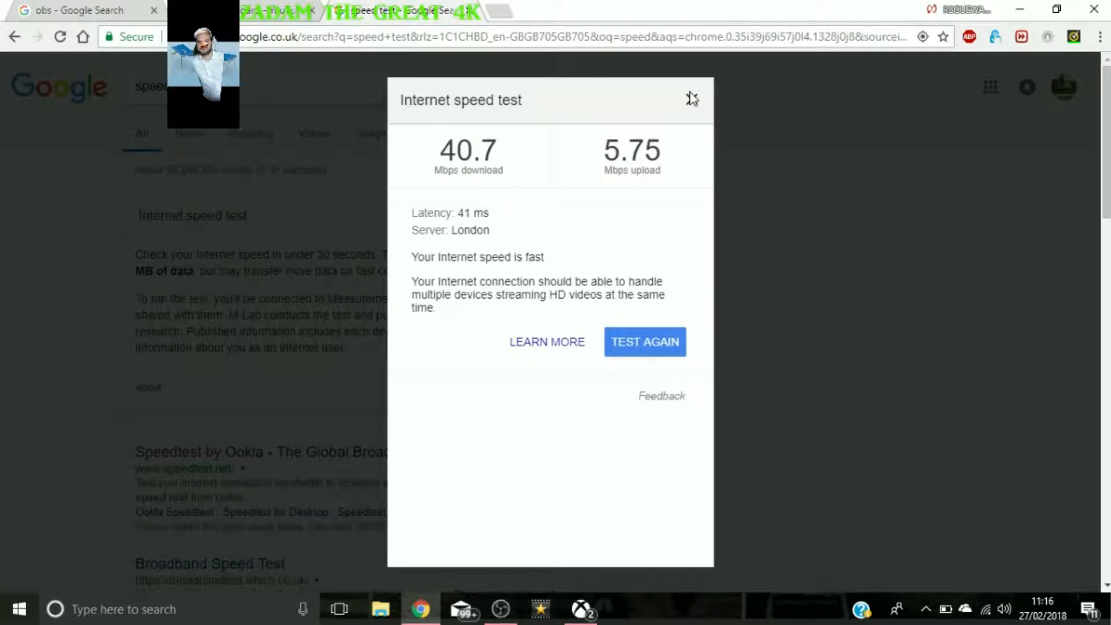
{"action": "left_click", "coordinate": [691, 97]}
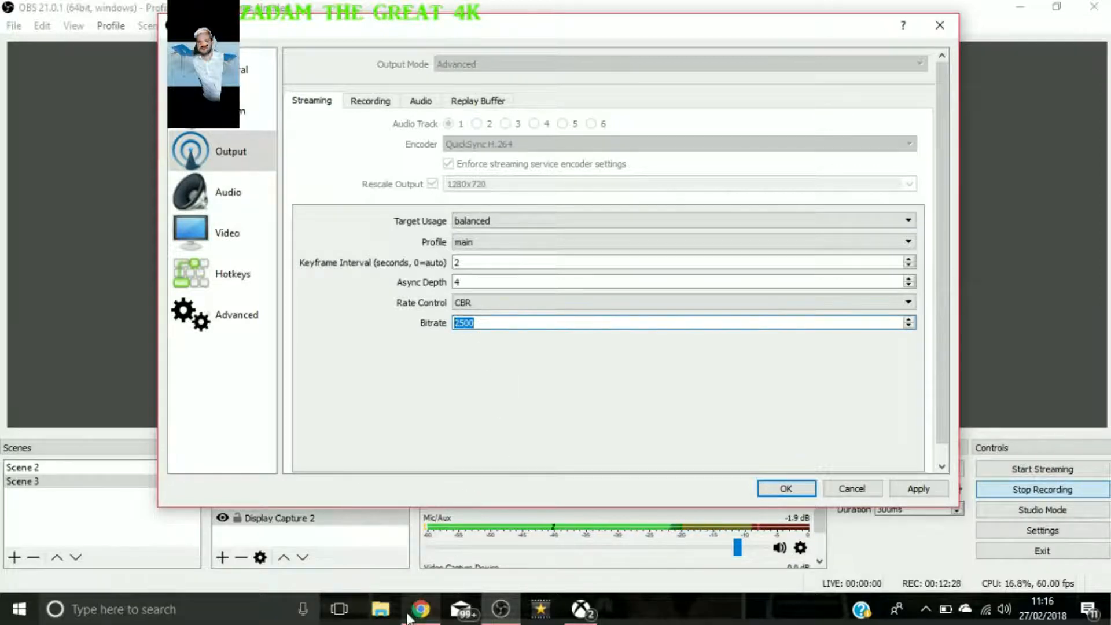
{"action": "left_click", "coordinate": [420, 608]}
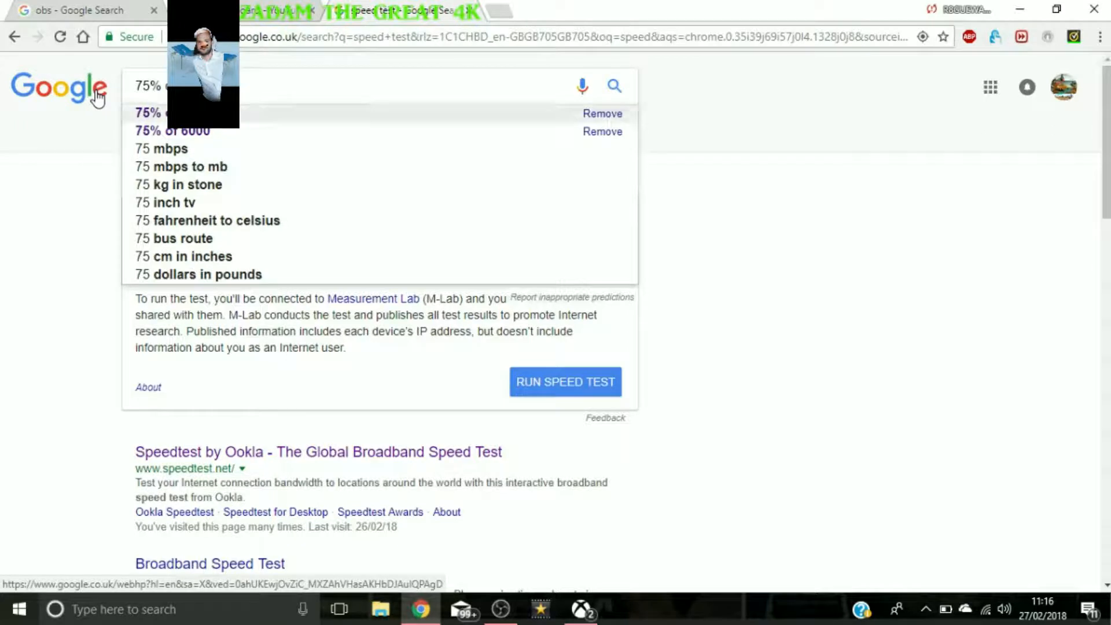
{"action": "left_click", "coordinate": [162, 112]}
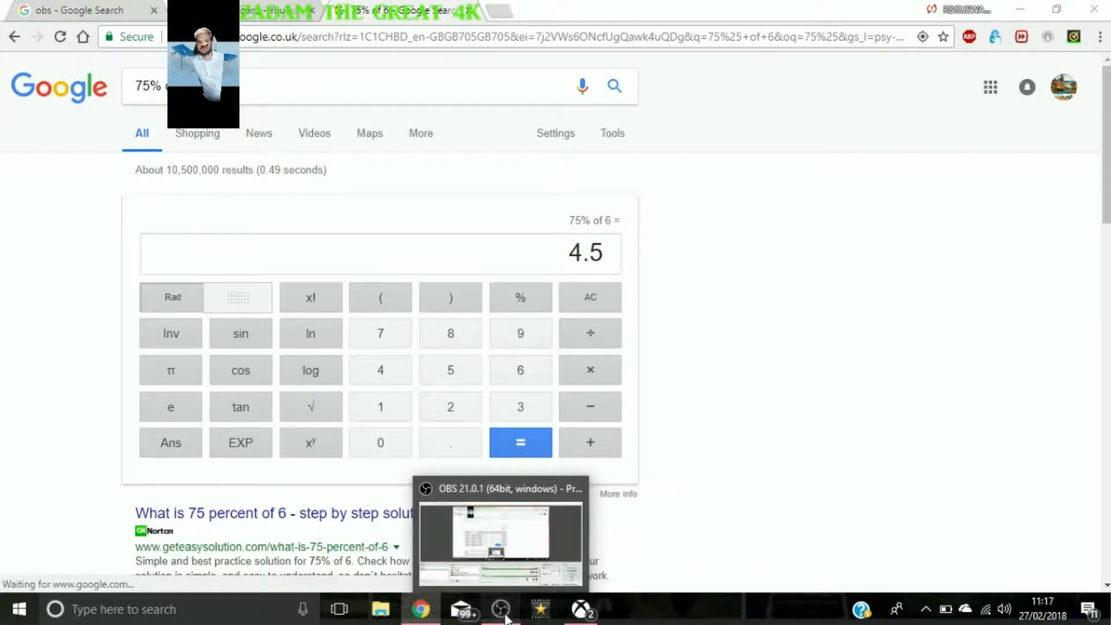
Change the OBS streaming output bitrate from 2500 to 4500.
{"action": "left_click", "coordinate": [501, 542]}
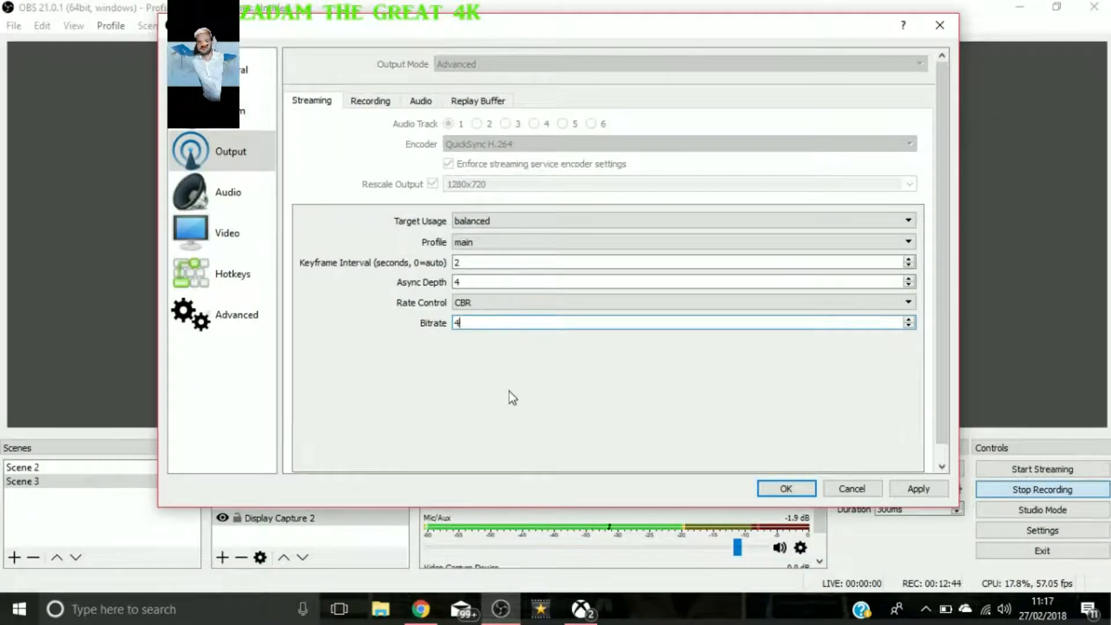
{"action": "type", "text": "500"}
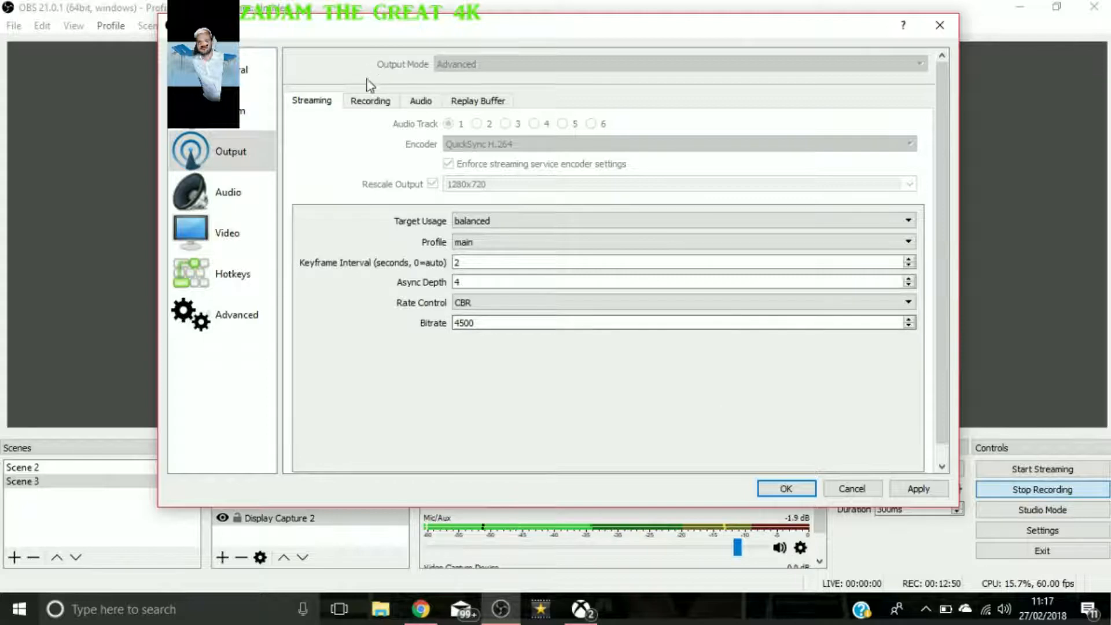
Review the Recording and Audio bitrate tabs, then view the disabled Replay Buffer options.
{"action": "left_click", "coordinate": [370, 101]}
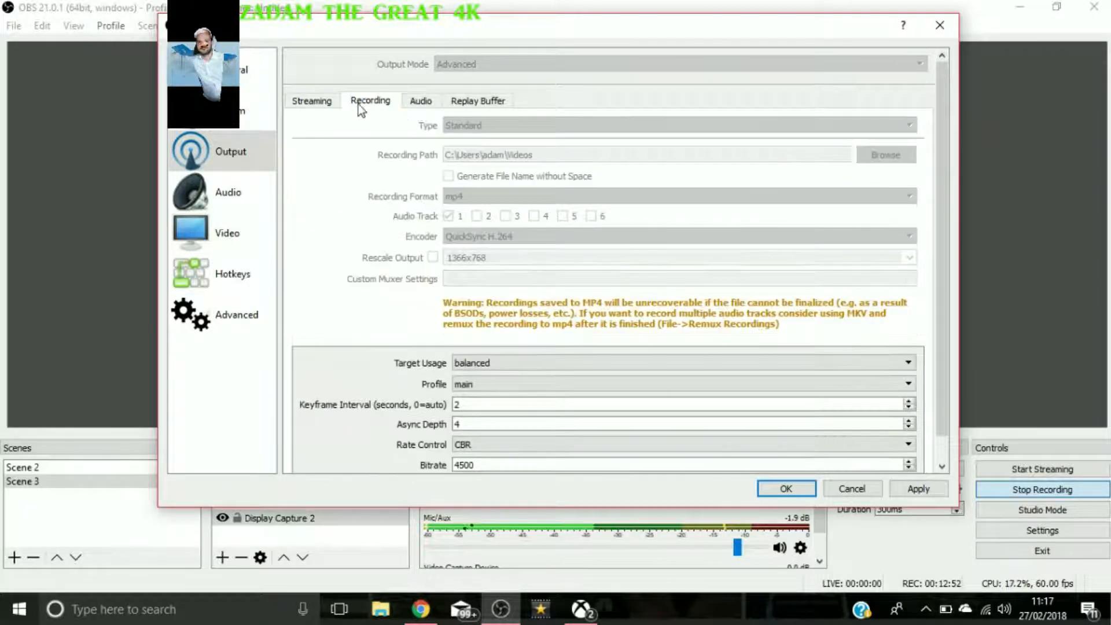
{"action": "mouse_move", "coordinate": [724, 148]}
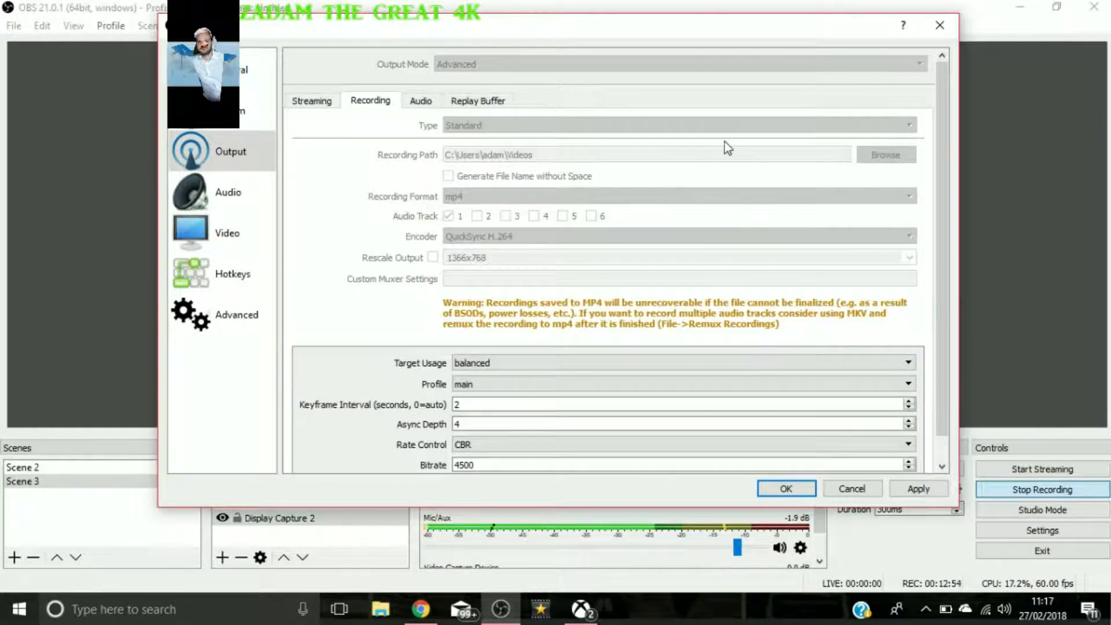
{"action": "mouse_move", "coordinate": [703, 250]}
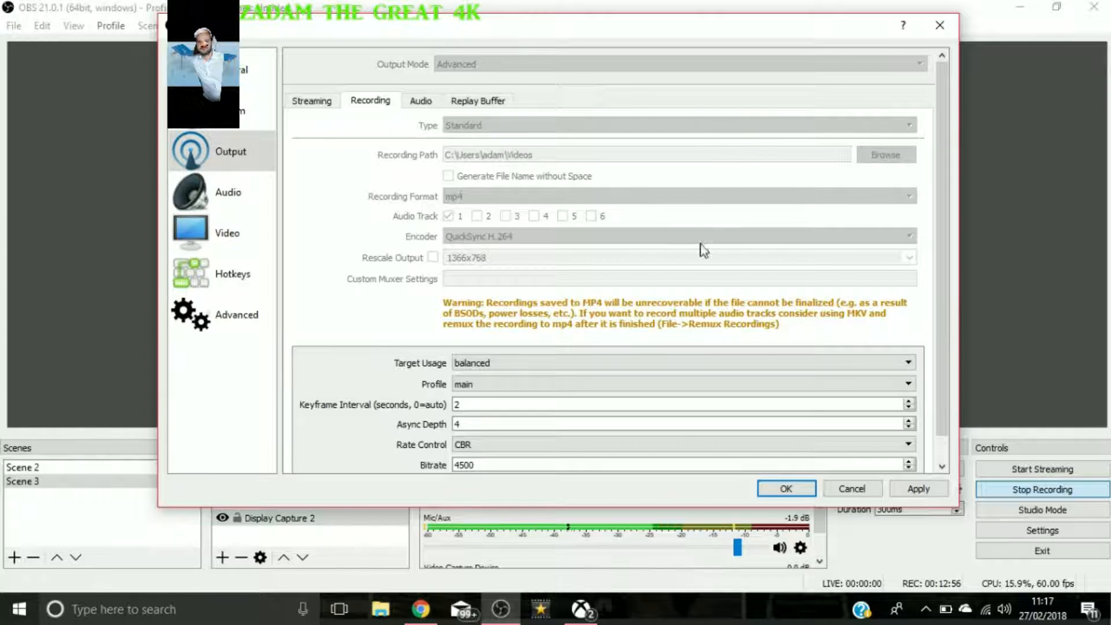
{"action": "mouse_move", "coordinate": [644, 243]}
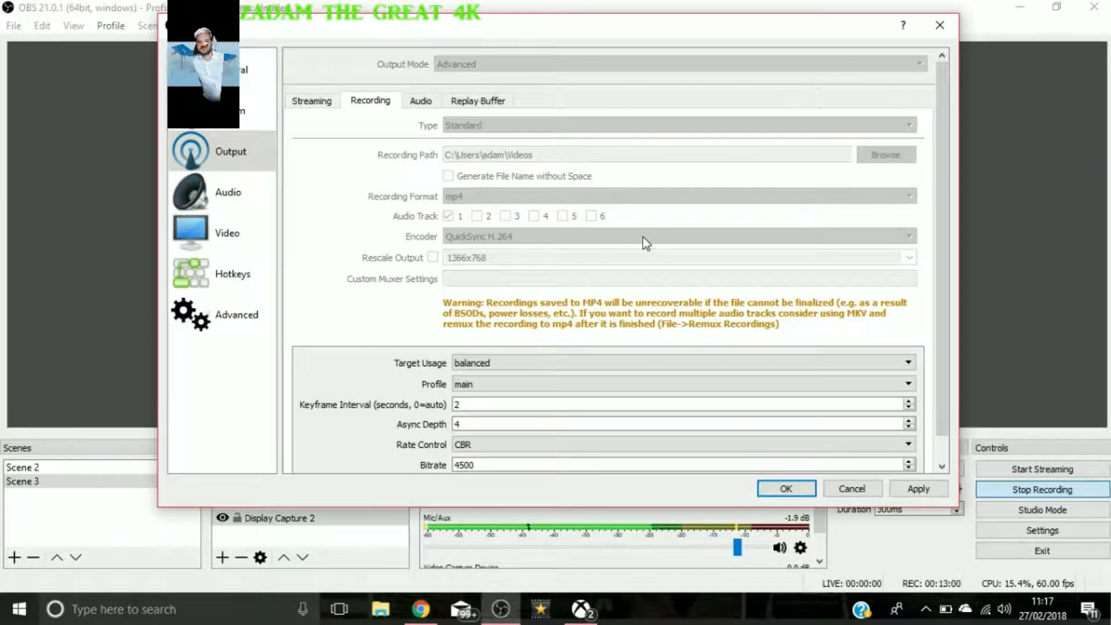
{"action": "mouse_move", "coordinate": [500, 270]}
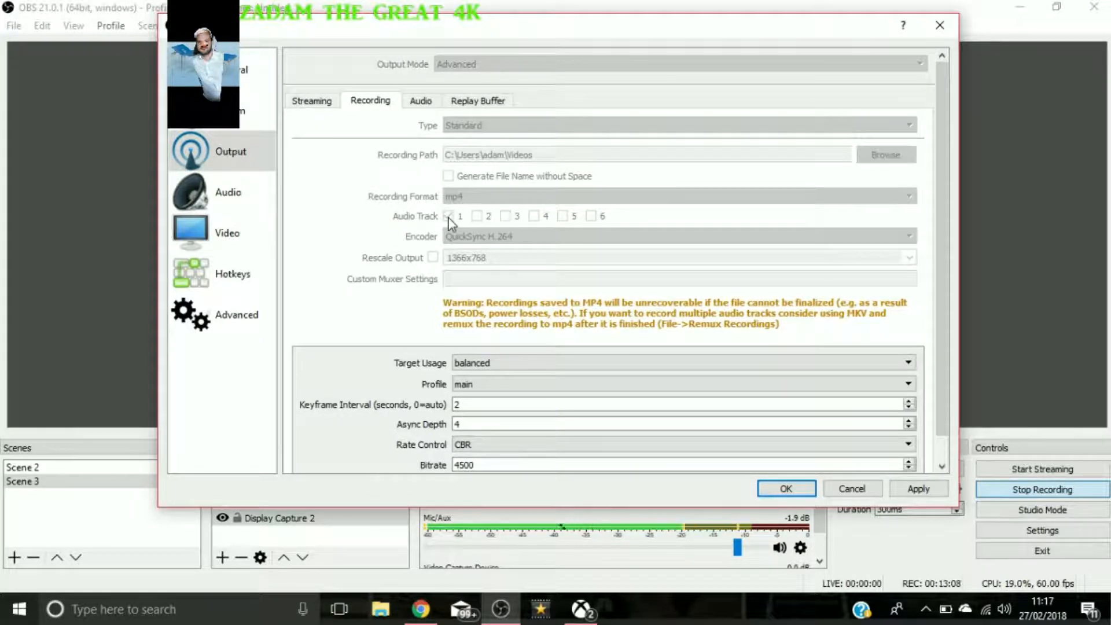
{"action": "left_click", "coordinate": [312, 100]}
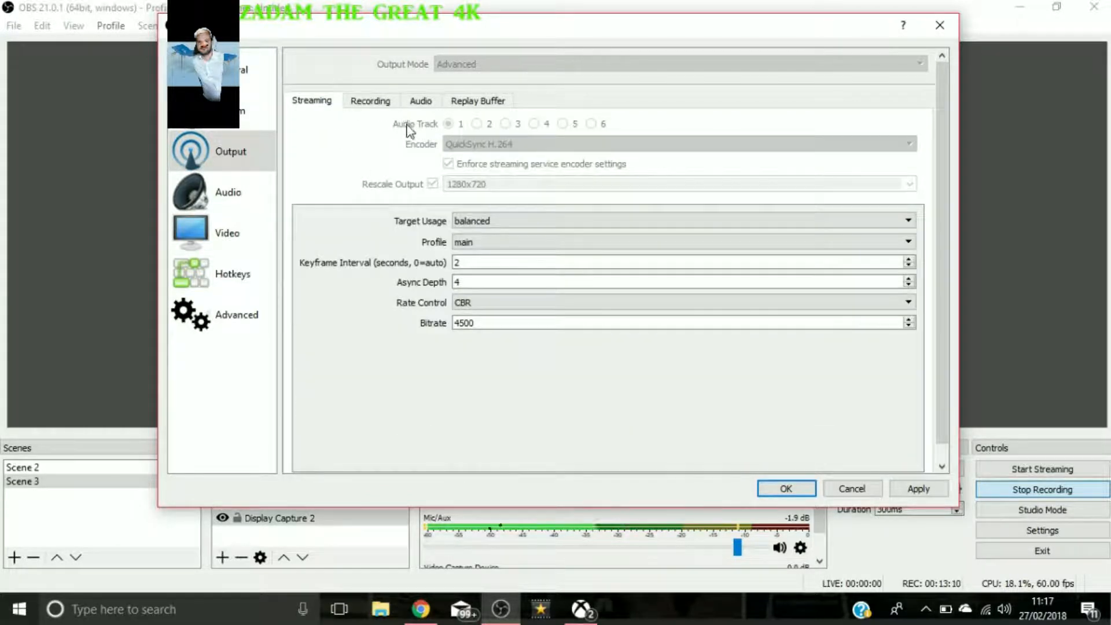
{"action": "left_click", "coordinate": [370, 100]}
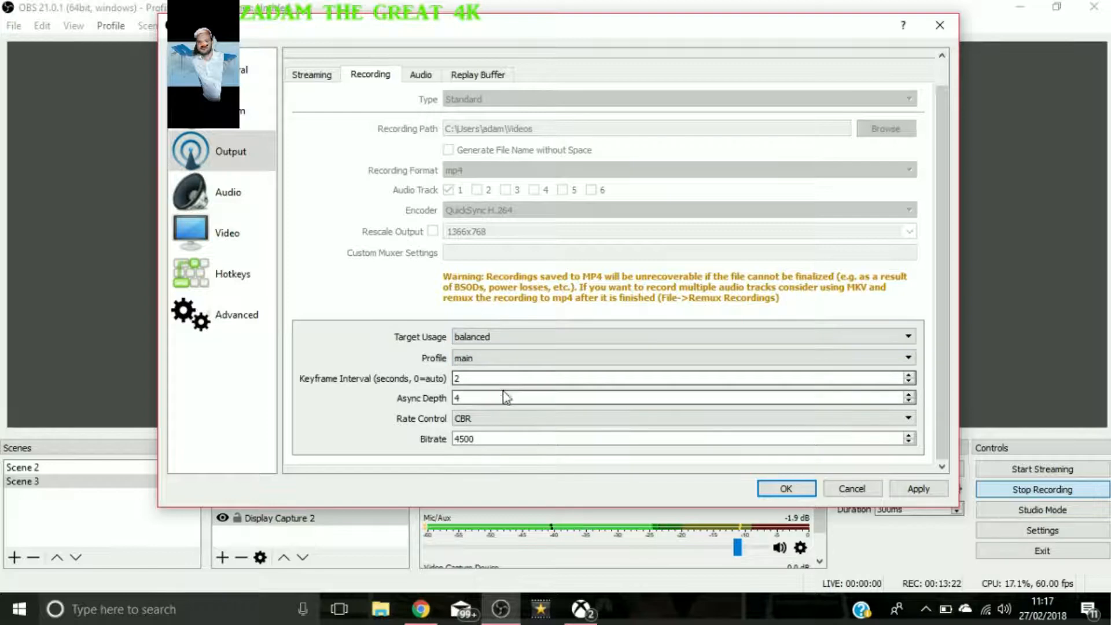
{"action": "mouse_move", "coordinate": [423, 67]}
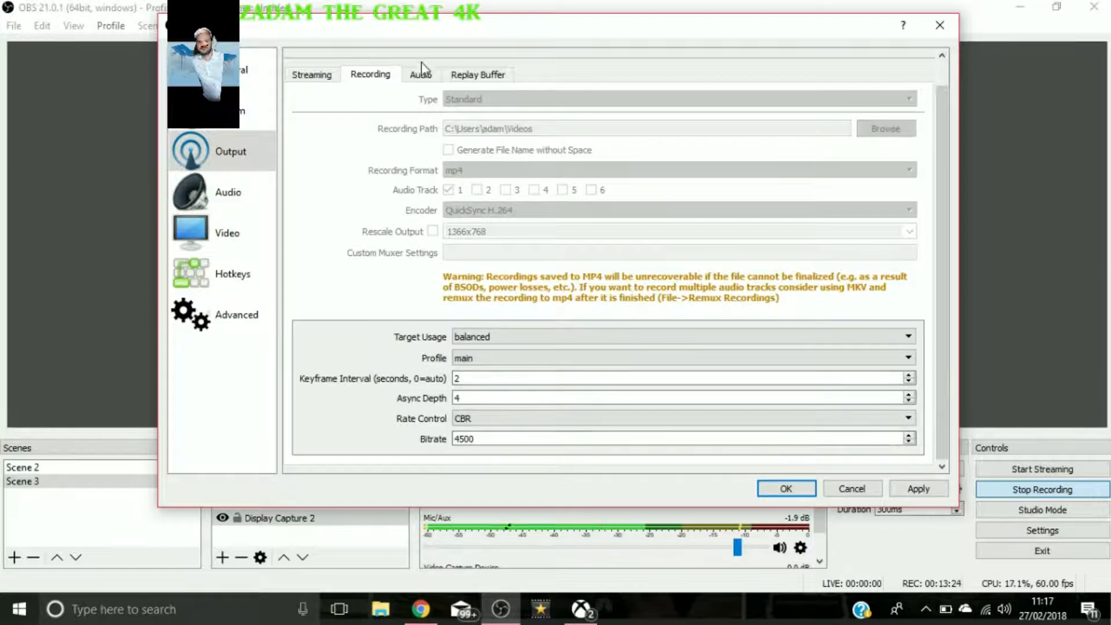
{"action": "left_click", "coordinate": [420, 74]}
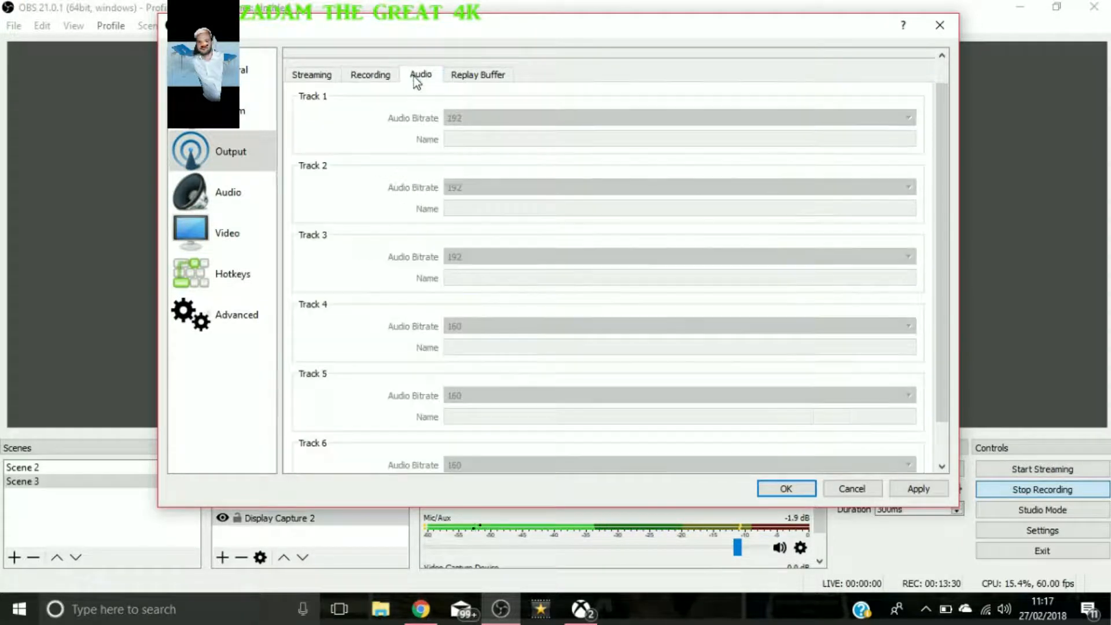
{"action": "mouse_move", "coordinate": [469, 93]}
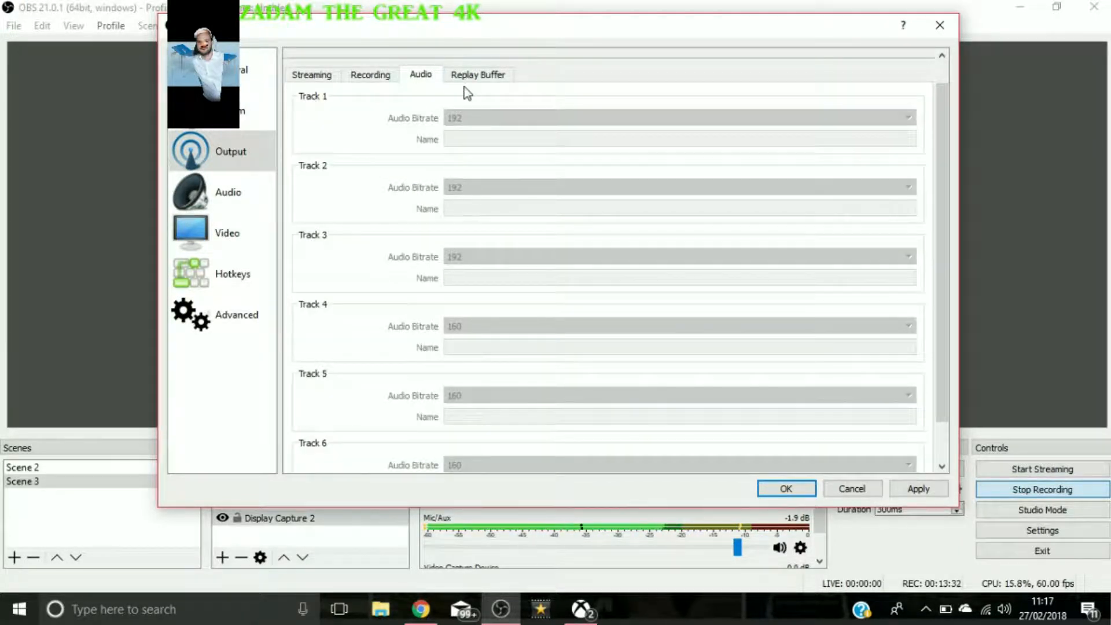
{"action": "left_click", "coordinate": [478, 74]}
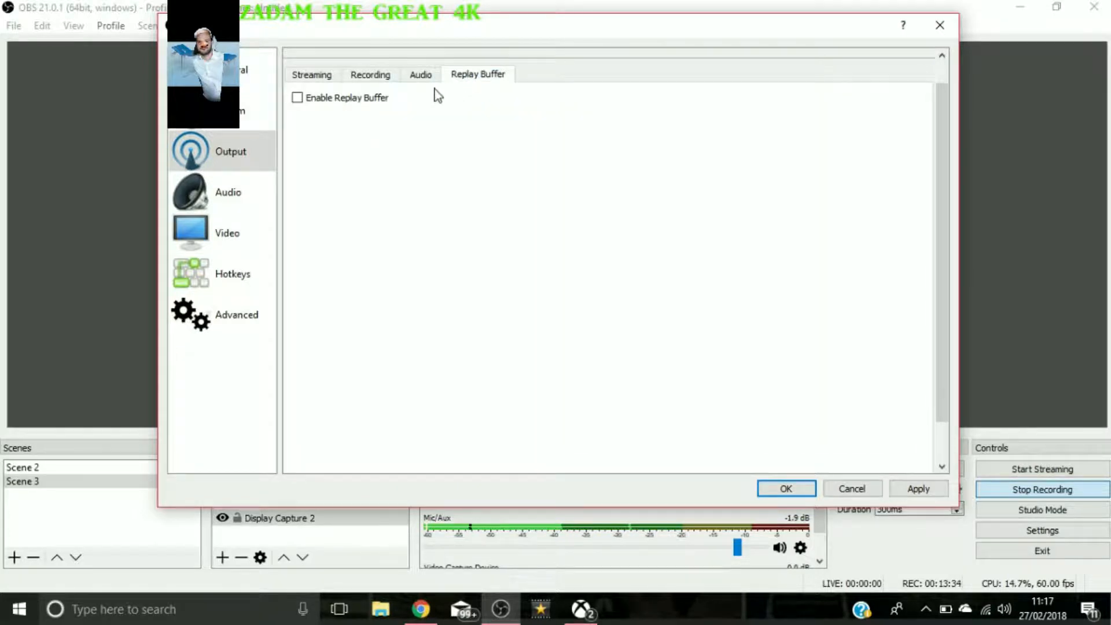
Use Realtek Speakers as desktop audio and the front-panel mic as auxiliary, others disabled.
{"action": "left_click", "coordinate": [312, 74]}
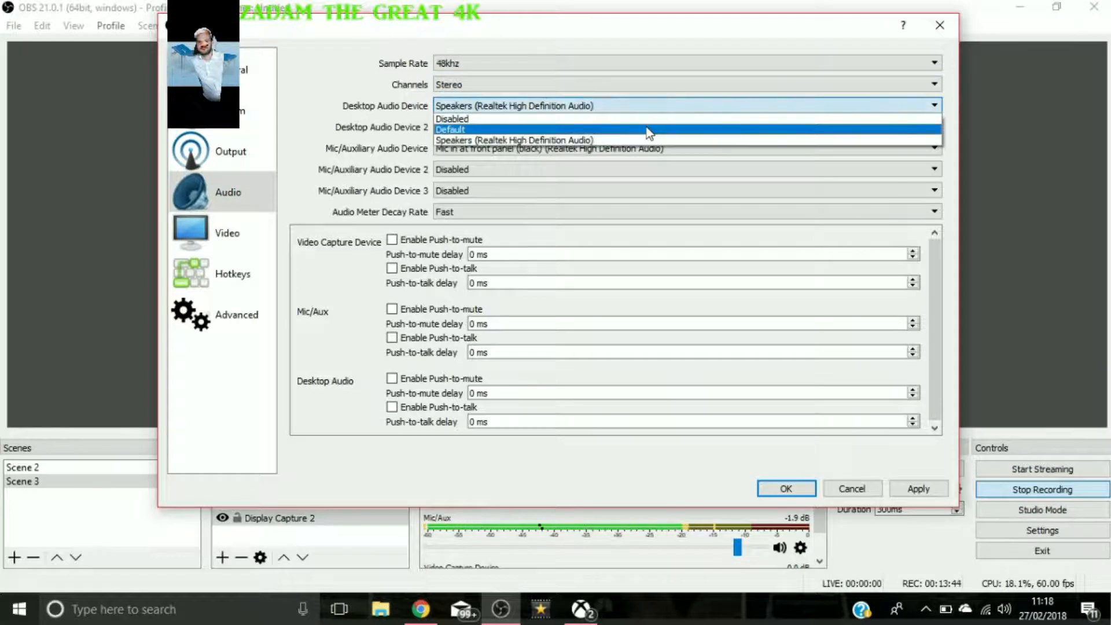
{"action": "left_click", "coordinate": [452, 118]}
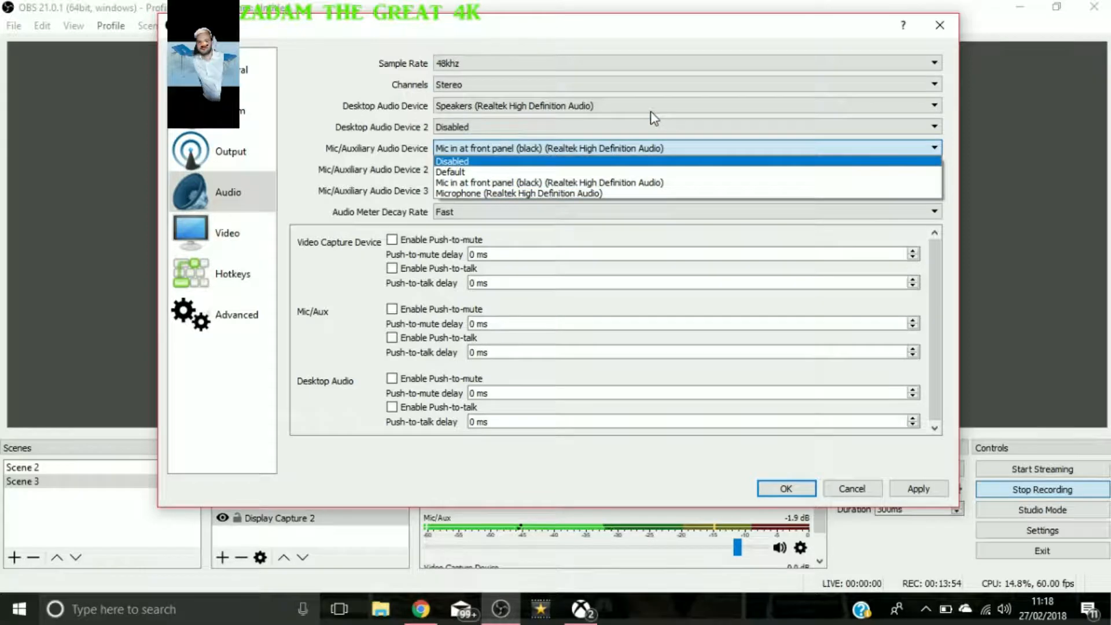
{"action": "left_click", "coordinate": [452, 161]}
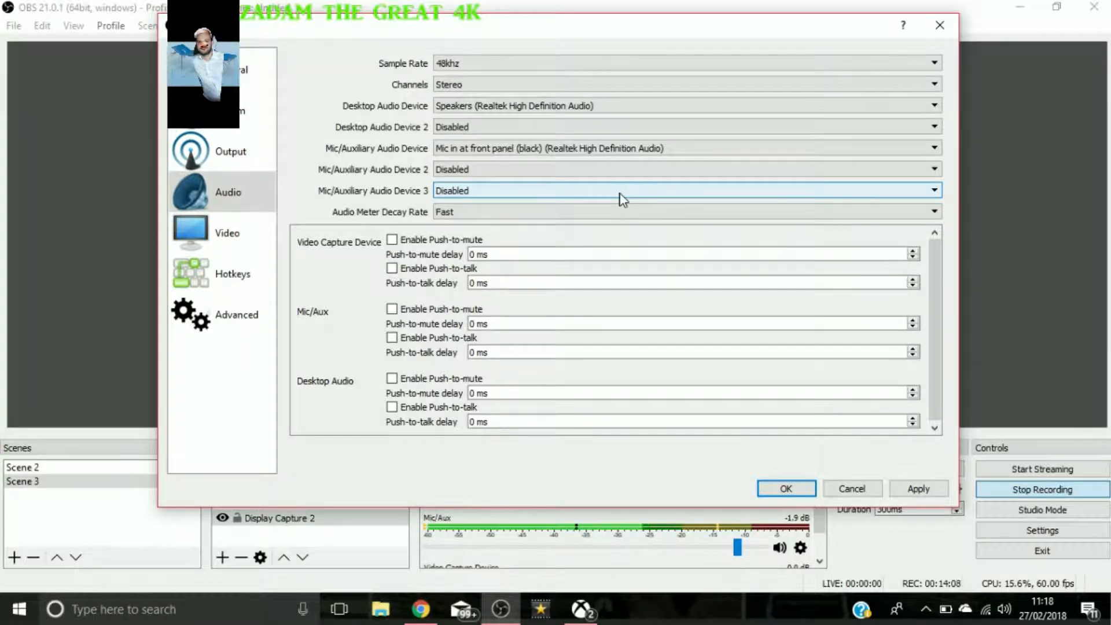
{"action": "left_click", "coordinate": [672, 148]}
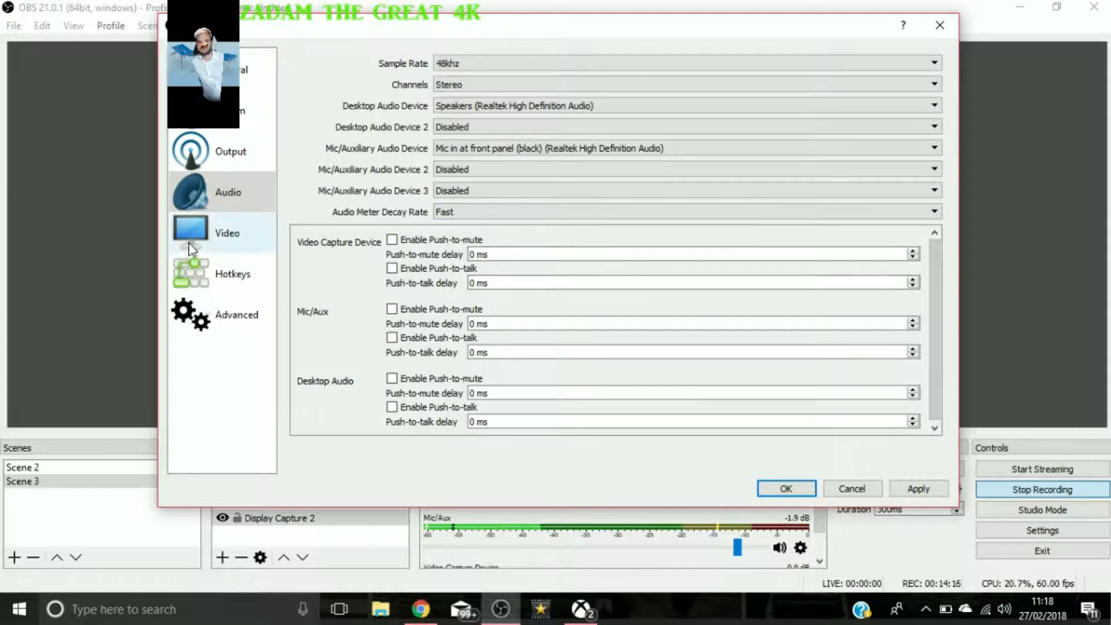
Review the 1280x720 60 FPS video, hotkey and advanced settings, then close Settings.
{"action": "left_click", "coordinate": [227, 233]}
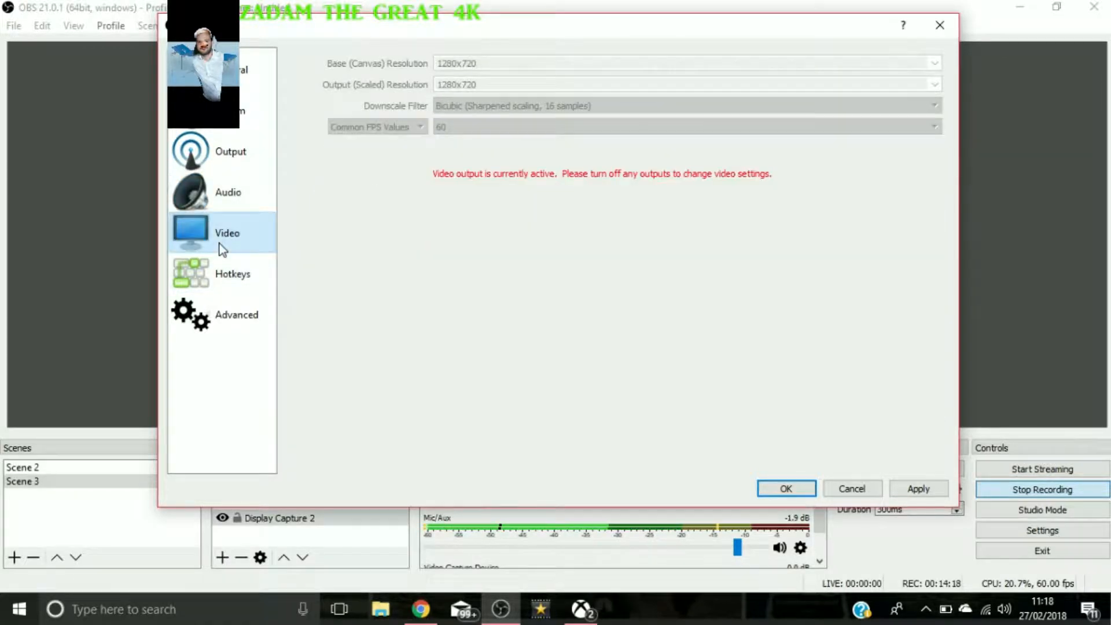
{"action": "mouse_move", "coordinate": [624, 226]}
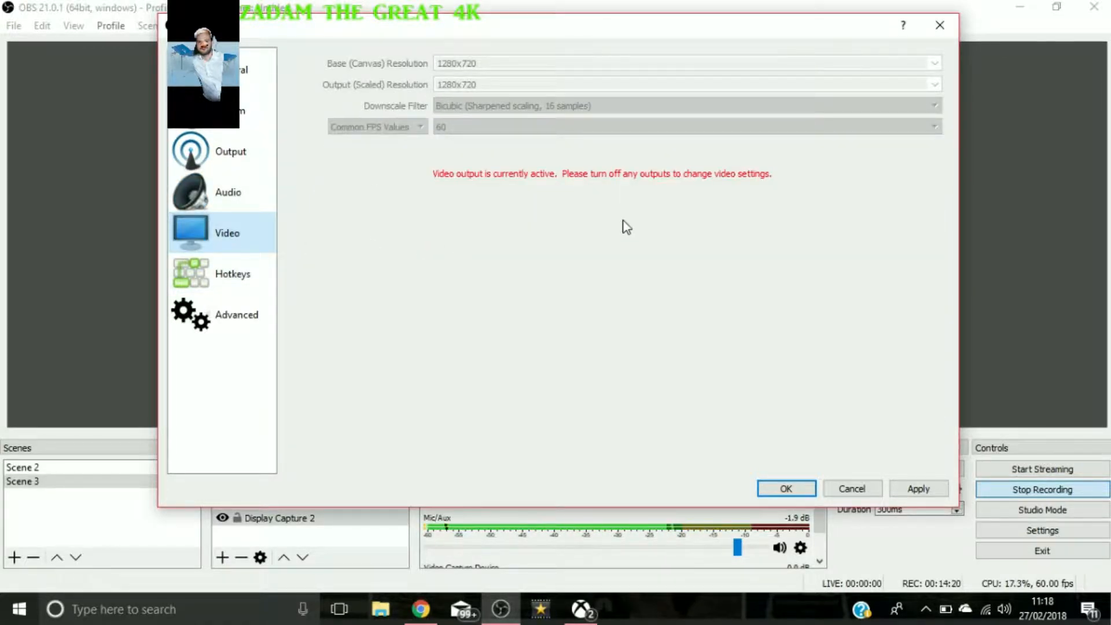
{"action": "mouse_move", "coordinate": [464, 129]}
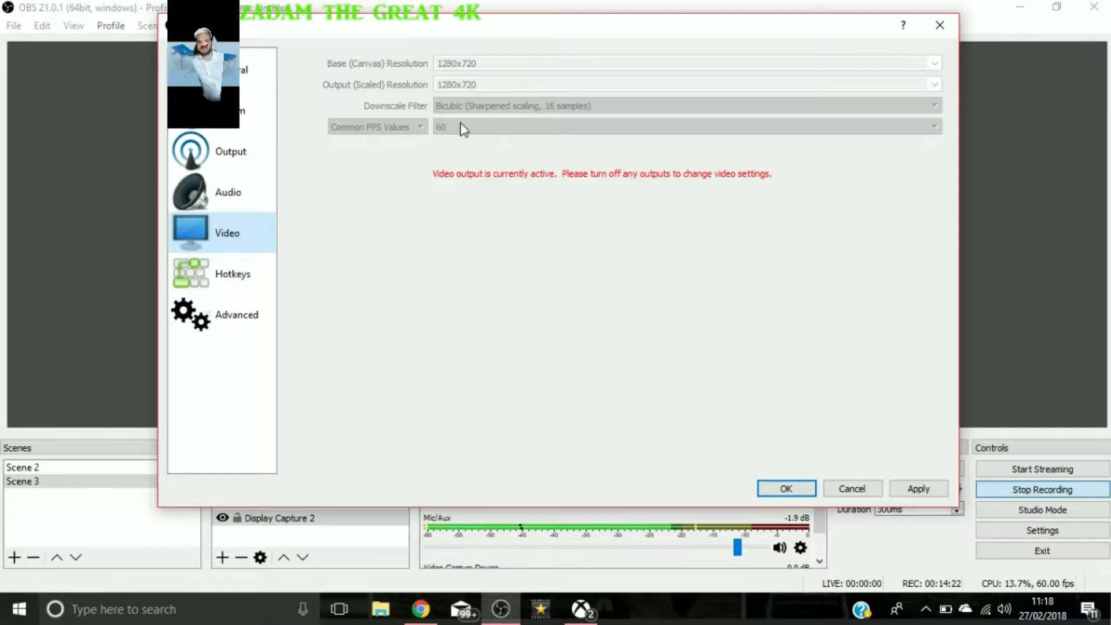
{"action": "mouse_move", "coordinate": [518, 72]}
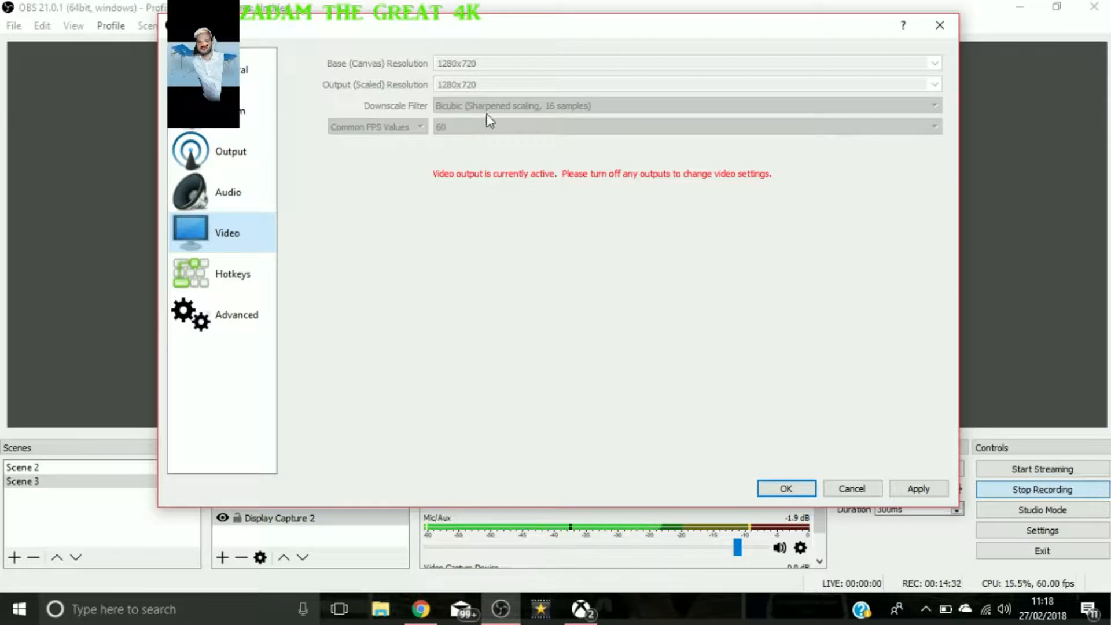
{"action": "mouse_move", "coordinate": [565, 106]}
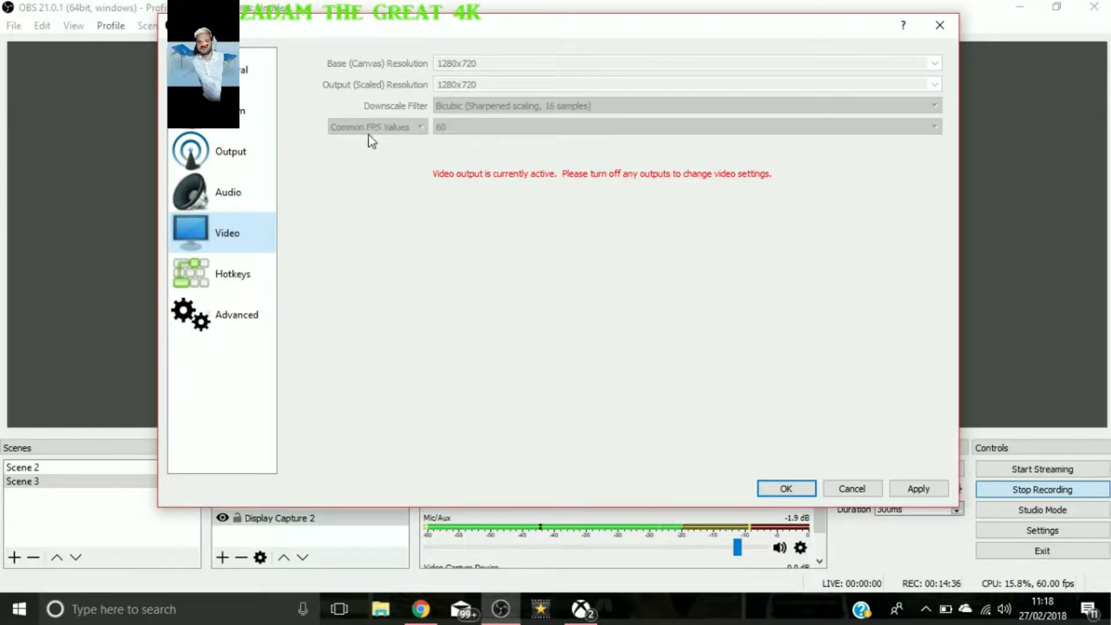
{"action": "mouse_move", "coordinate": [431, 166]}
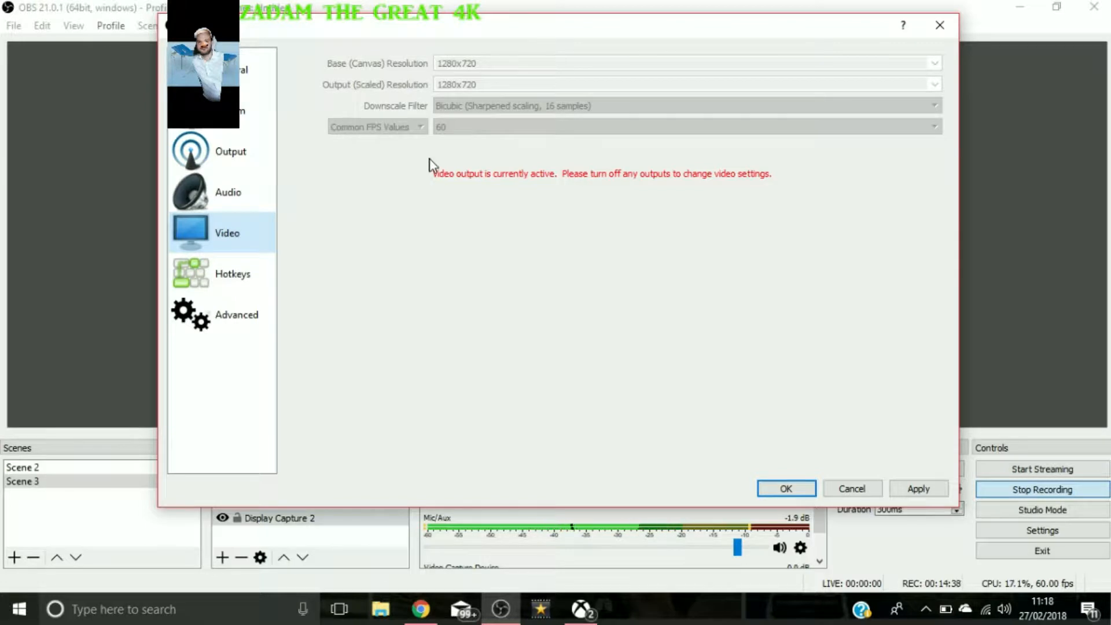
{"action": "mouse_move", "coordinate": [410, 169]}
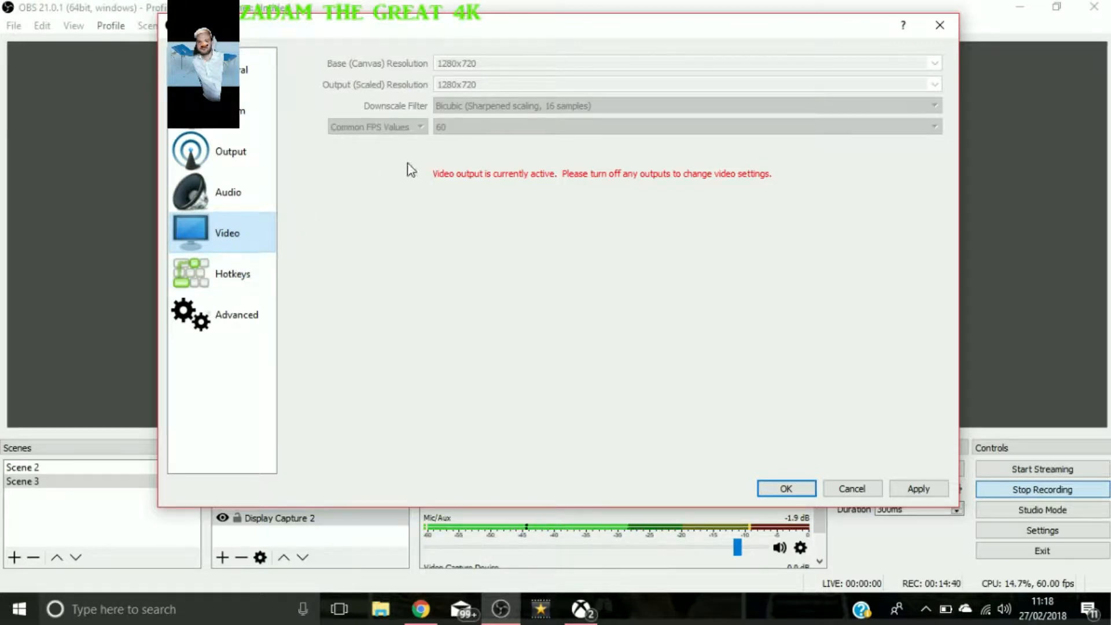
{"action": "left_click", "coordinate": [232, 274]}
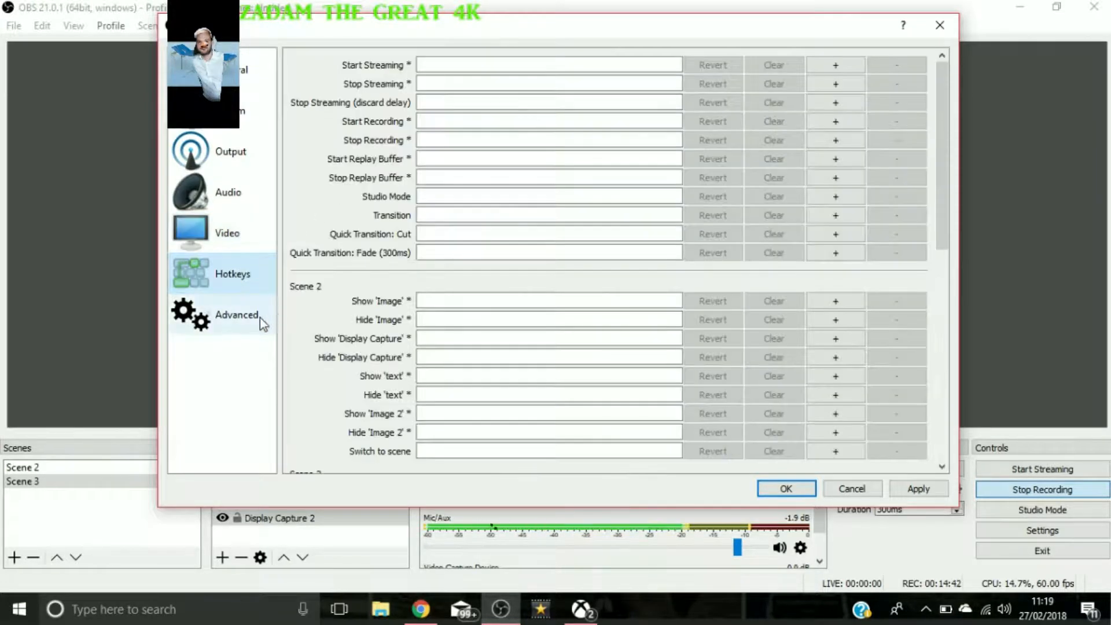
{"action": "left_click", "coordinate": [237, 315]}
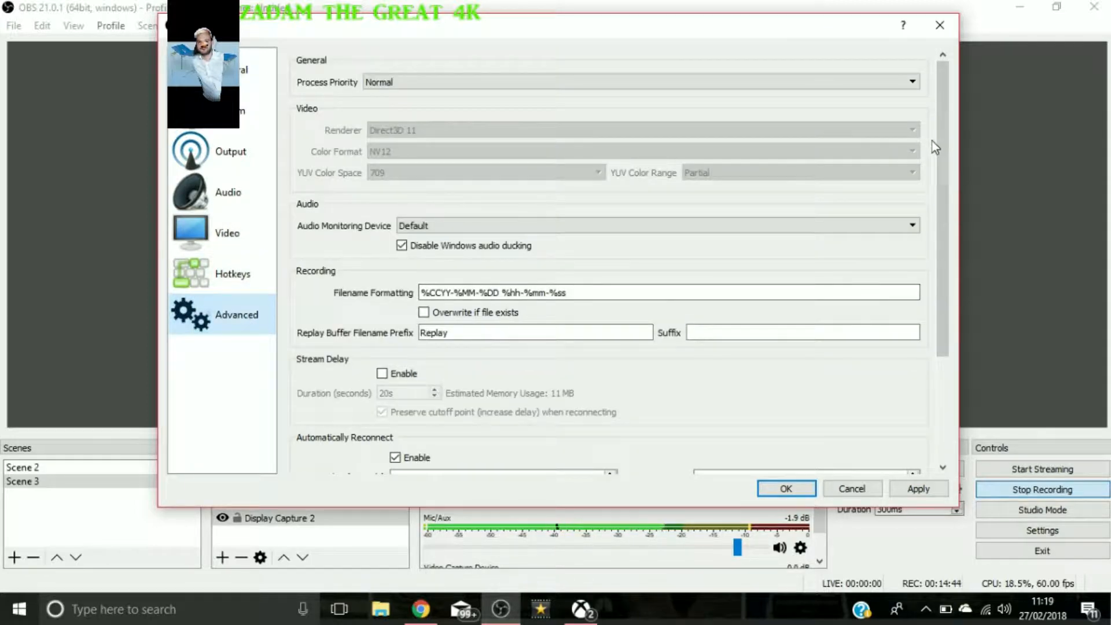
{"action": "scroll", "scroll_direction": "down", "scroll_amount": 3}
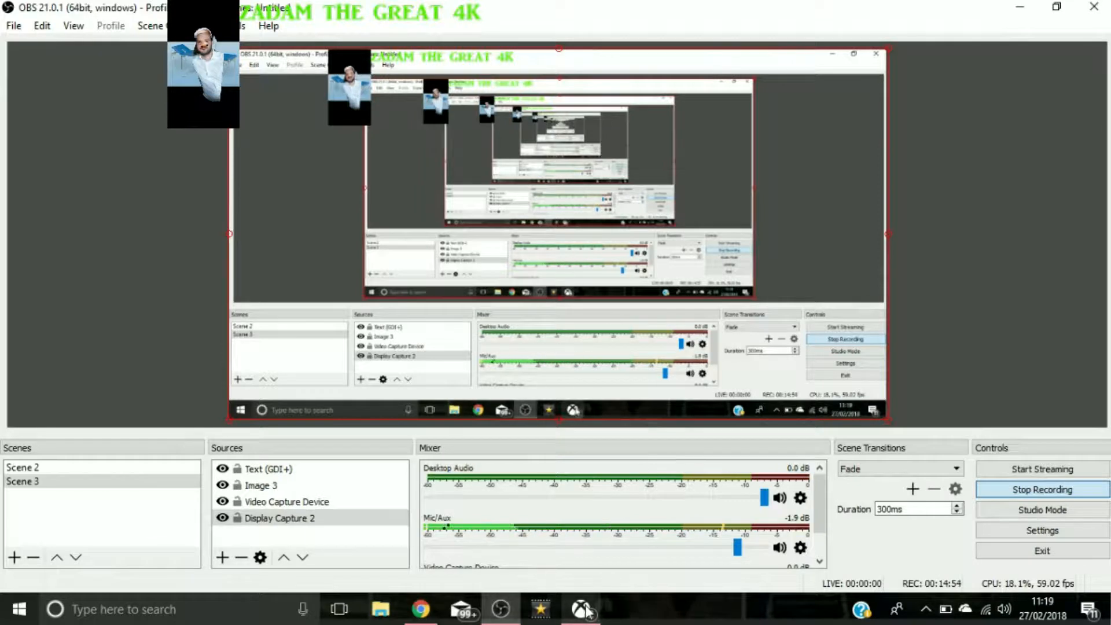
Connect the Xbox app to the XboxOne console and stream it without a controller.
{"action": "left_click", "coordinate": [580, 614]}
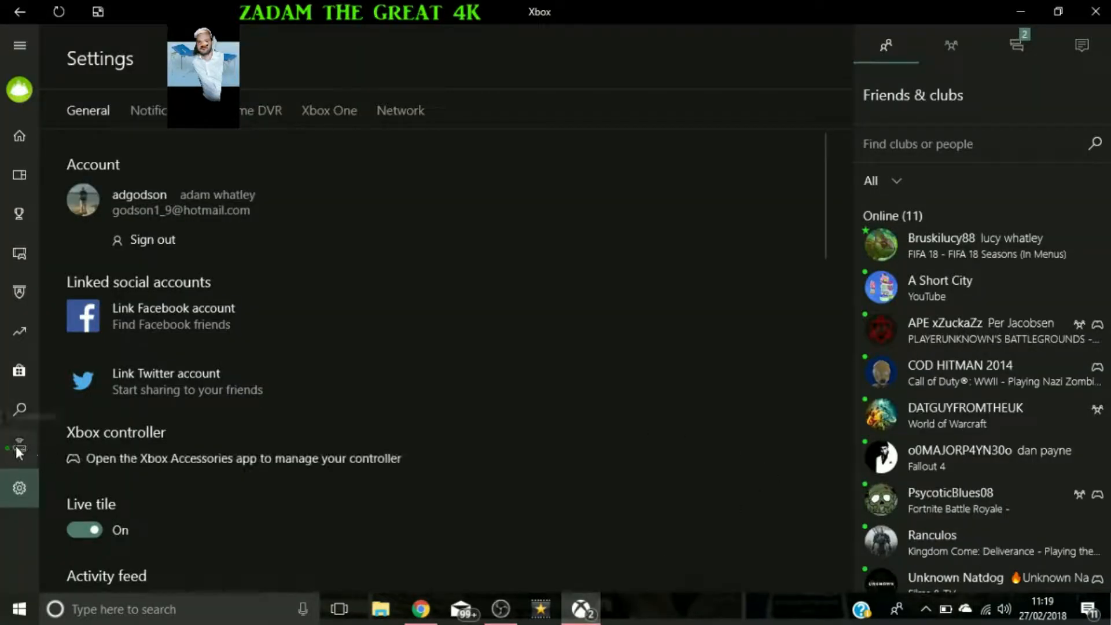
{"action": "left_click", "coordinate": [20, 443]}
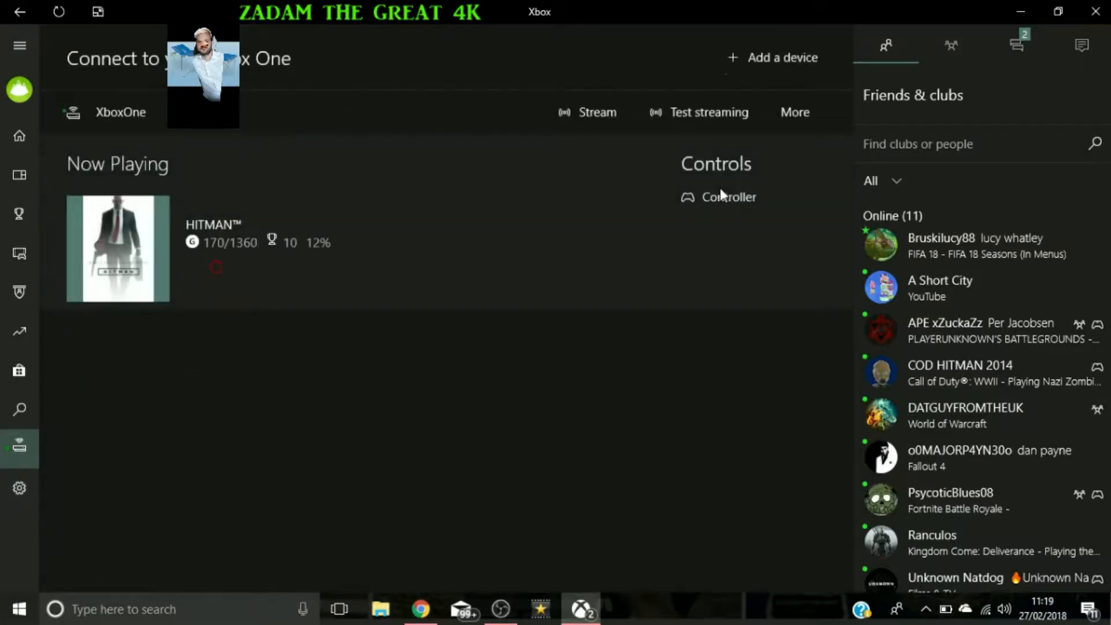
{"action": "left_click", "coordinate": [589, 112]}
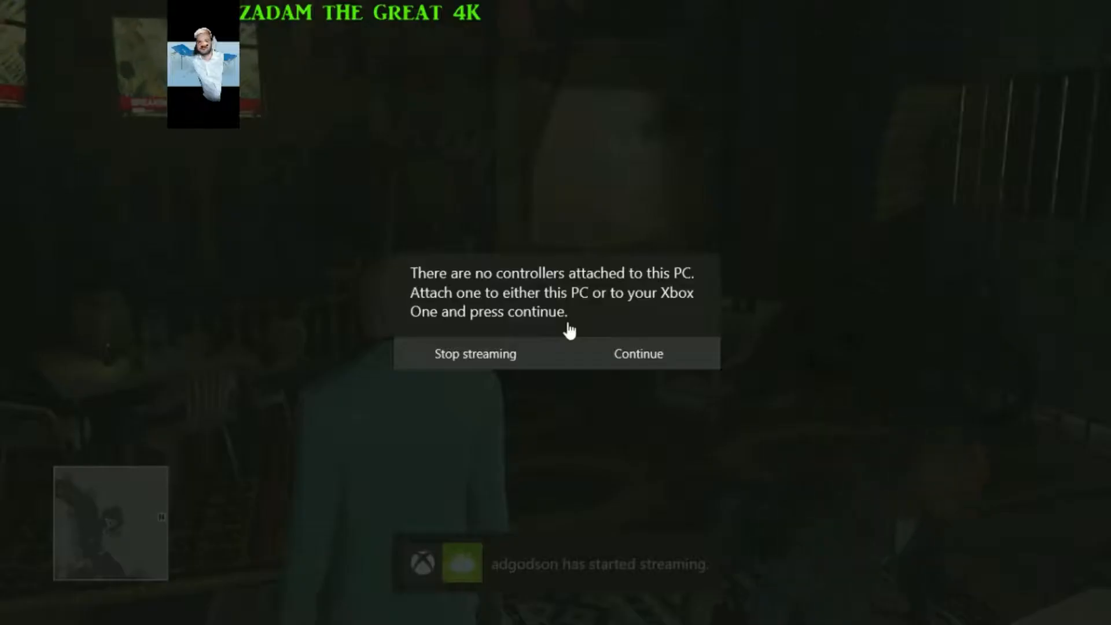
{"action": "left_click", "coordinate": [639, 353]}
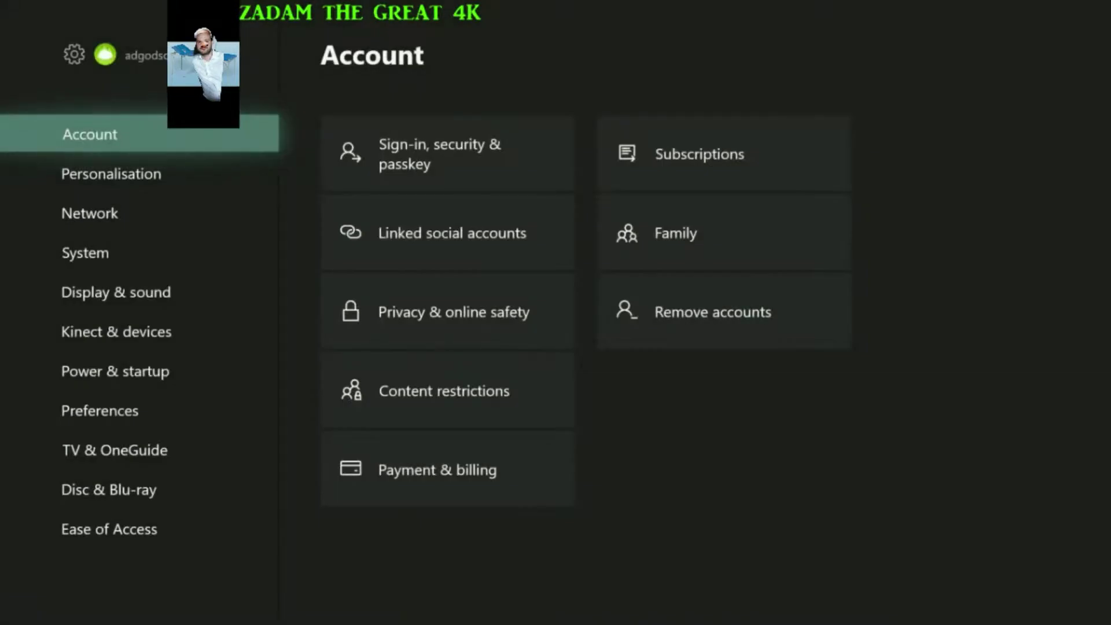
Check the console's Display & sound video output and advanced settings: 4K UHD, 10-bit colour.
{"action": "left_click", "coordinate": [111, 173]}
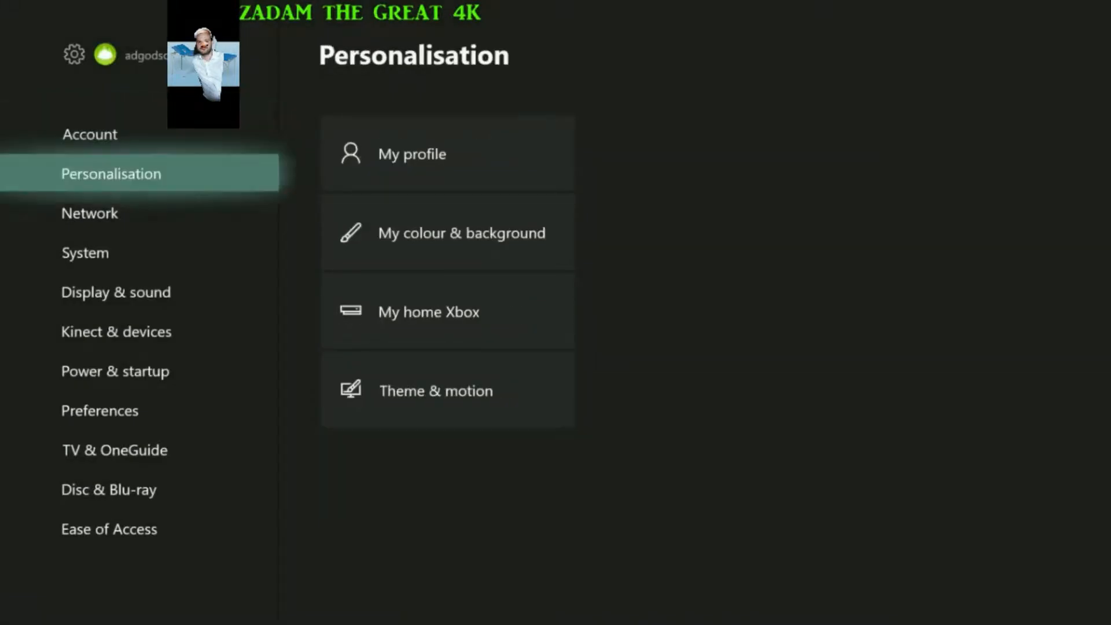
{"action": "left_click", "coordinate": [115, 291]}
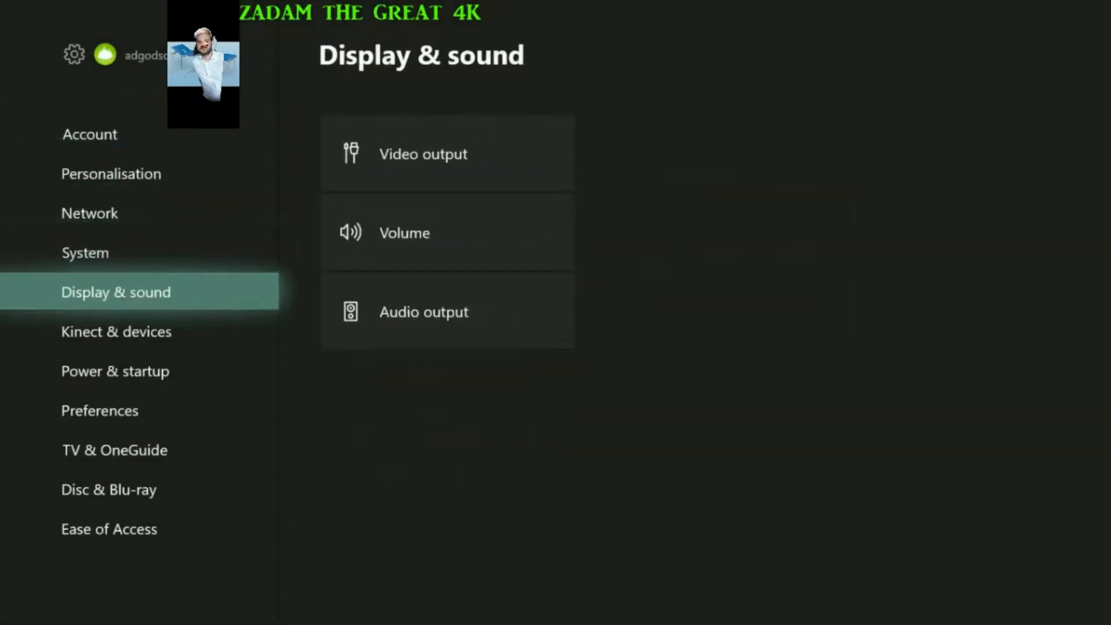
{"action": "left_click", "coordinate": [422, 154]}
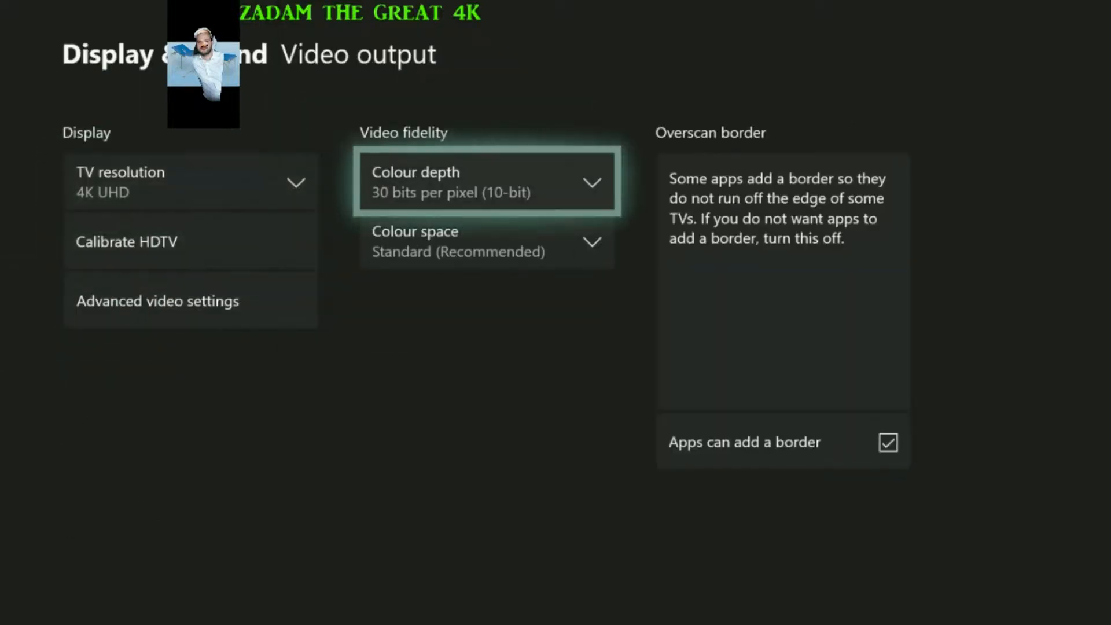
{"action": "left_click", "coordinate": [485, 183]}
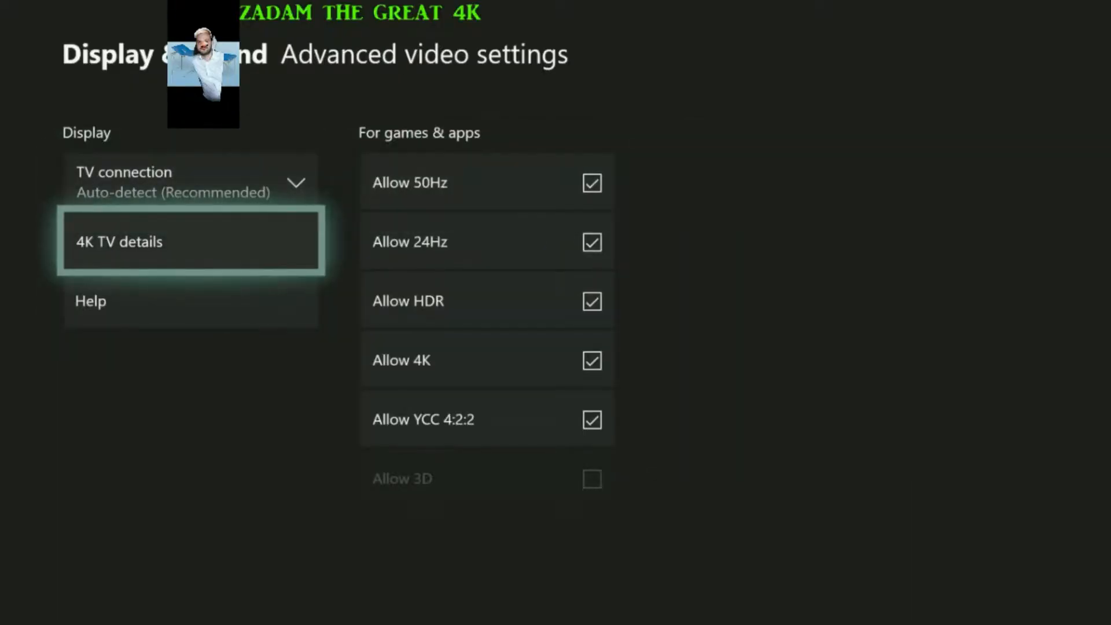
{"action": "key", "text": "Up"}
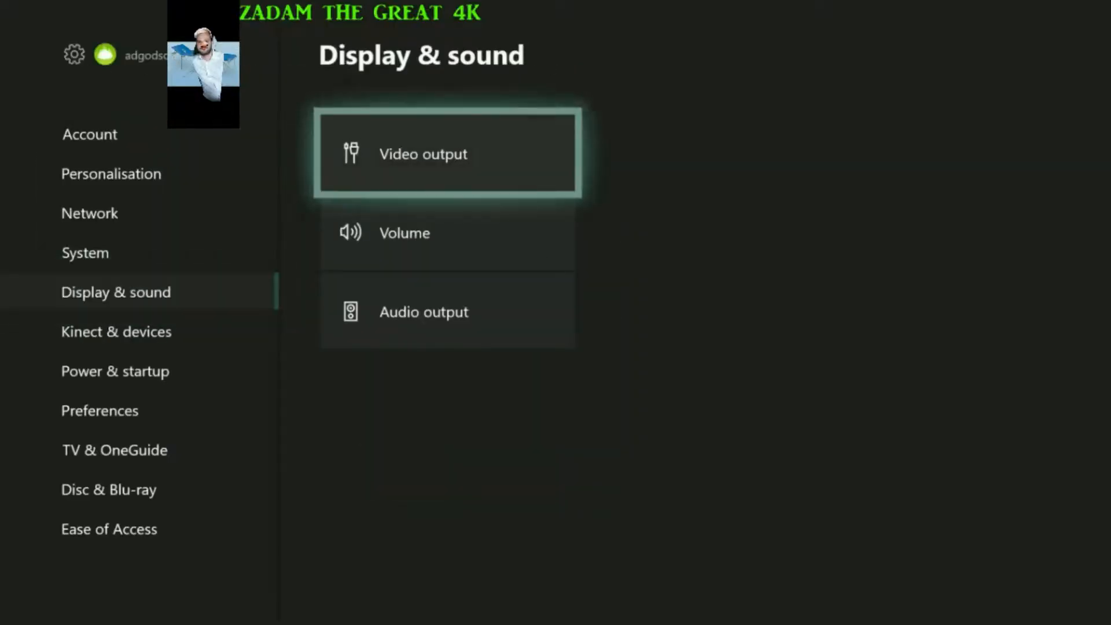
{"action": "left_click", "coordinate": [424, 312]}
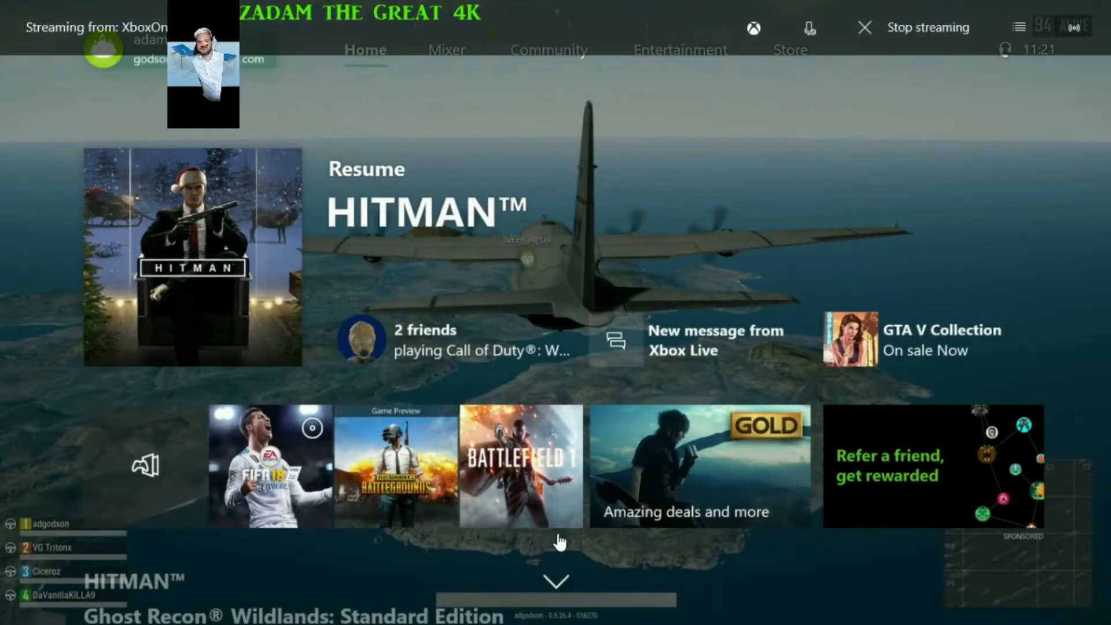
{"action": "mouse_move", "coordinate": [774, 257]}
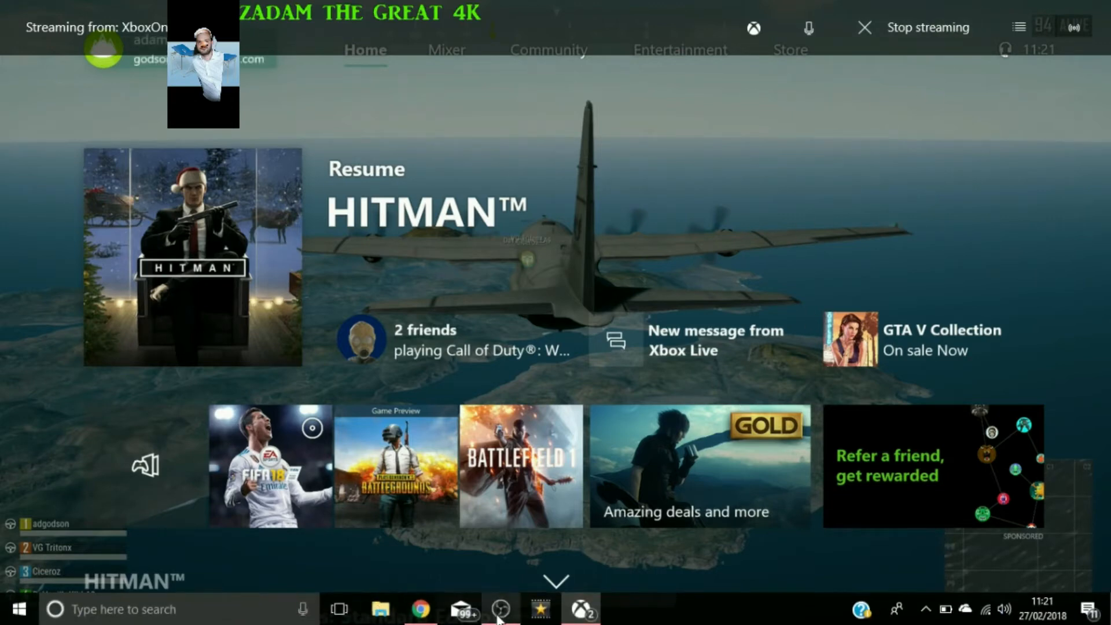
{"action": "mouse_move", "coordinate": [497, 605]}
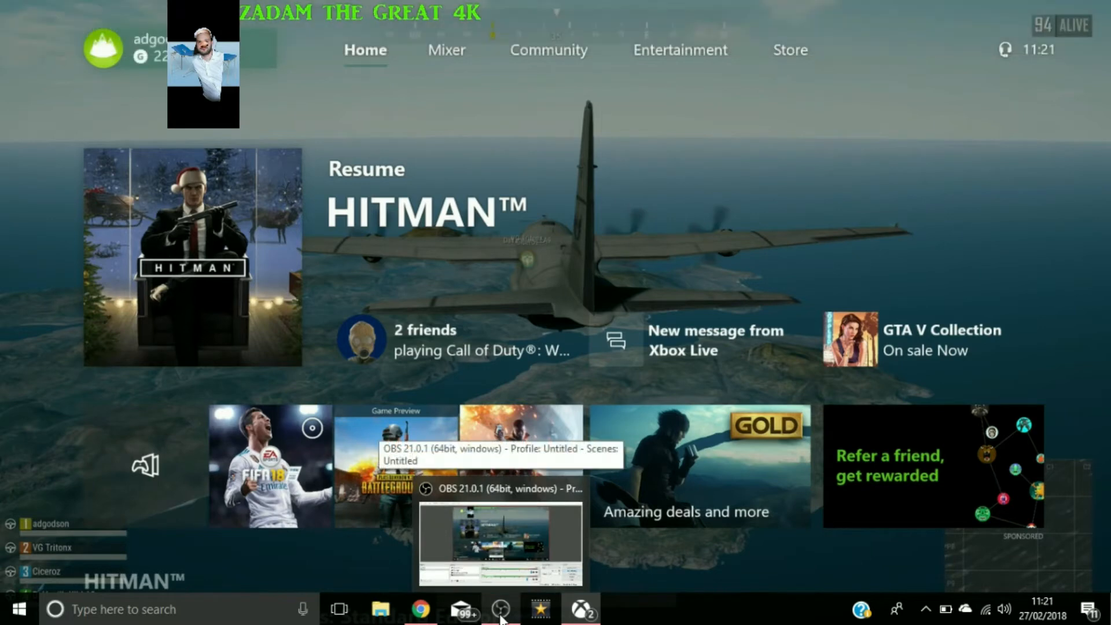
Switch back to the OBS Studio window from the taskbar.
{"action": "left_click", "coordinate": [500, 608]}
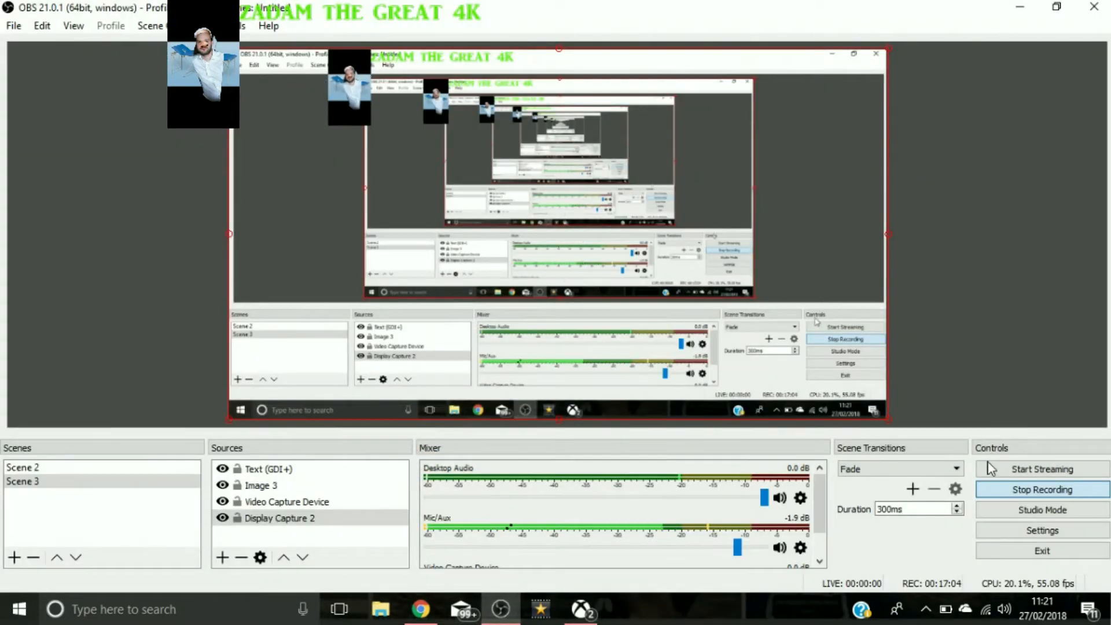